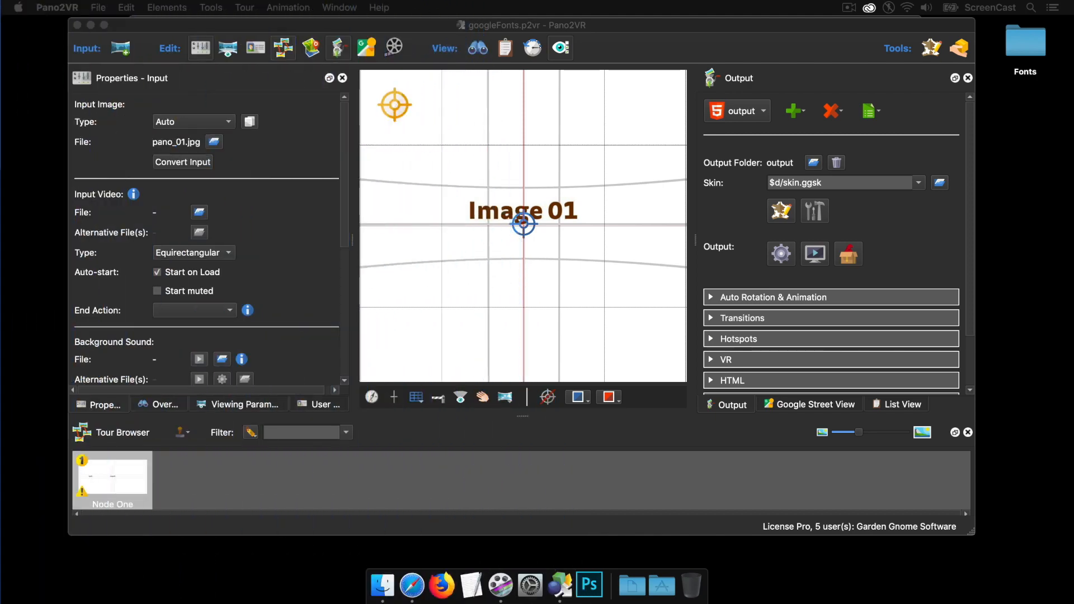
# Show the Image 01 point hotspot's properties with its Lorem Ipsum title and description
pyautogui.click(522, 223)
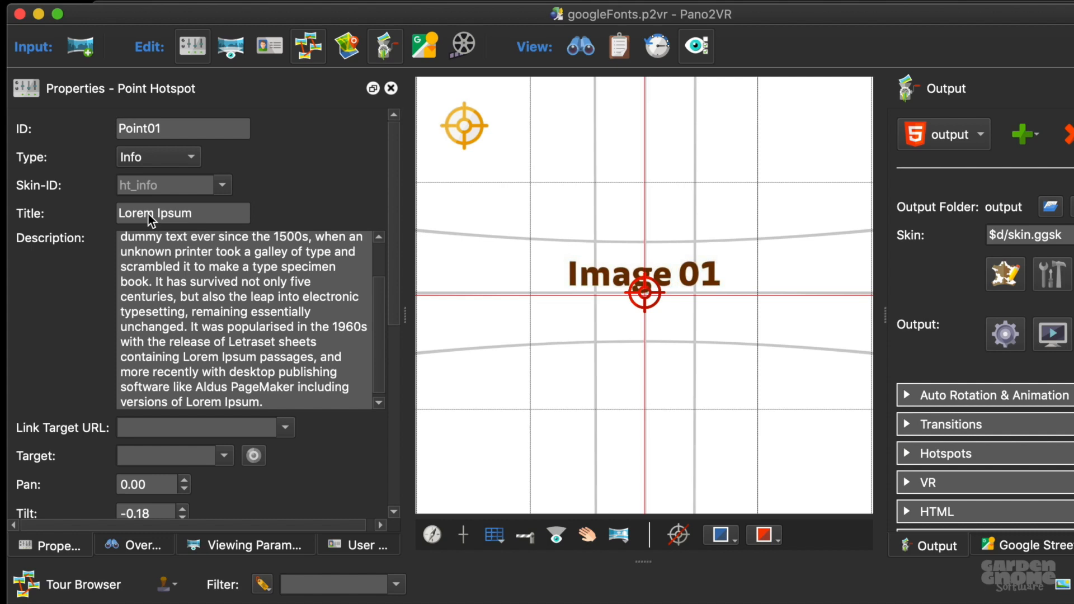
pyautogui.moveTo(133, 245)
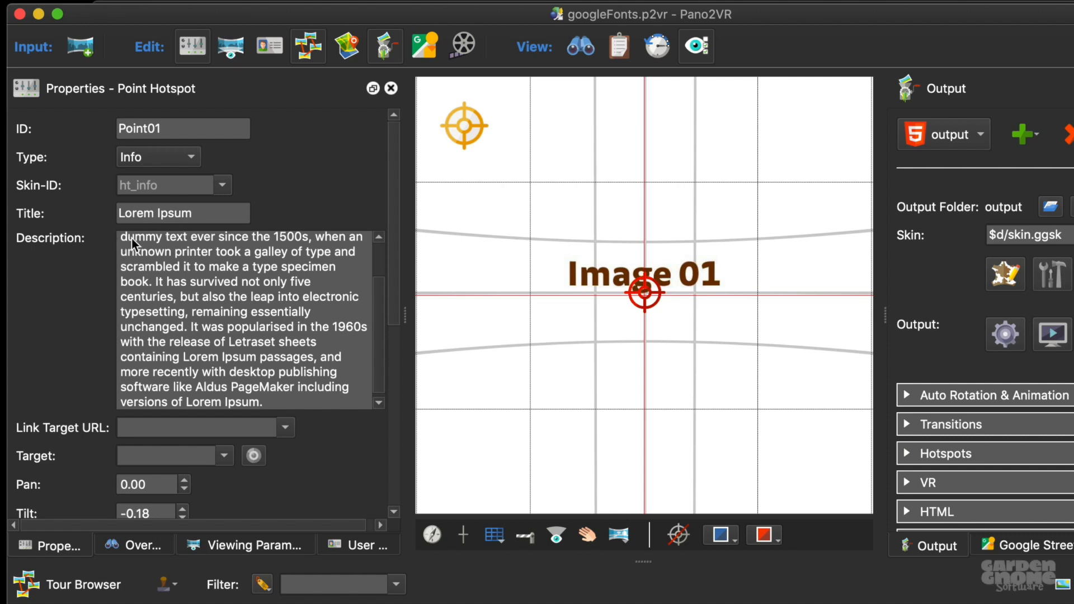
pyautogui.scroll(3)
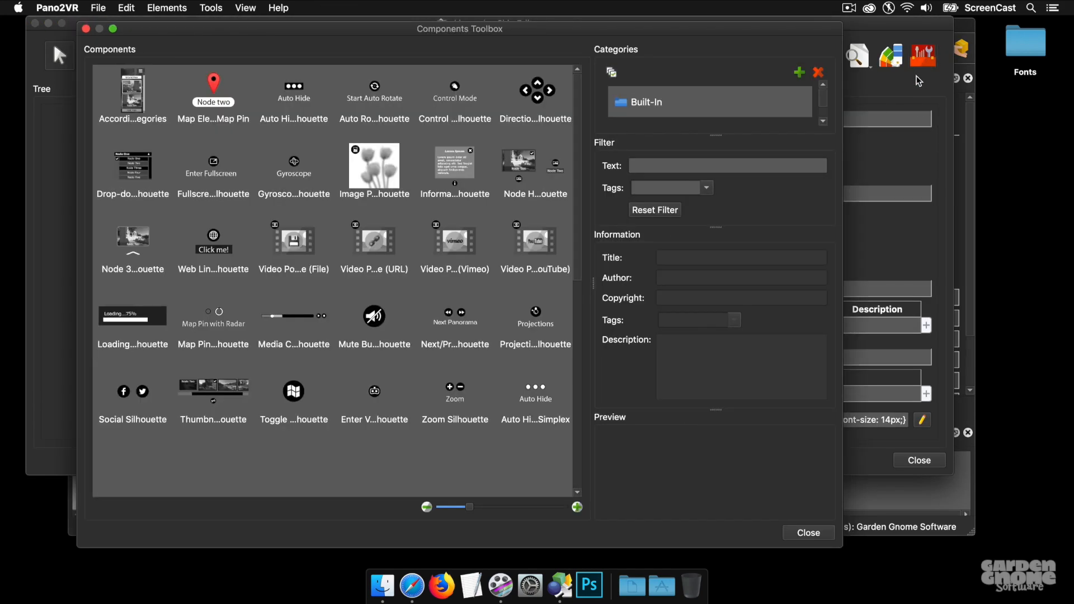
# Add the Information Popup Silhouette component to the skin and save the changes
pyautogui.click(454, 165)
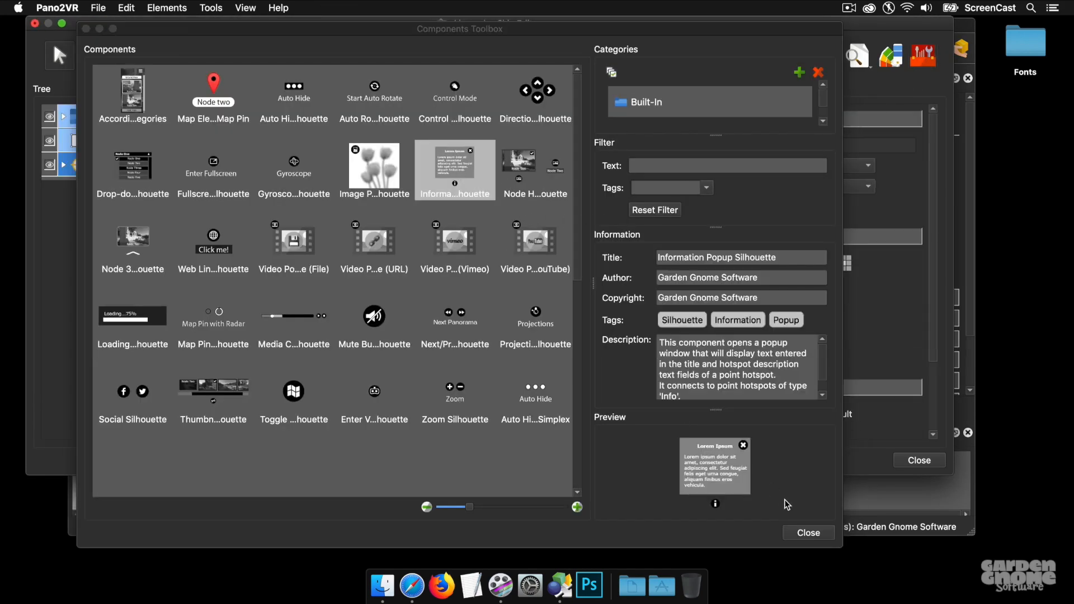
pyautogui.click(808, 533)
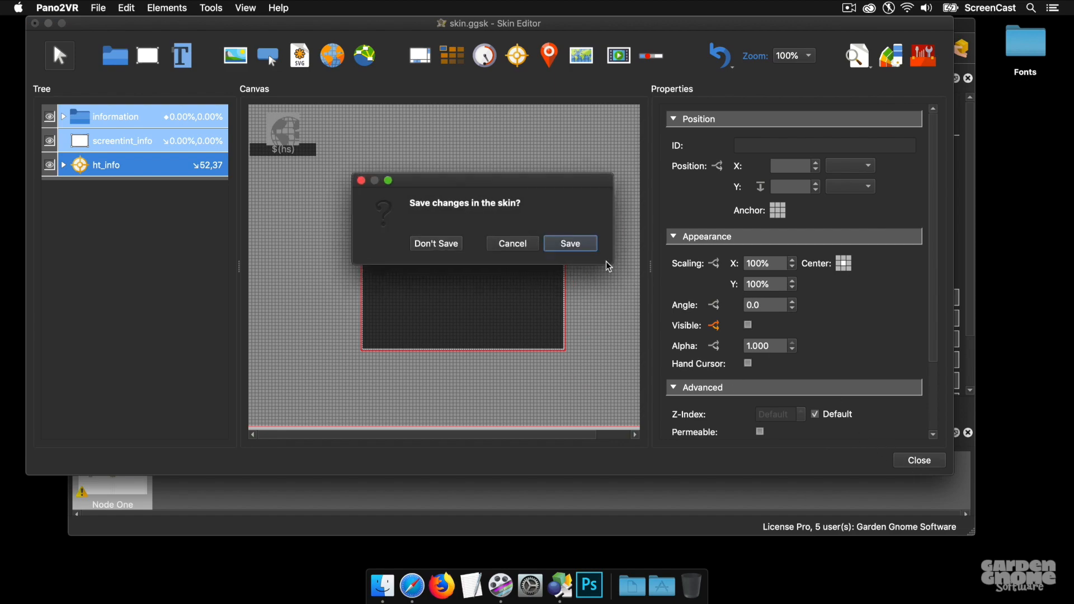
pyautogui.click(569, 243)
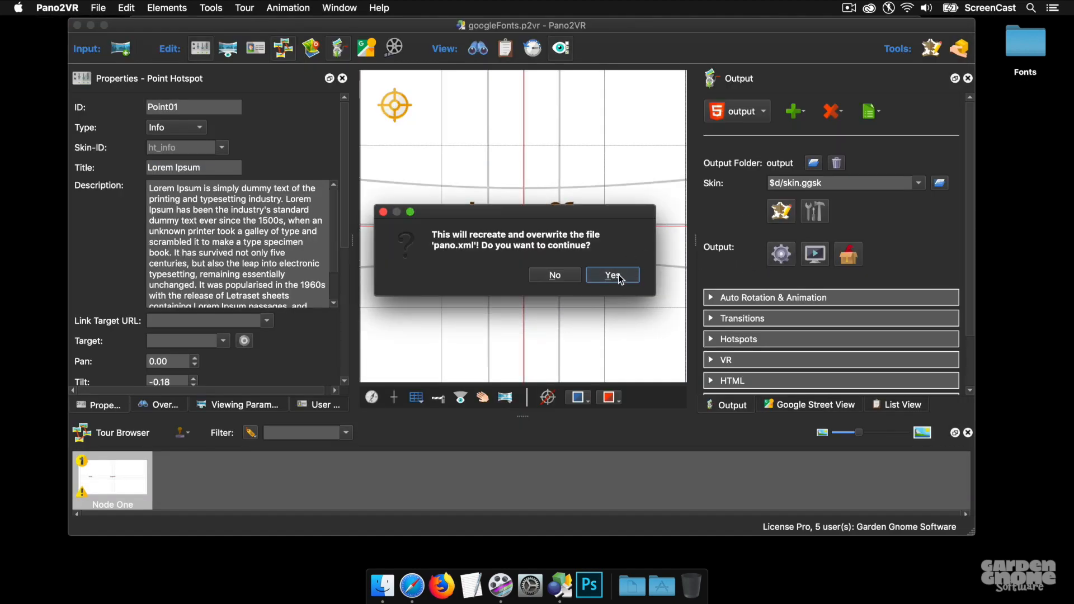
# Overwrite the output, then open and close the Lorem Ipsum popup in the Safari preview
pyautogui.click(610, 275)
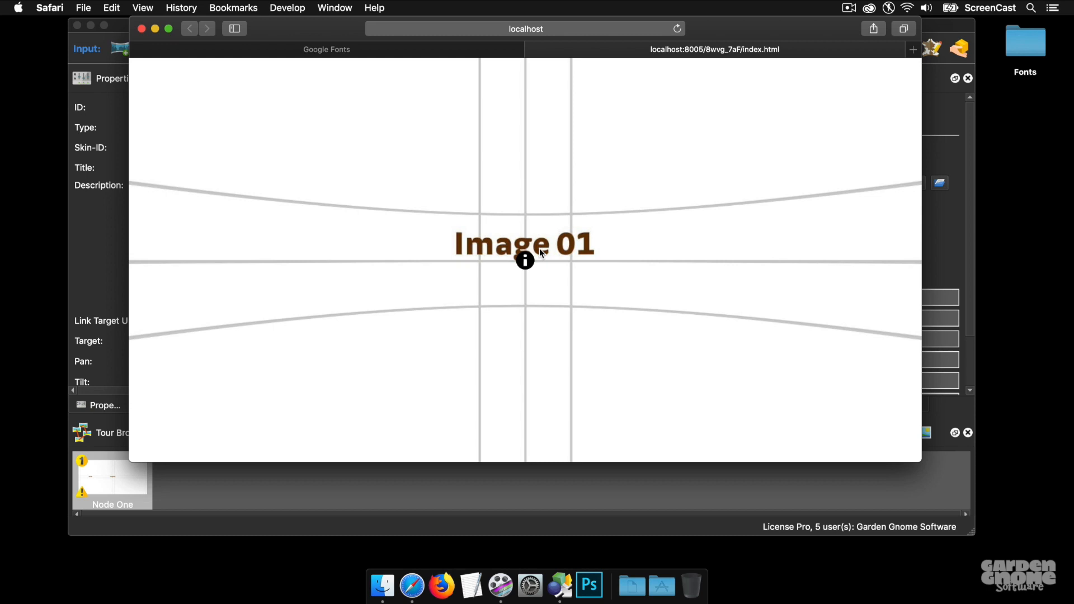
pyautogui.moveTo(525, 261)
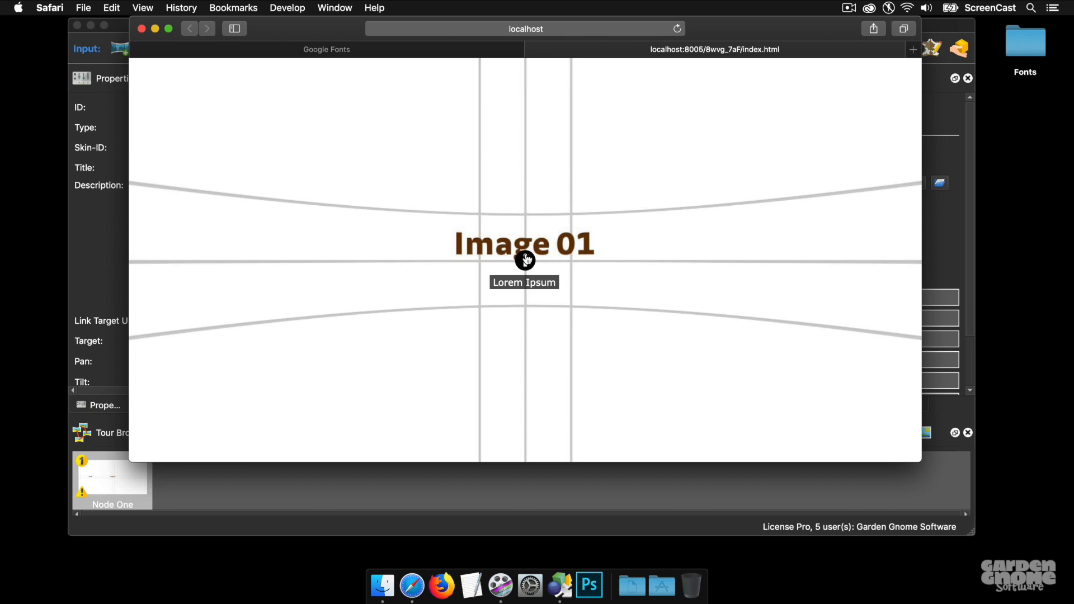
pyautogui.click(524, 282)
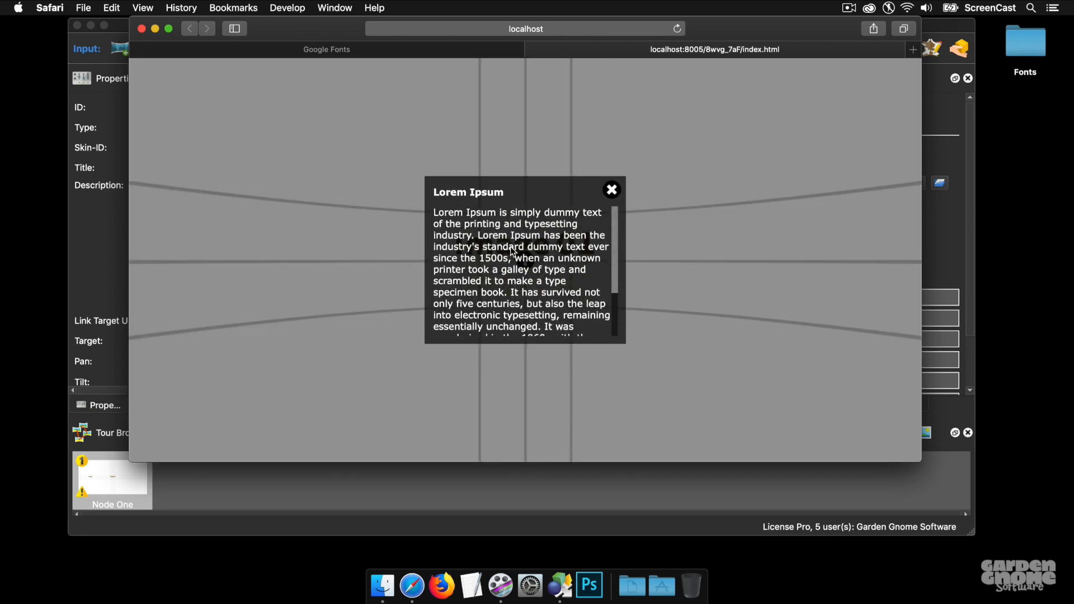
pyautogui.moveTo(476, 216)
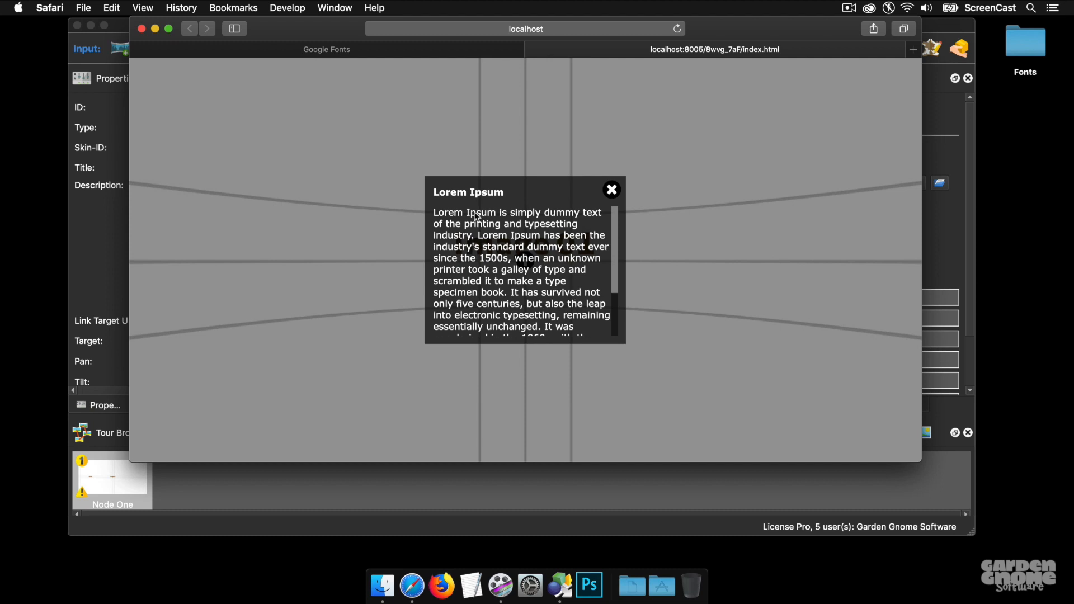
pyautogui.moveTo(449, 199)
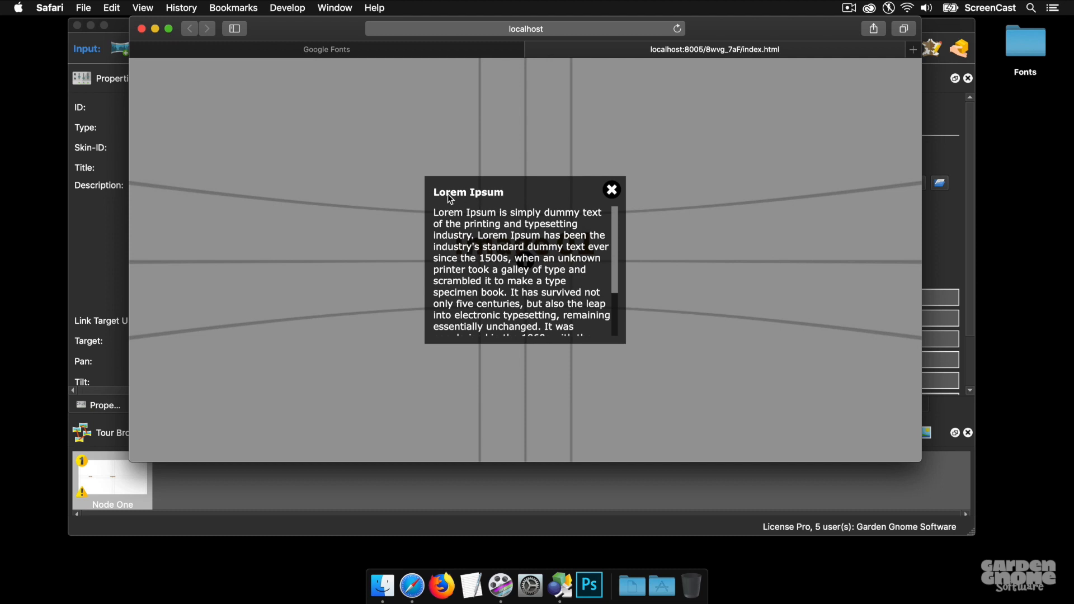
pyautogui.moveTo(503, 275)
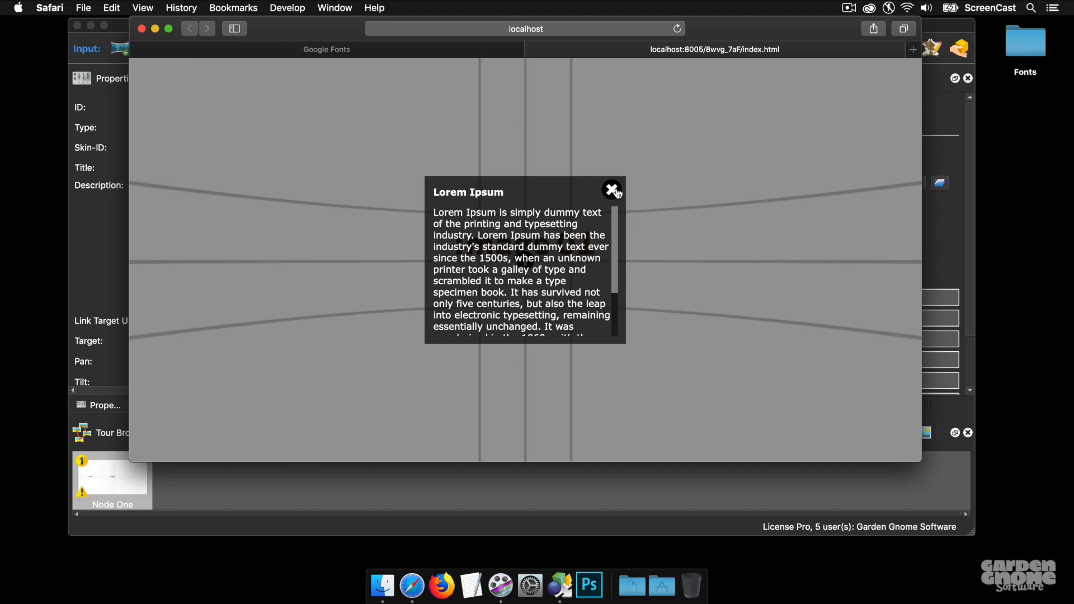
pyautogui.click(611, 190)
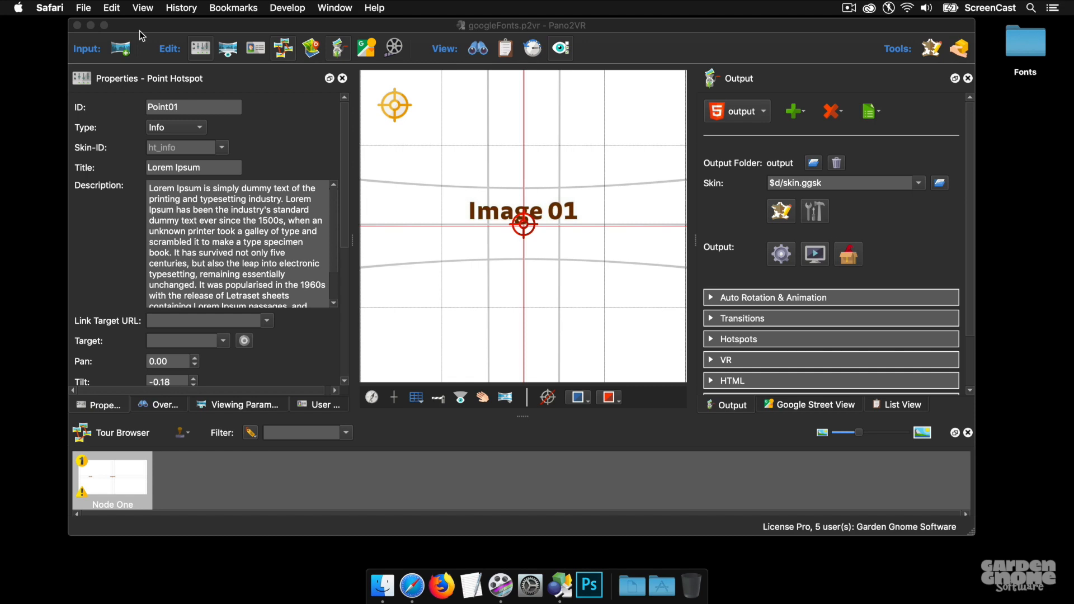
pyautogui.moveTo(785, 222)
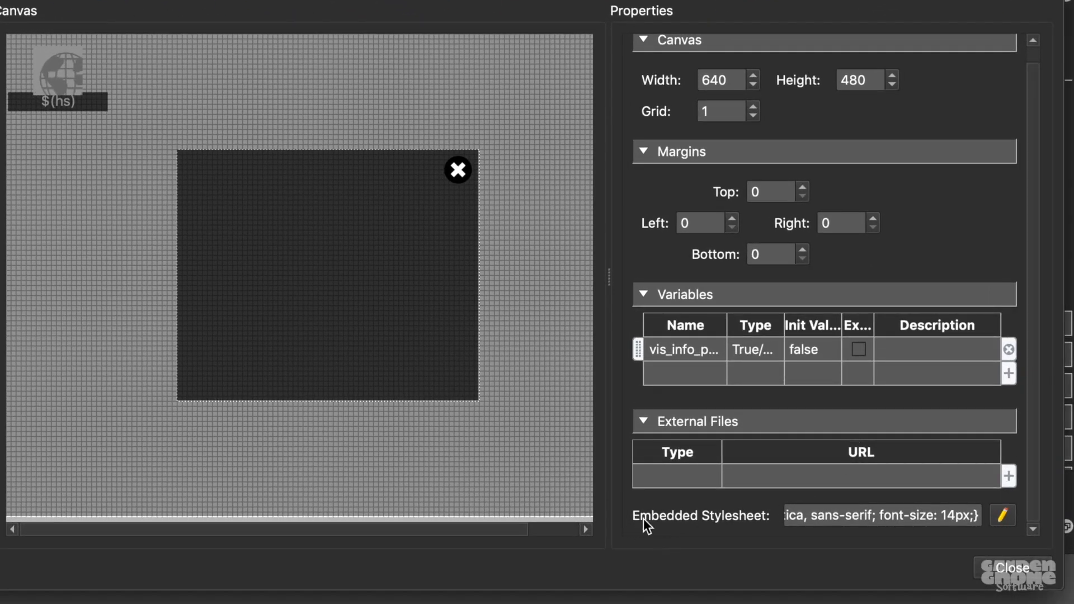
# Reformat the embedded .ggskin rule so font-family and font-size sit on separate lines
pyautogui.click(1003, 514)
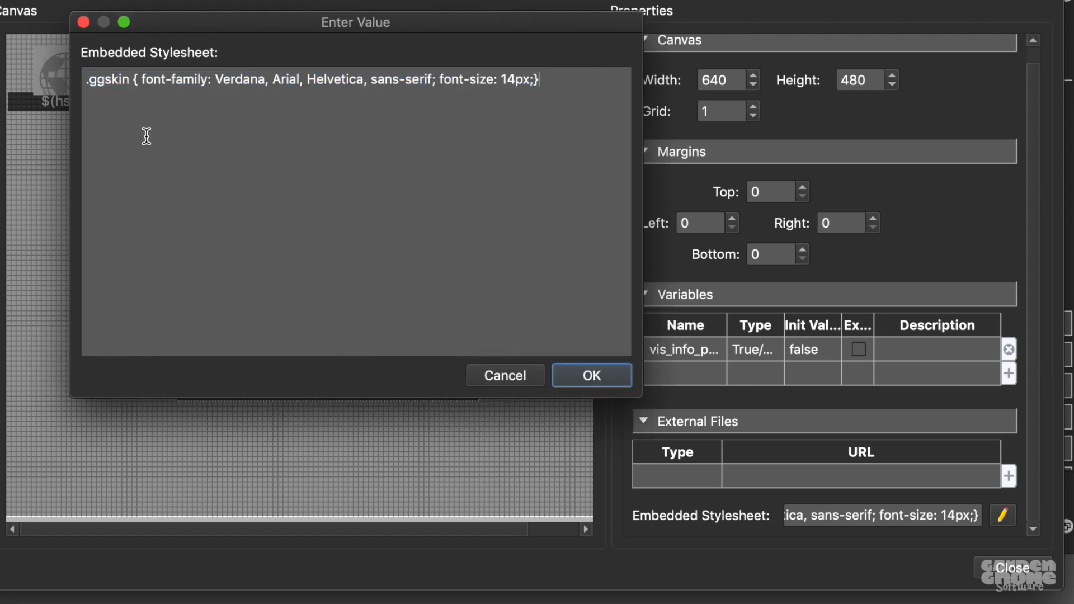
pyautogui.doubleClick(107, 79)
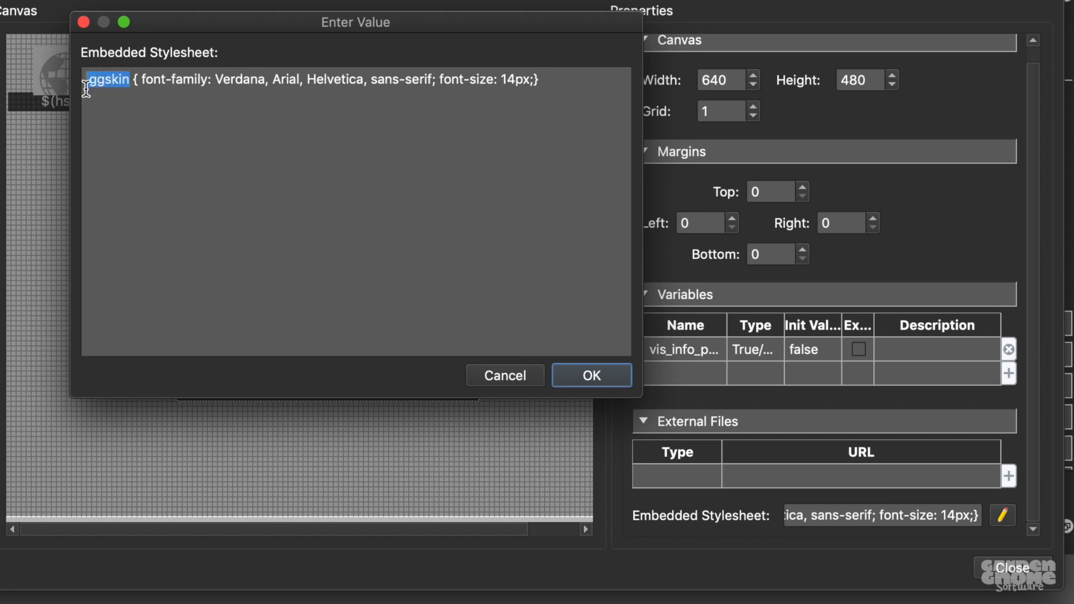
pyautogui.moveTo(137, 133)
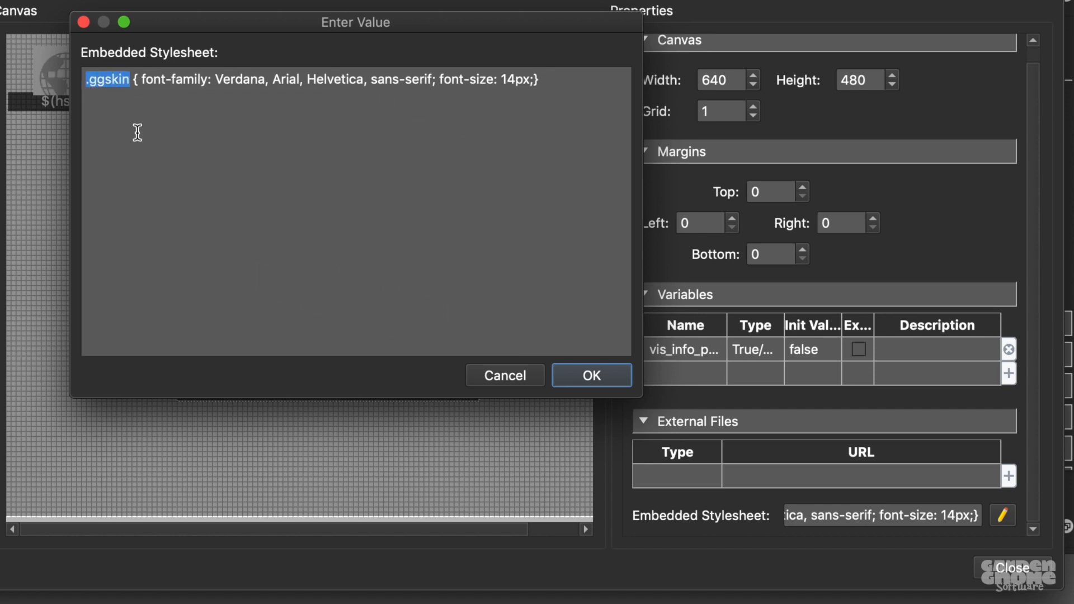
pyautogui.click(141, 133)
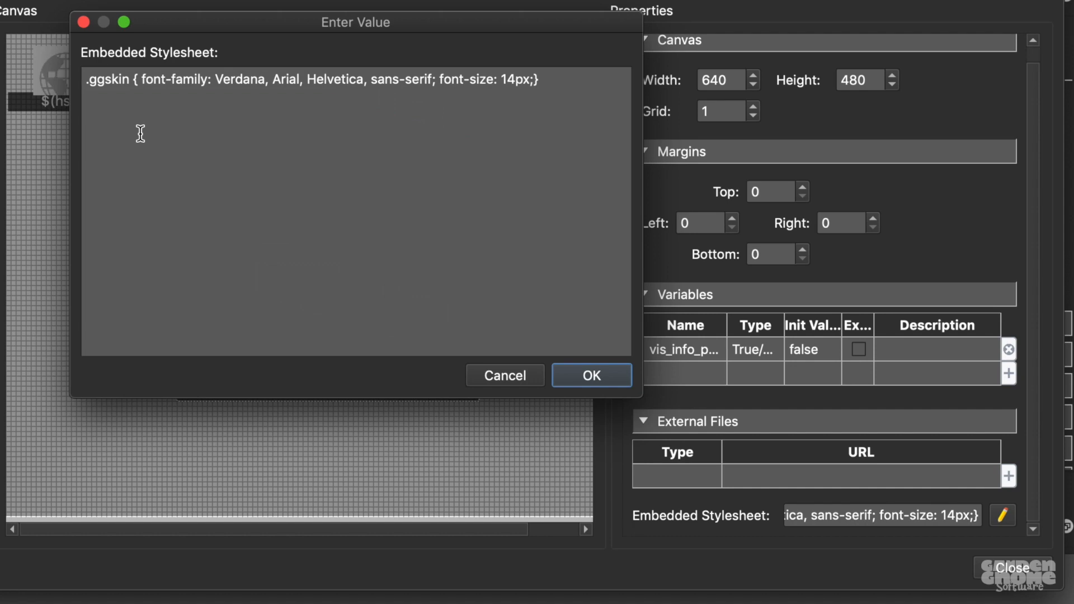
pyautogui.moveTo(222, 80)
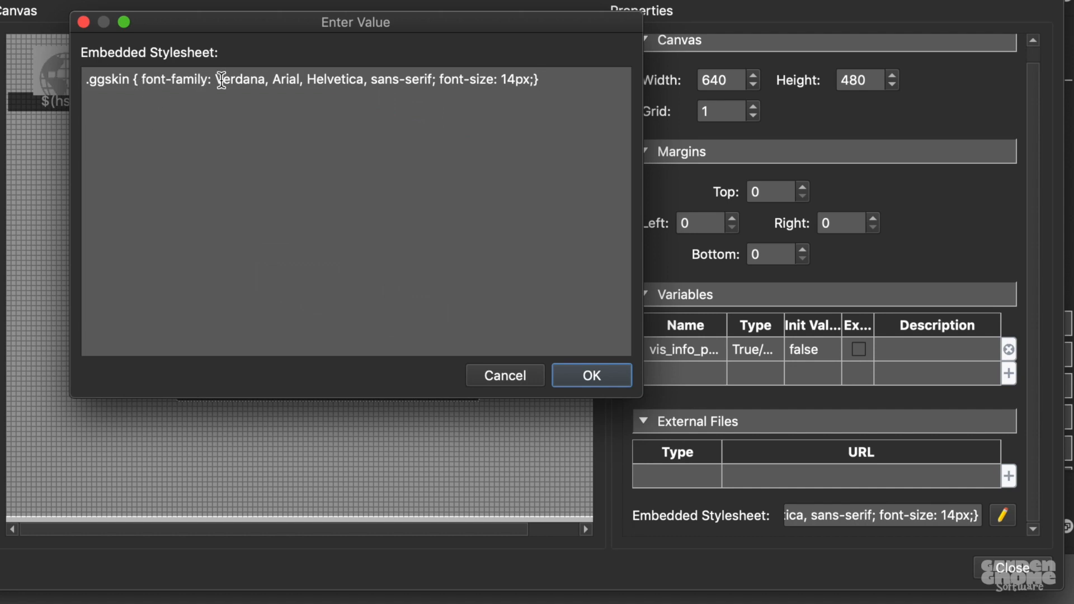
pyautogui.moveTo(368, 172)
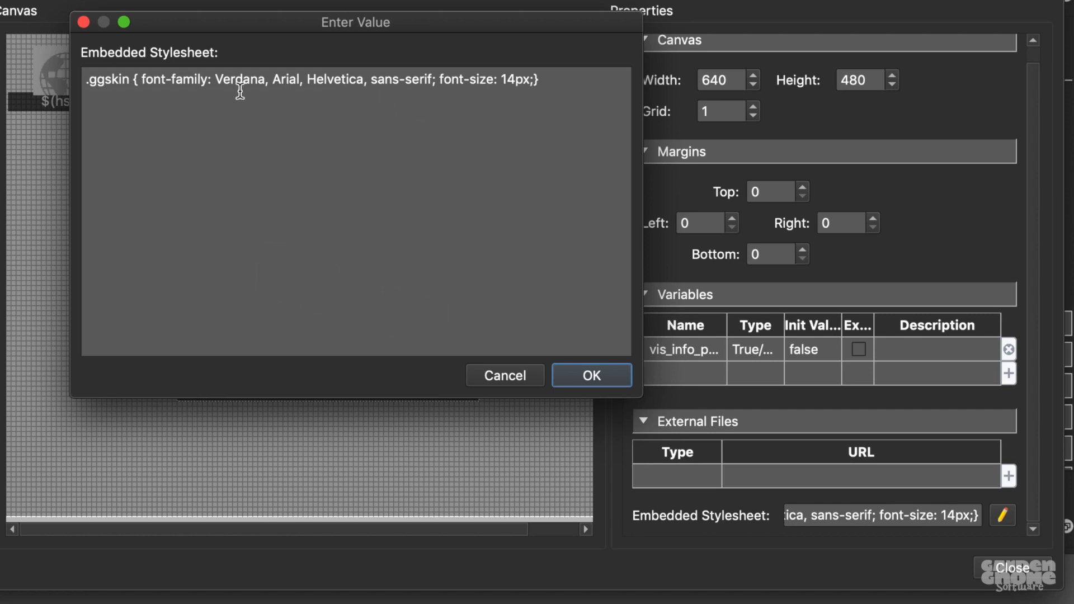
pyautogui.moveTo(268, 109)
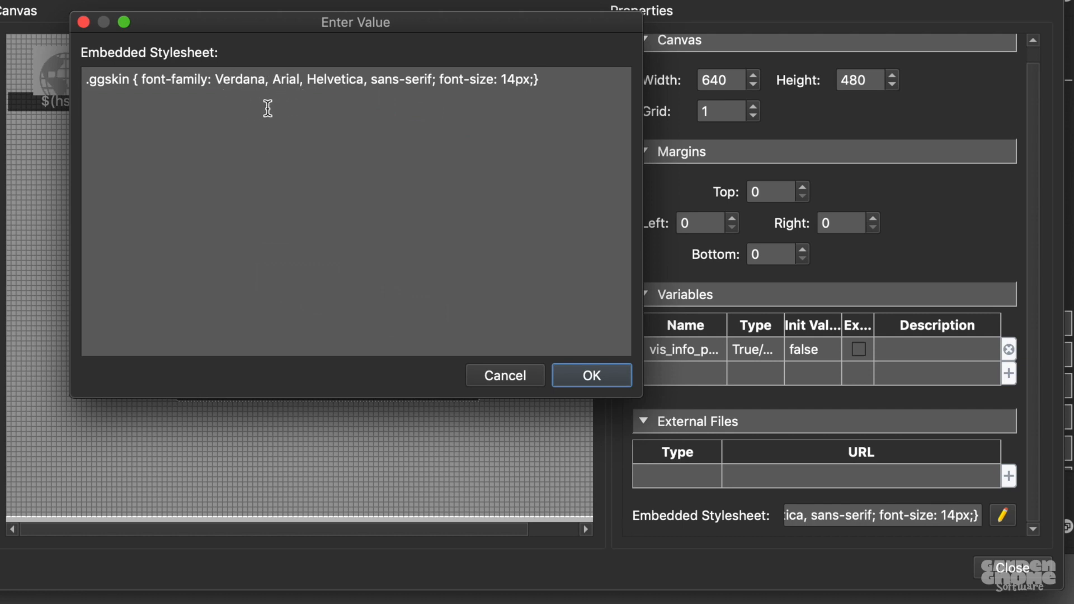
pyautogui.moveTo(451, 90)
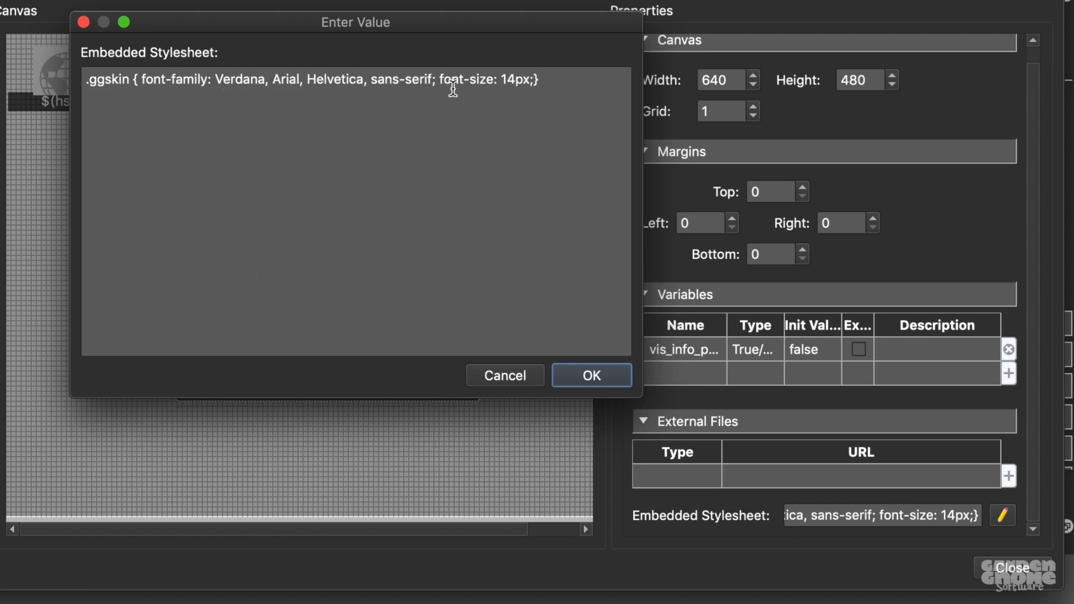
pyautogui.moveTo(440, 89)
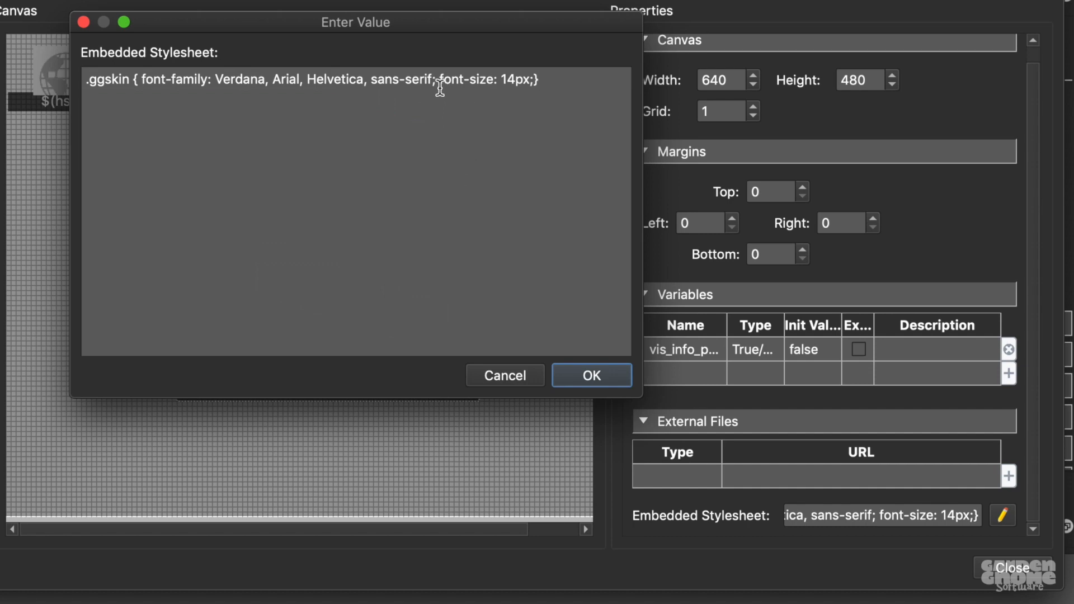
pyautogui.moveTo(508, 96)
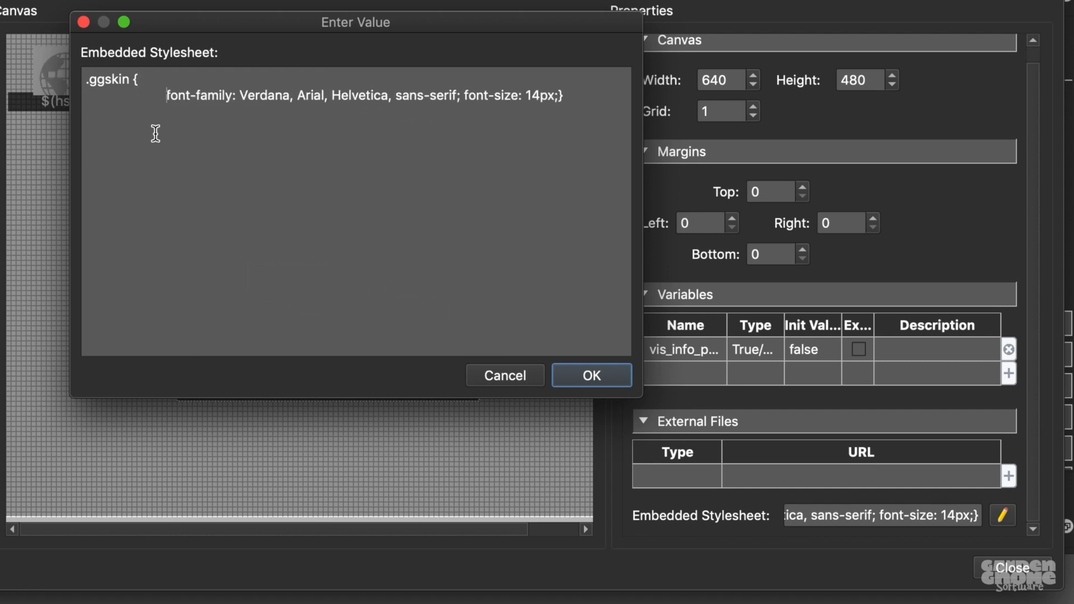
pyautogui.moveTo(468, 101)
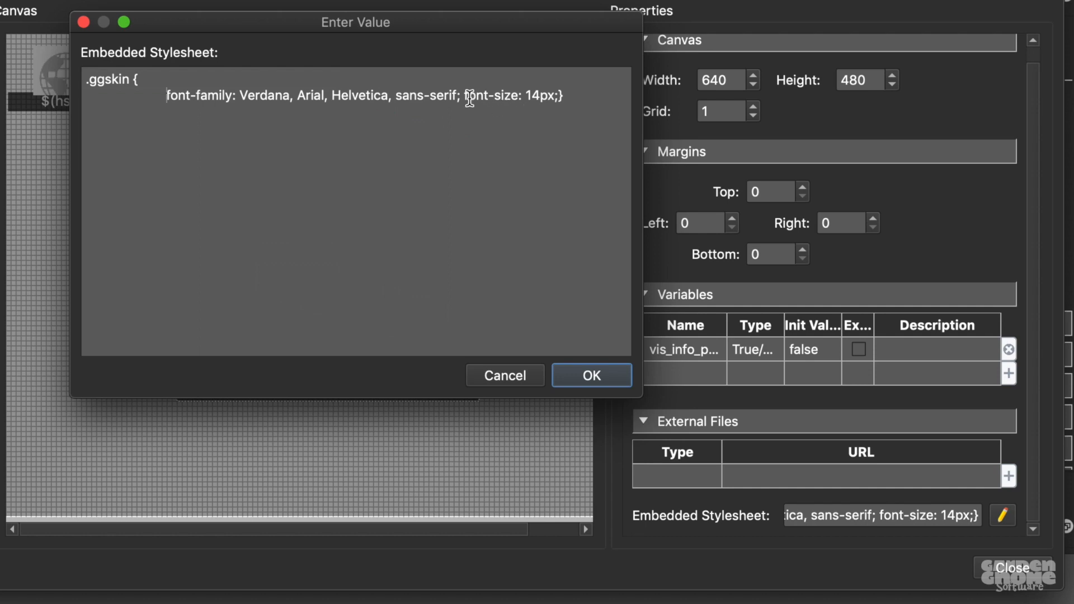
pyautogui.moveTo(465, 146)
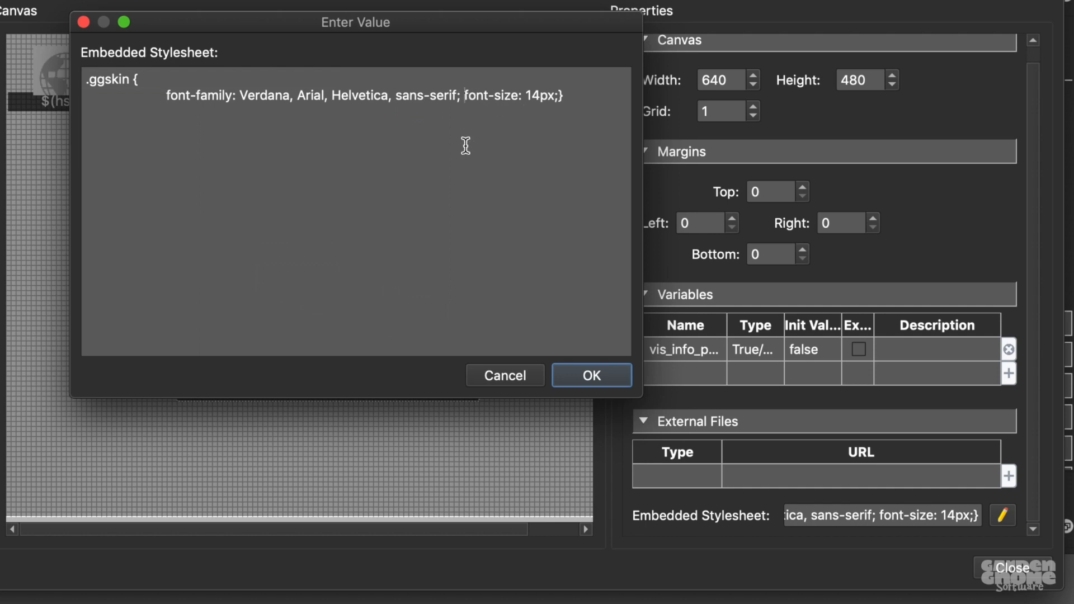
pyautogui.press('Return')
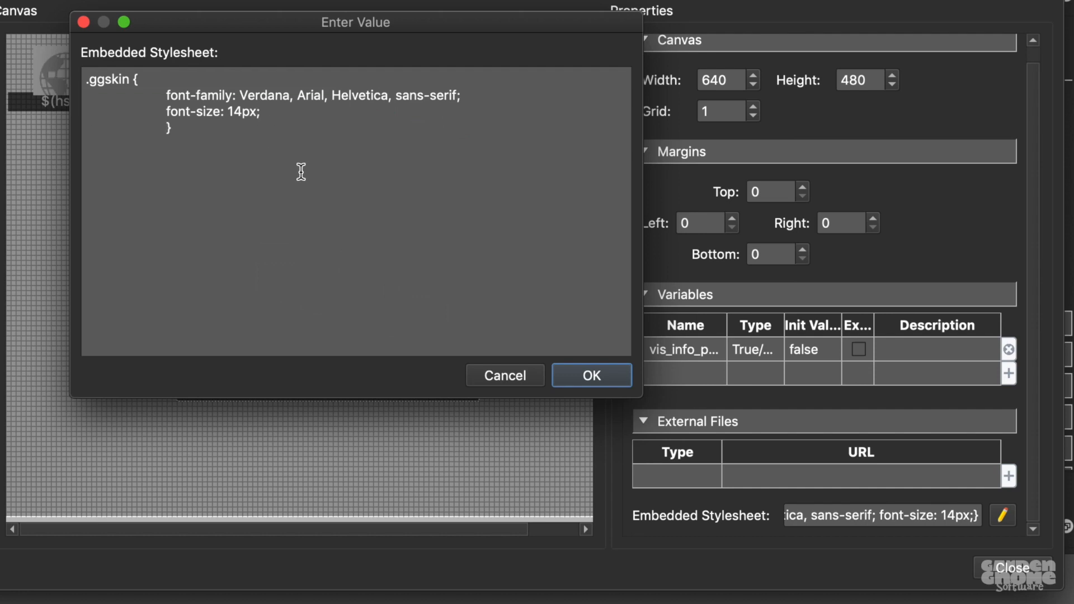
pyautogui.moveTo(619, 423)
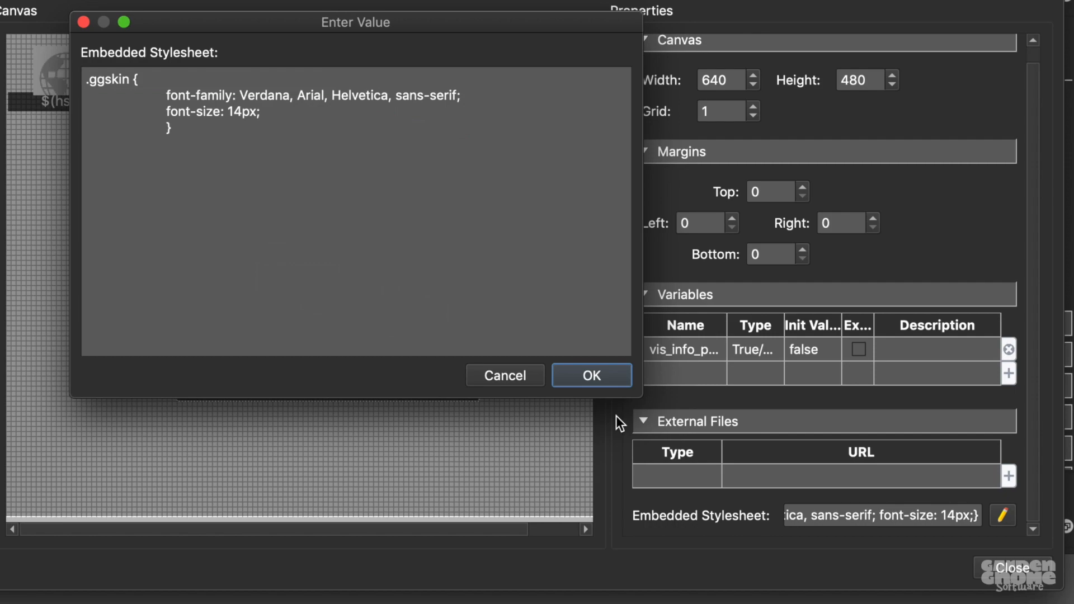
pyautogui.click(591, 376)
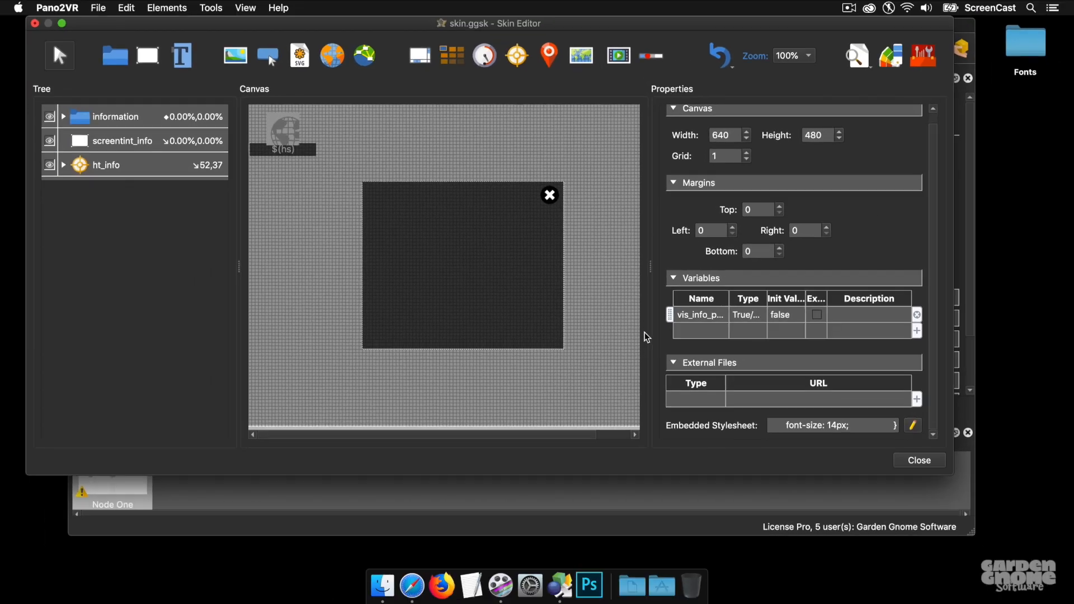
pyautogui.moveTo(483, 569)
pyautogui.write('google fonts')
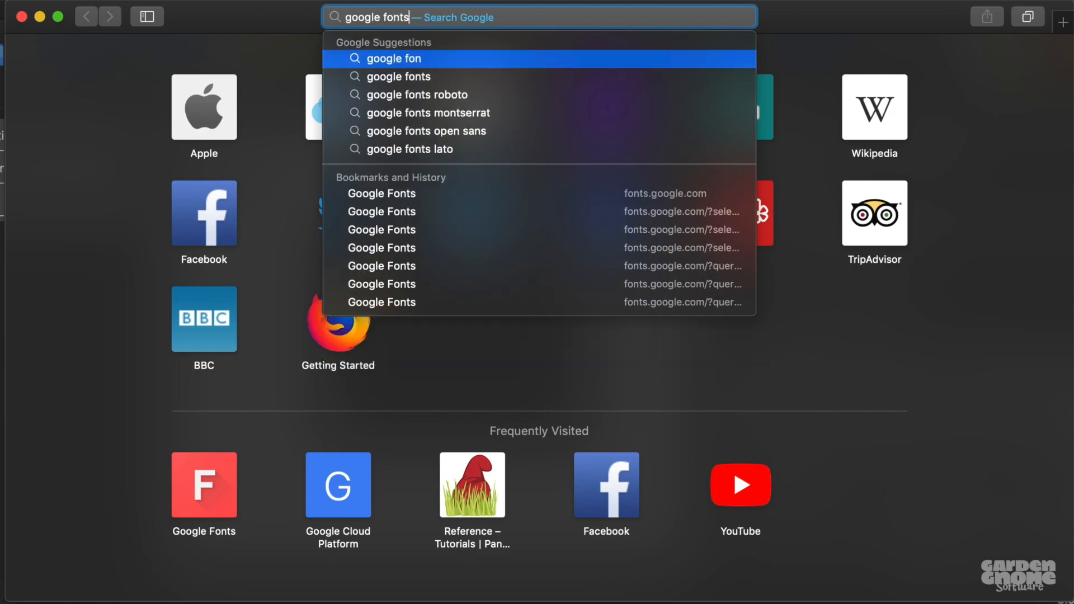
# Find Black Ops One on Google Fonts and add it to the selected families
pyautogui.press('Return')
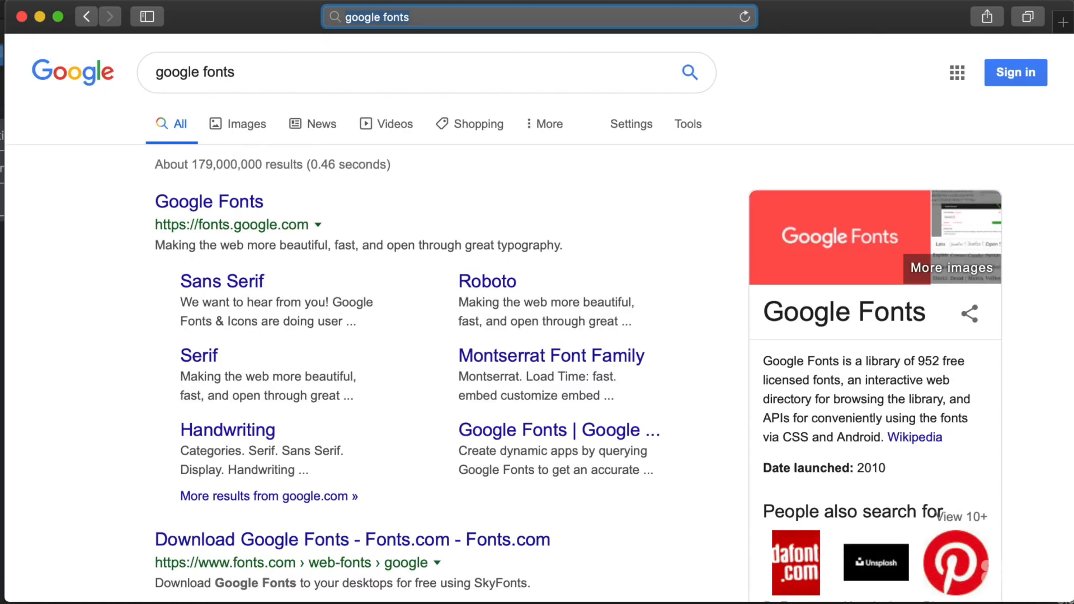
pyautogui.click(209, 201)
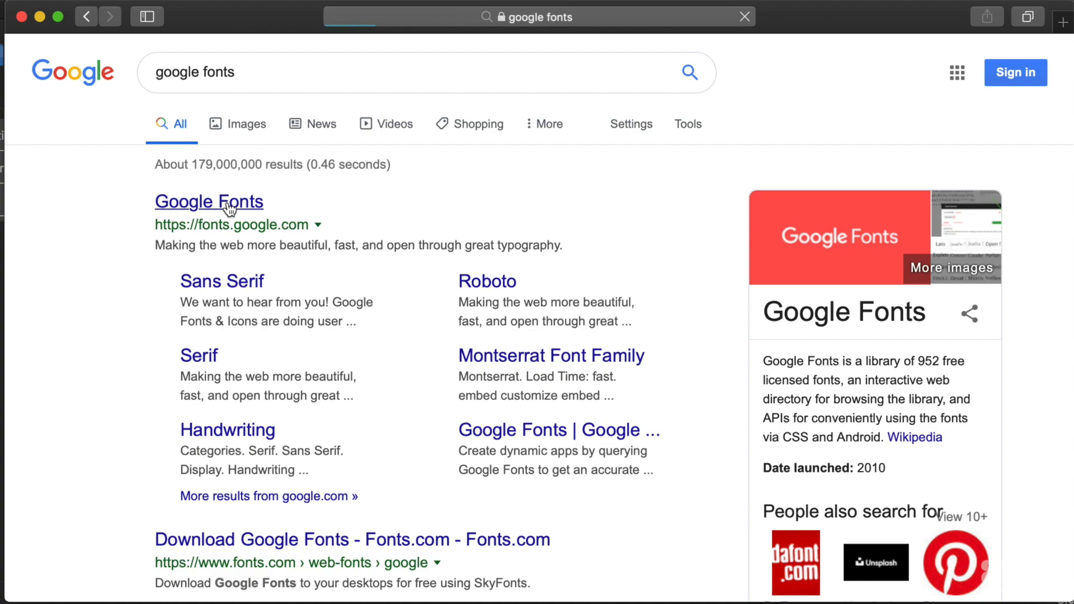
pyautogui.click(210, 201)
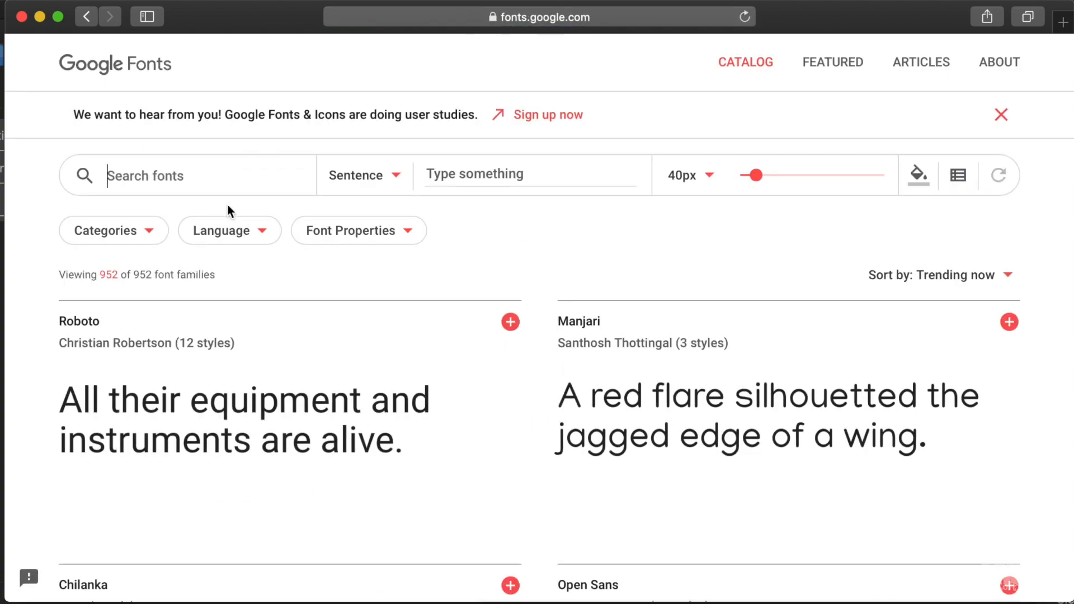
pyautogui.scroll(-3)
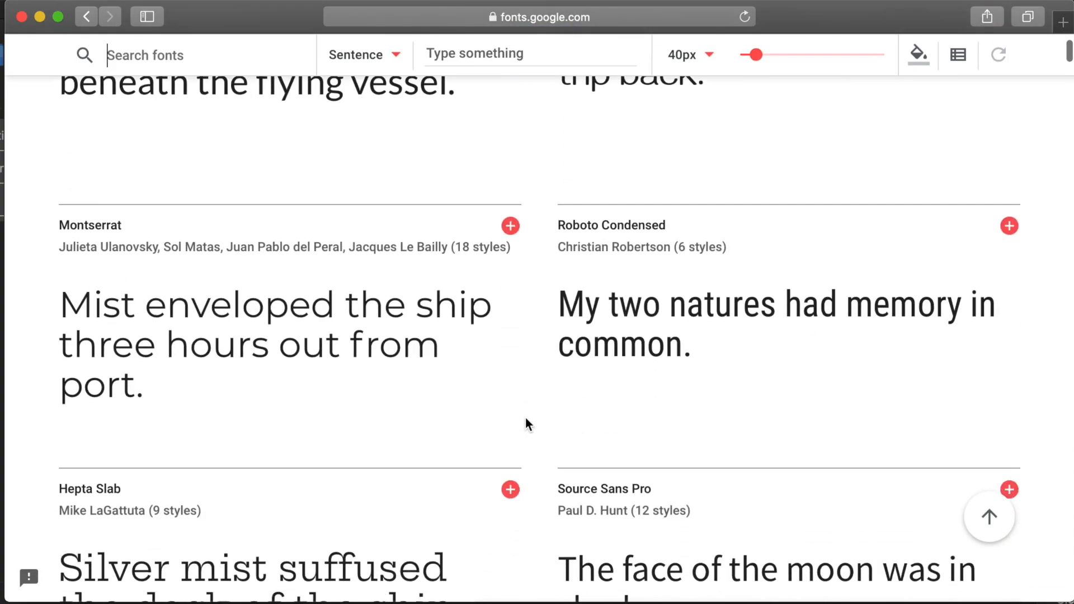
pyautogui.scroll(3)
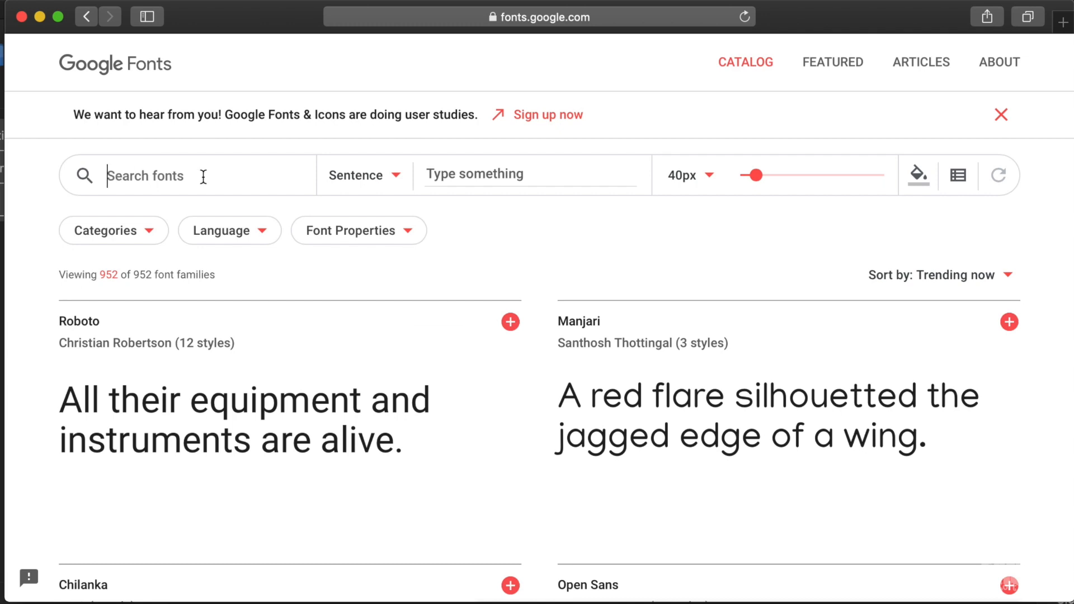
pyautogui.write('Black ops')
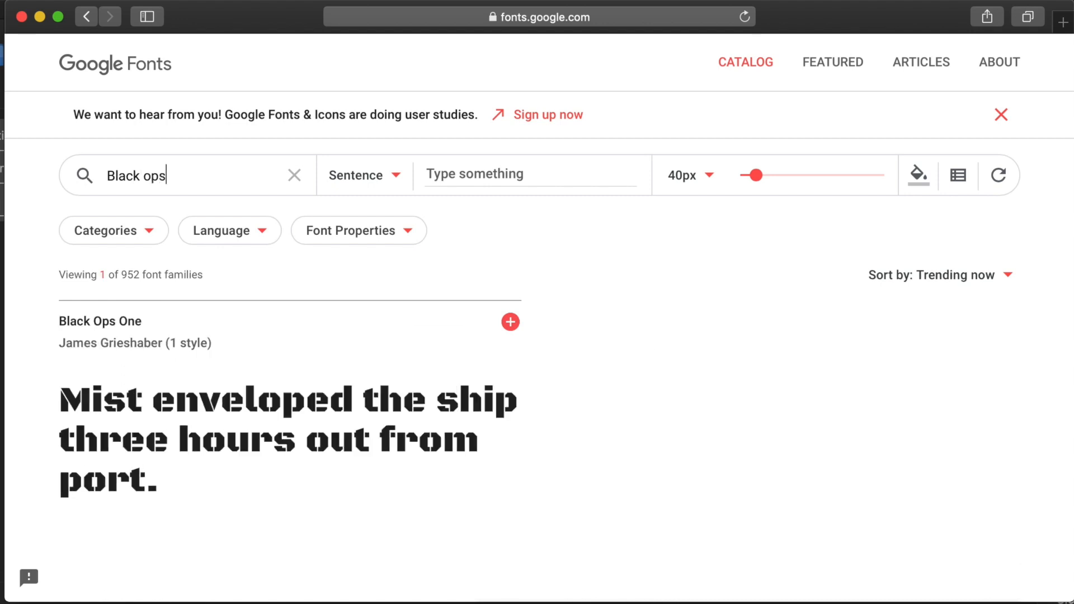
pyautogui.moveTo(520, 335)
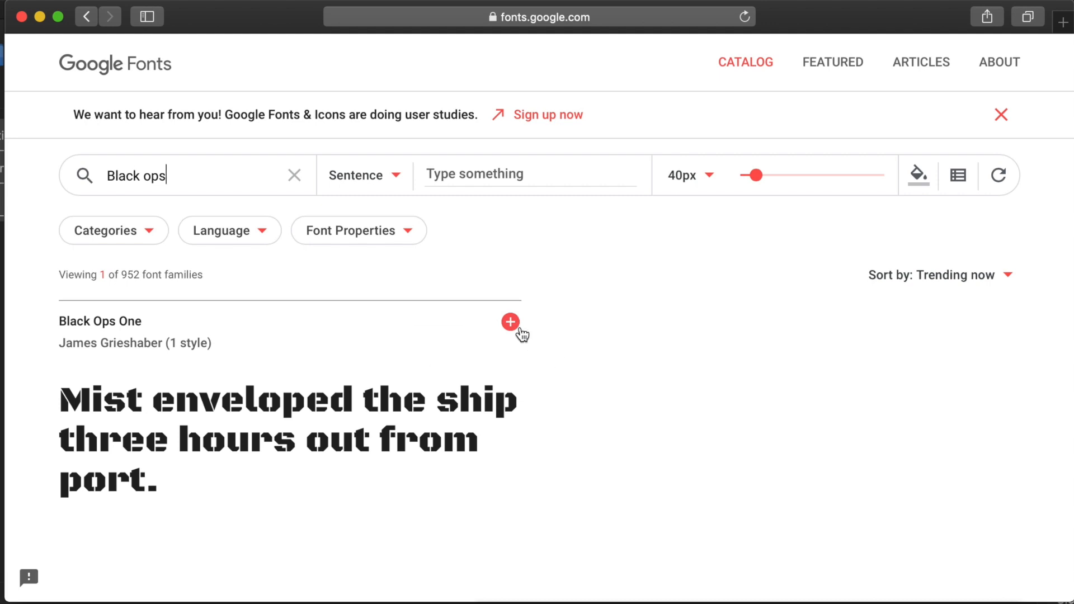
pyautogui.click(510, 322)
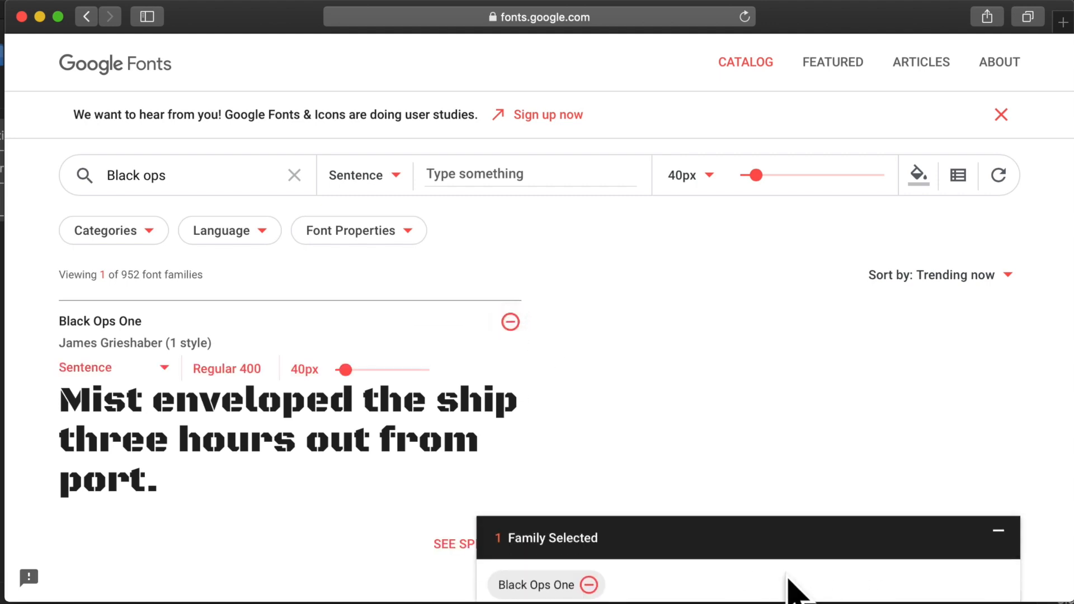
# Add Chilanka as well and copy the embed stylesheet link for both families
pyautogui.click(294, 175)
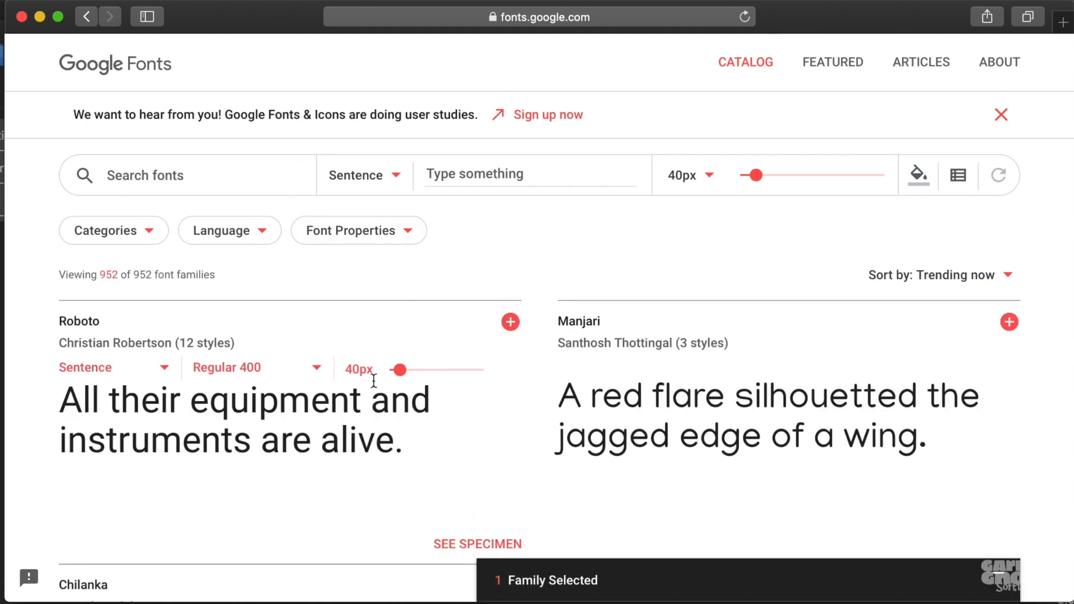
pyautogui.scroll(-3)
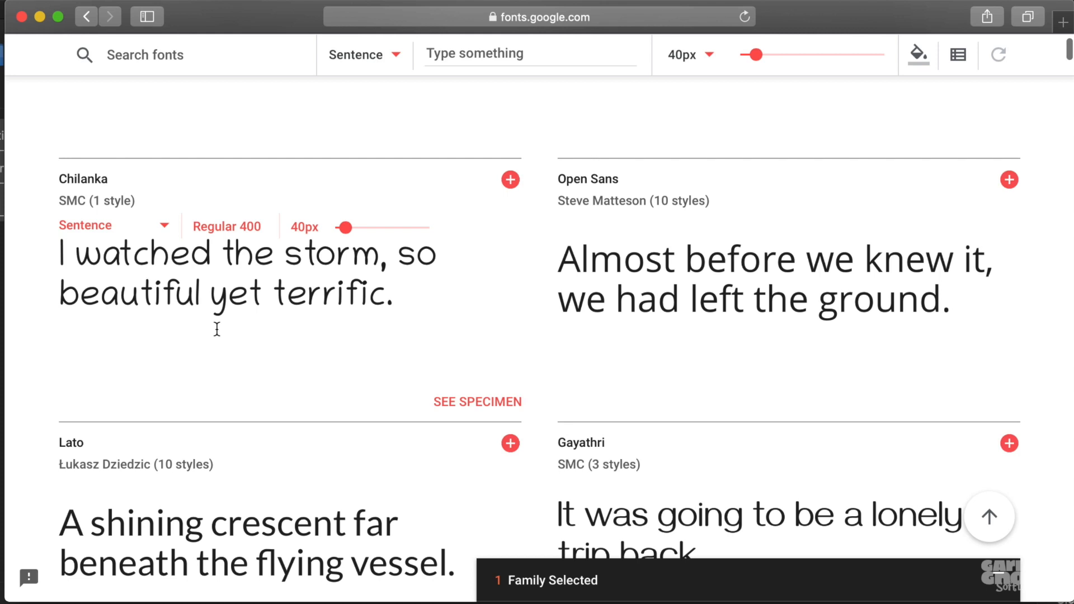
pyautogui.click(510, 179)
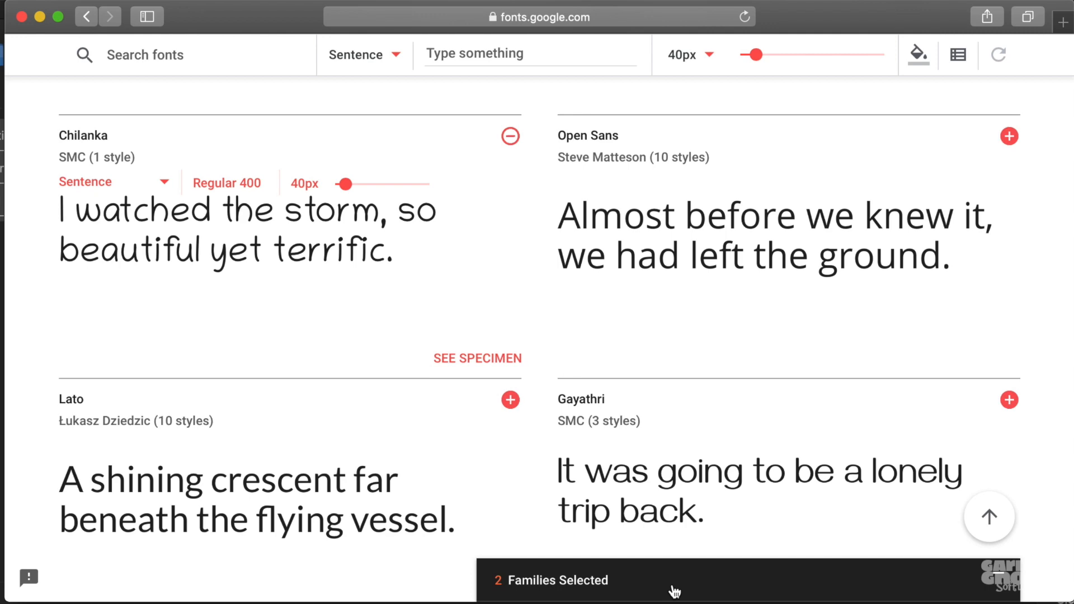
pyautogui.moveTo(997, 581)
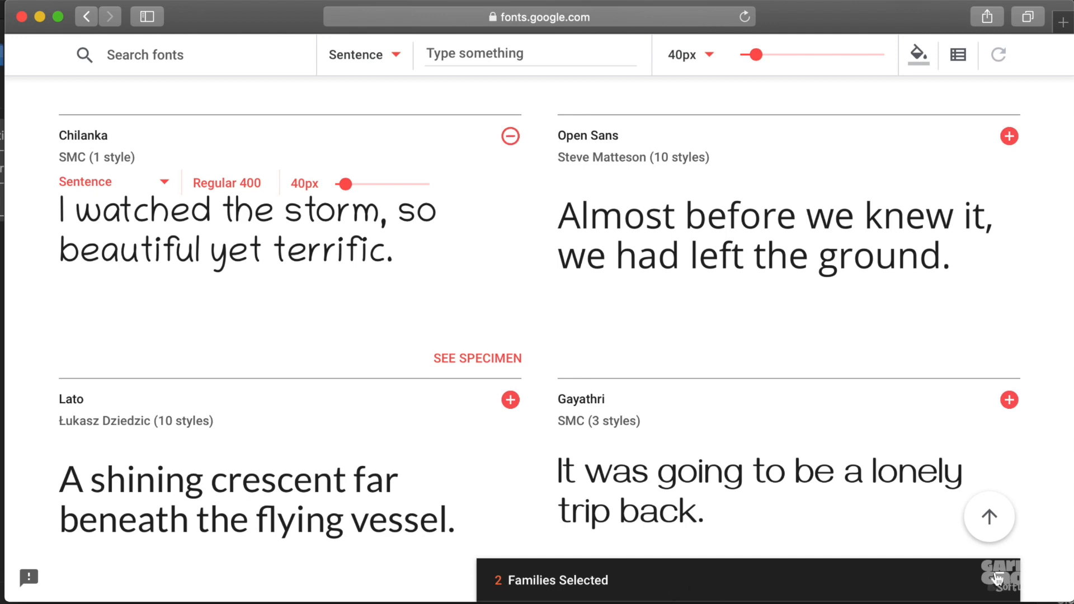
pyautogui.click(551, 581)
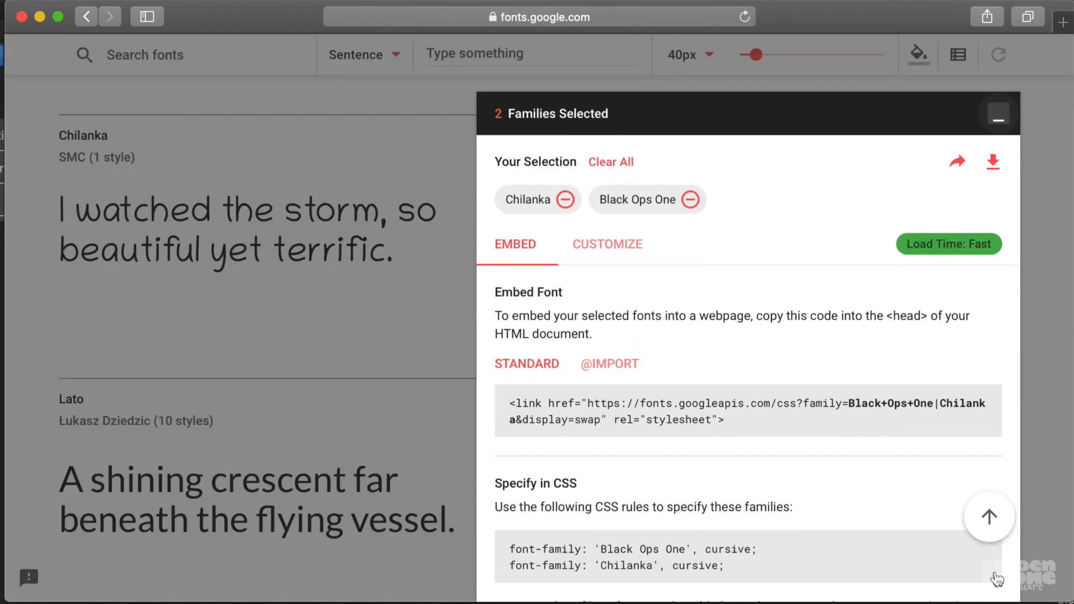
pyautogui.scroll(3)
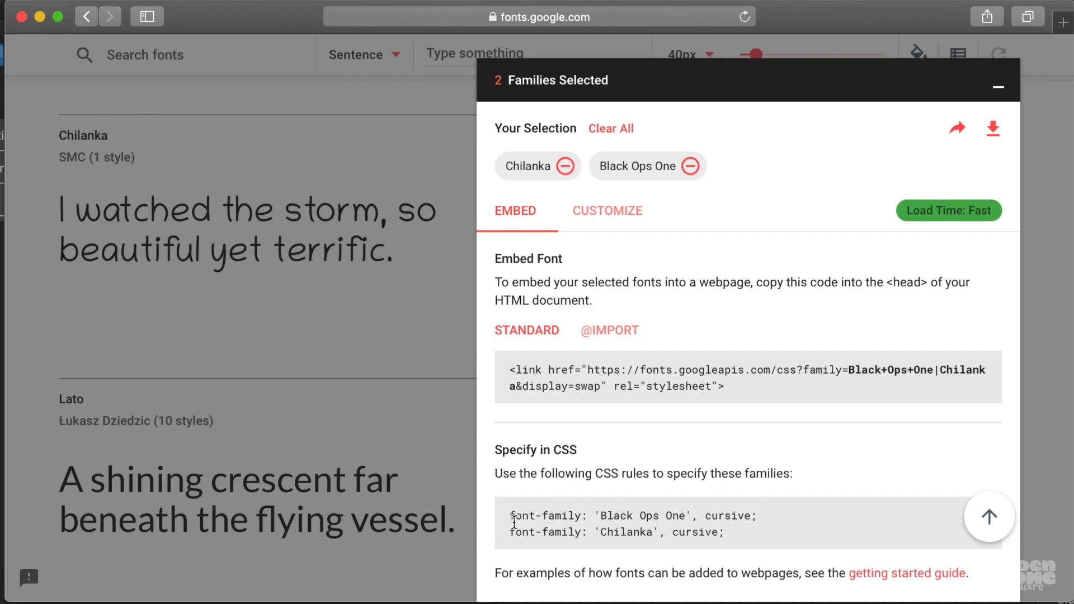
pyautogui.moveTo(682, 498)
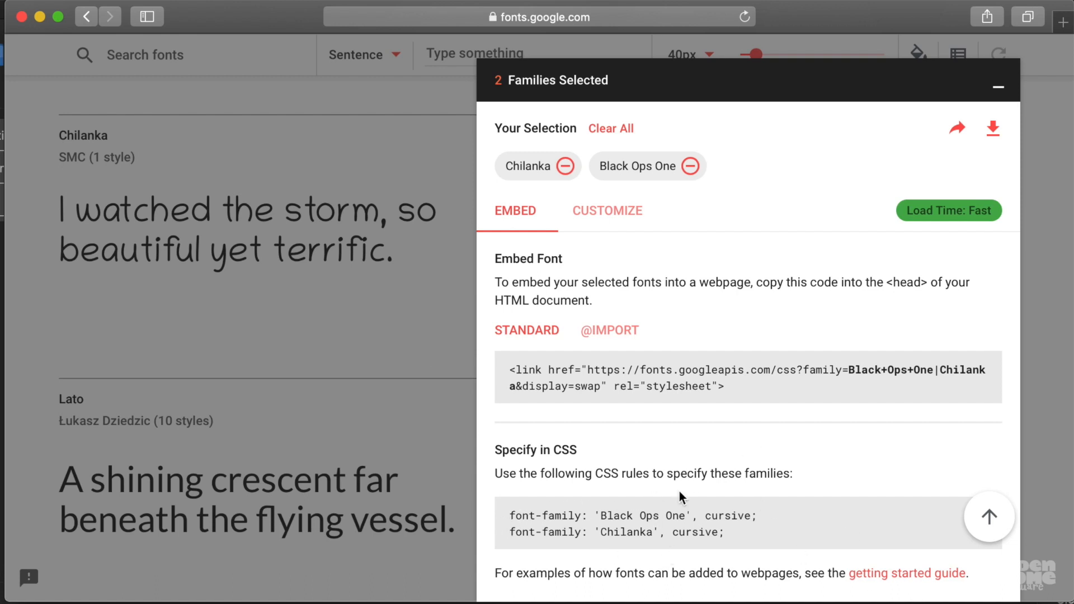
pyautogui.moveTo(688, 461)
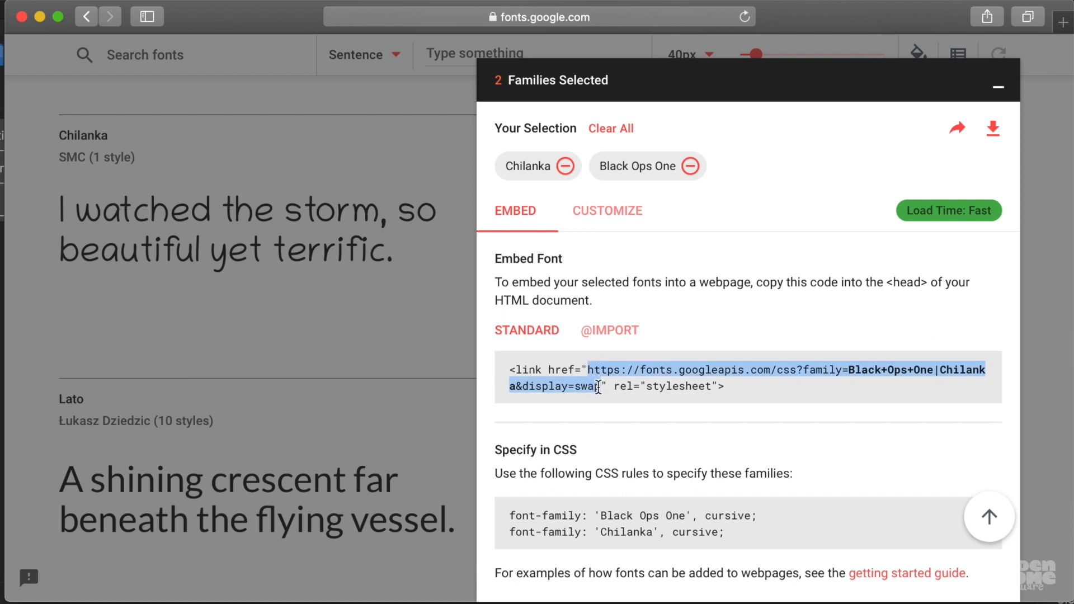
pyautogui.rightClick(596, 377)
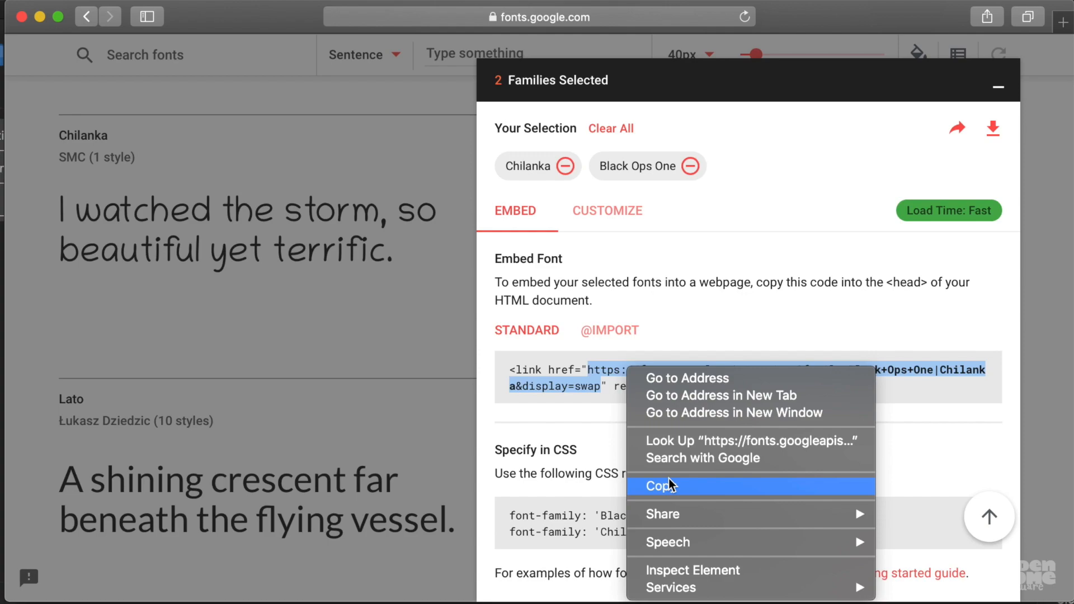
# Add a CSS external file to the skin with the Google Fonts stylesheet URL
pyautogui.click(657, 485)
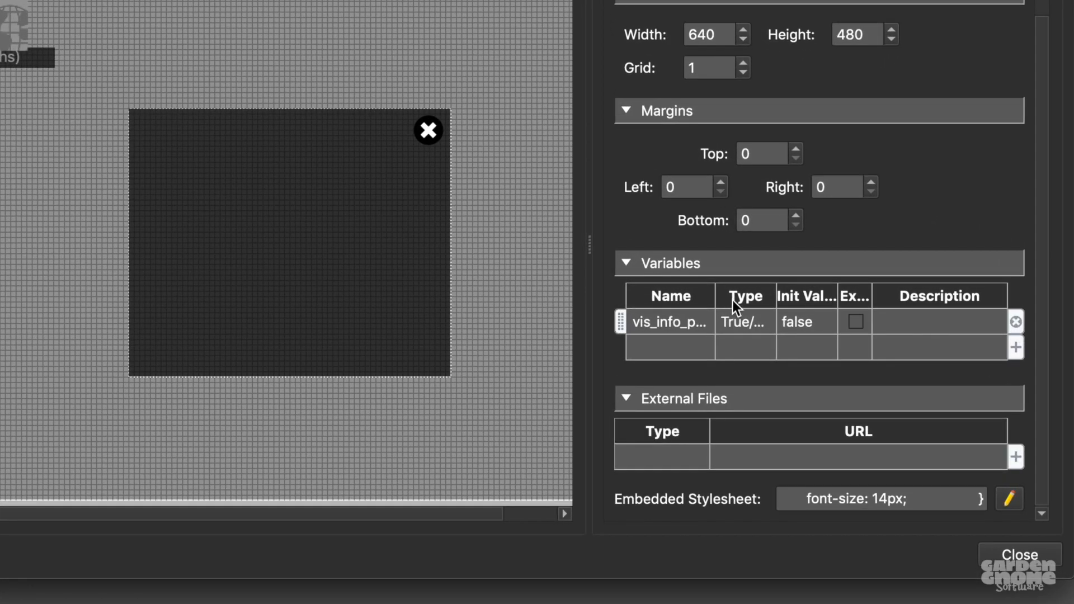
pyautogui.click(1014, 458)
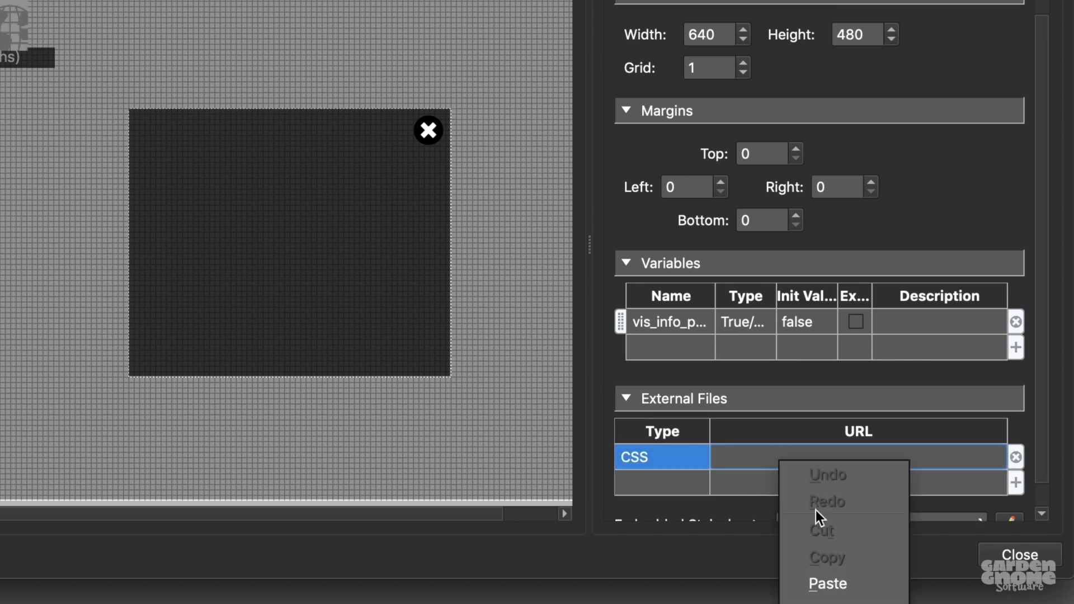
pyautogui.click(826, 584)
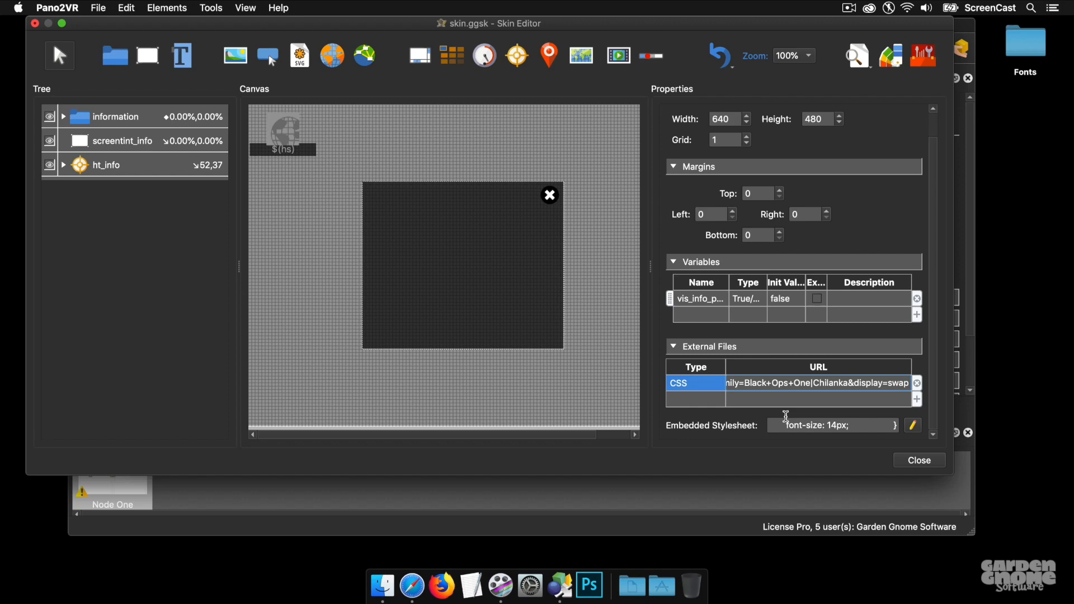
pyautogui.moveTo(933, 481)
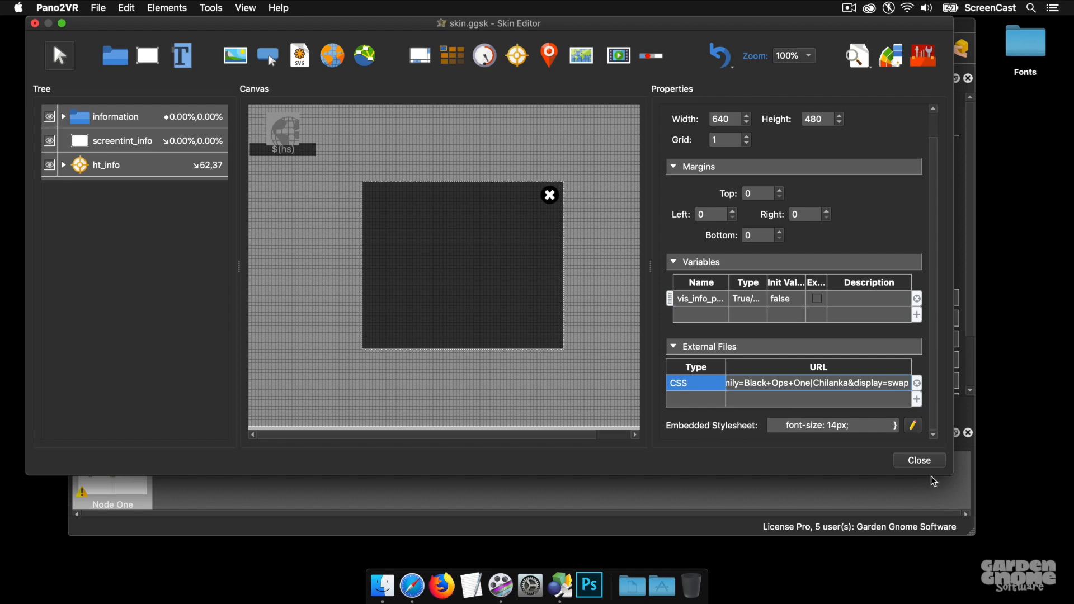
# Start a new .ggskin.tooltip rule in the embedded stylesheet
pyautogui.click(913, 425)
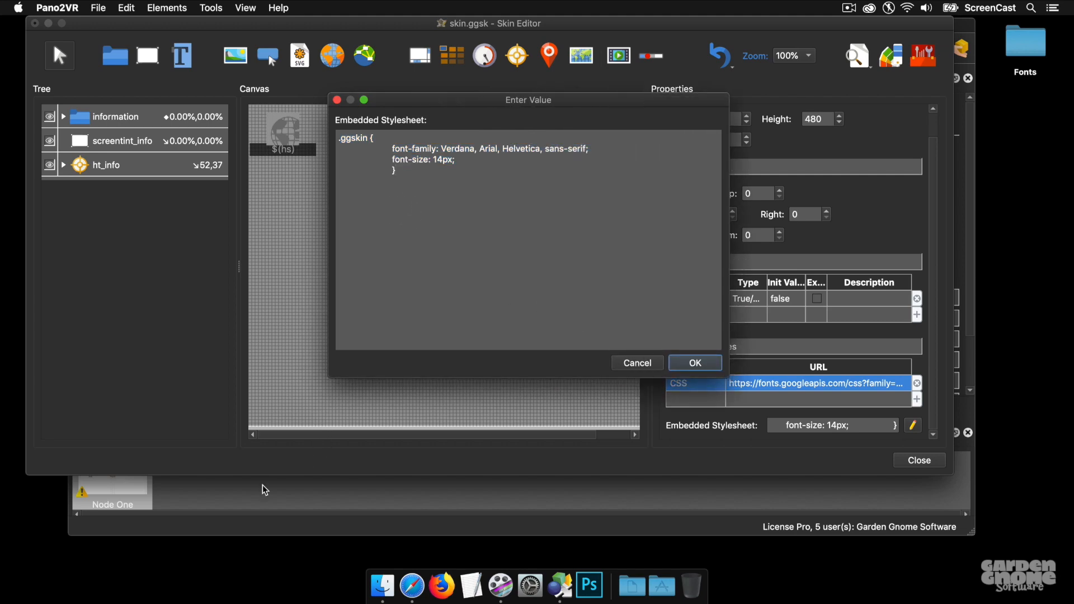
pyautogui.moveTo(407, 569)
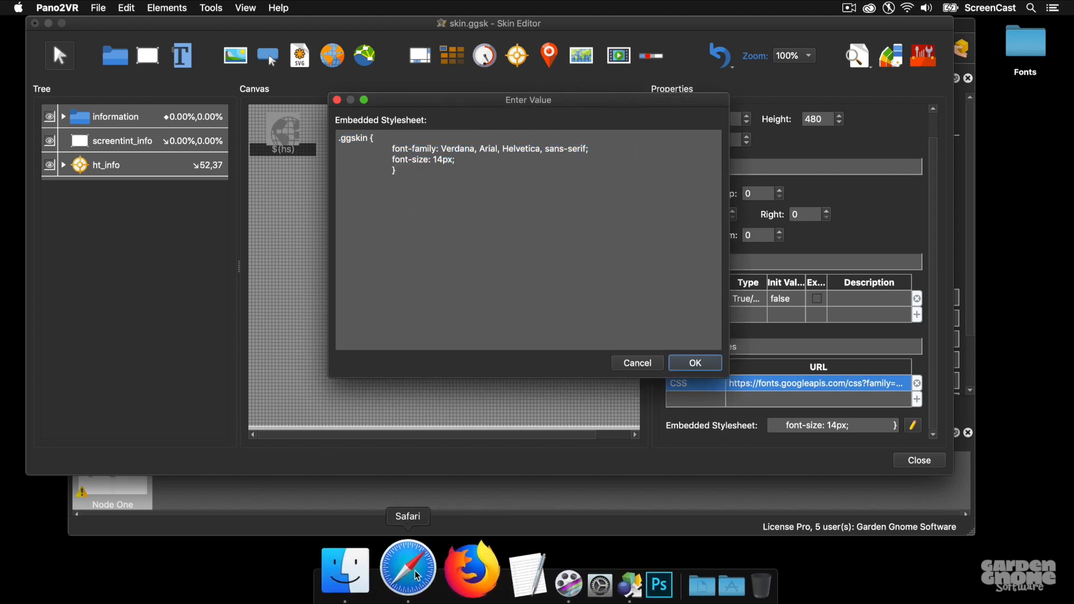
pyautogui.click(407, 568)
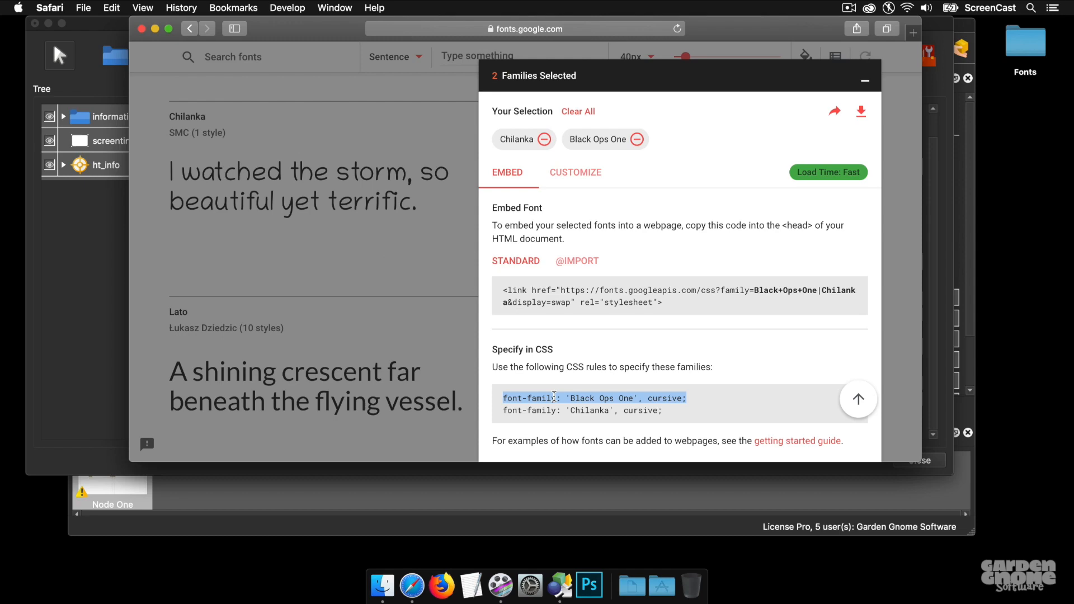
pyautogui.moveTo(937, 203)
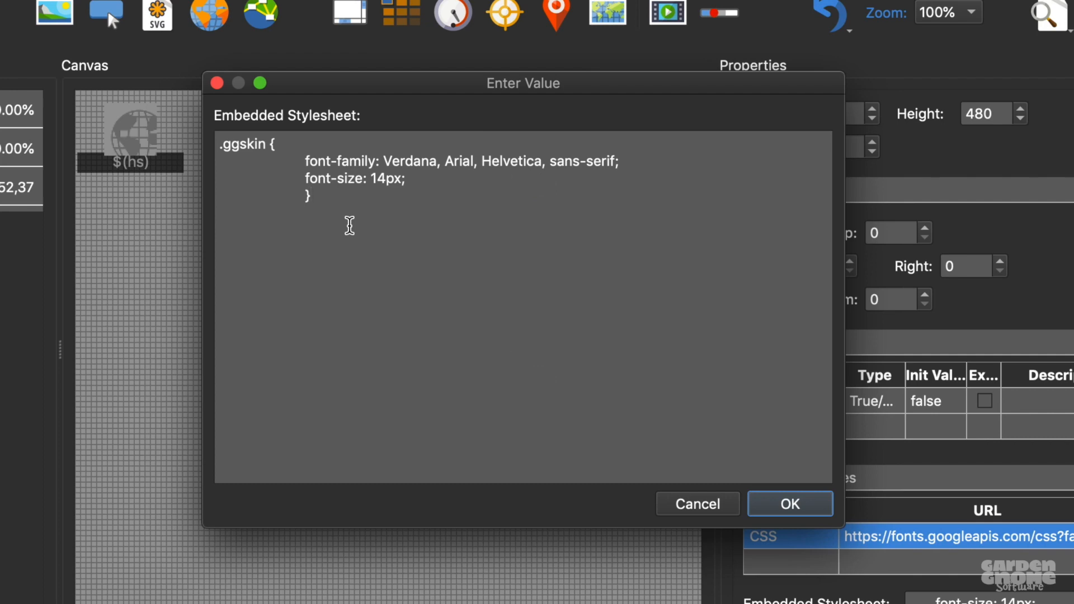
pyautogui.write('.ggskin.t')
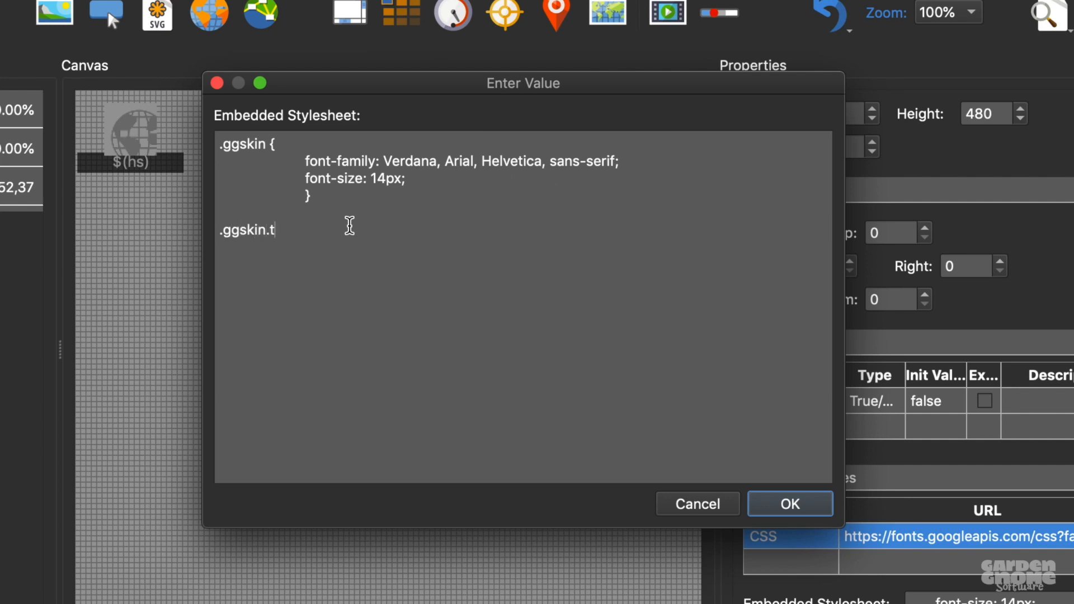
pyautogui.write('ool')
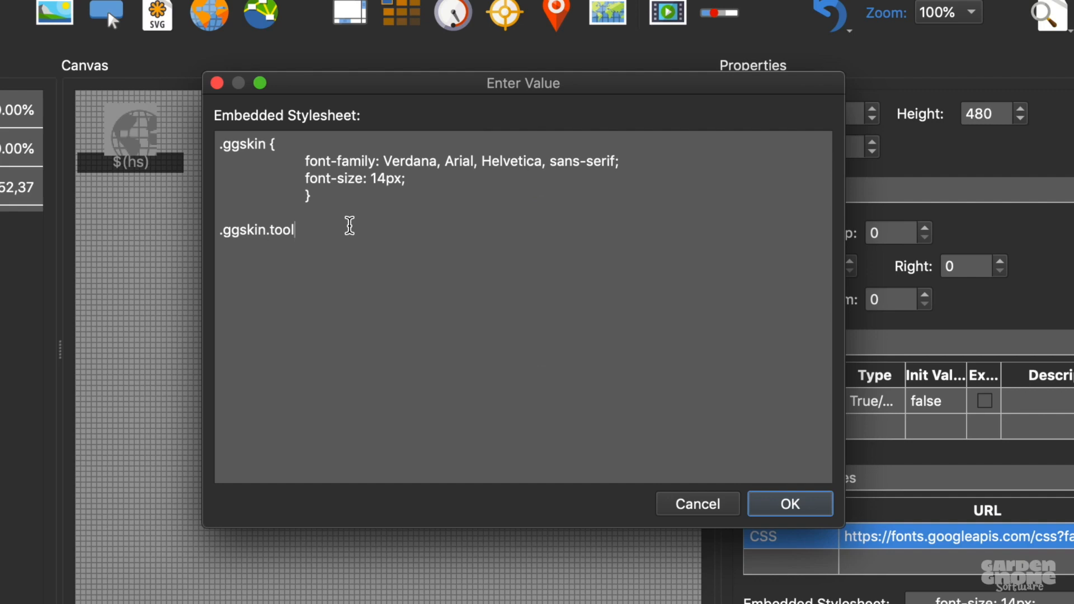
pyautogui.write('tip')
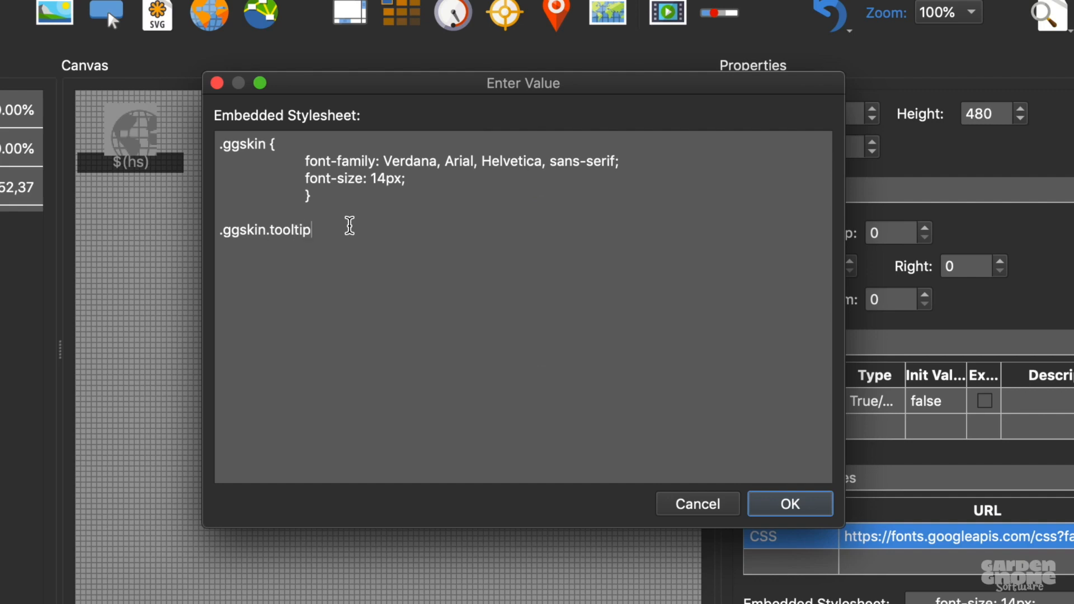
pyautogui.moveTo(329, 250)
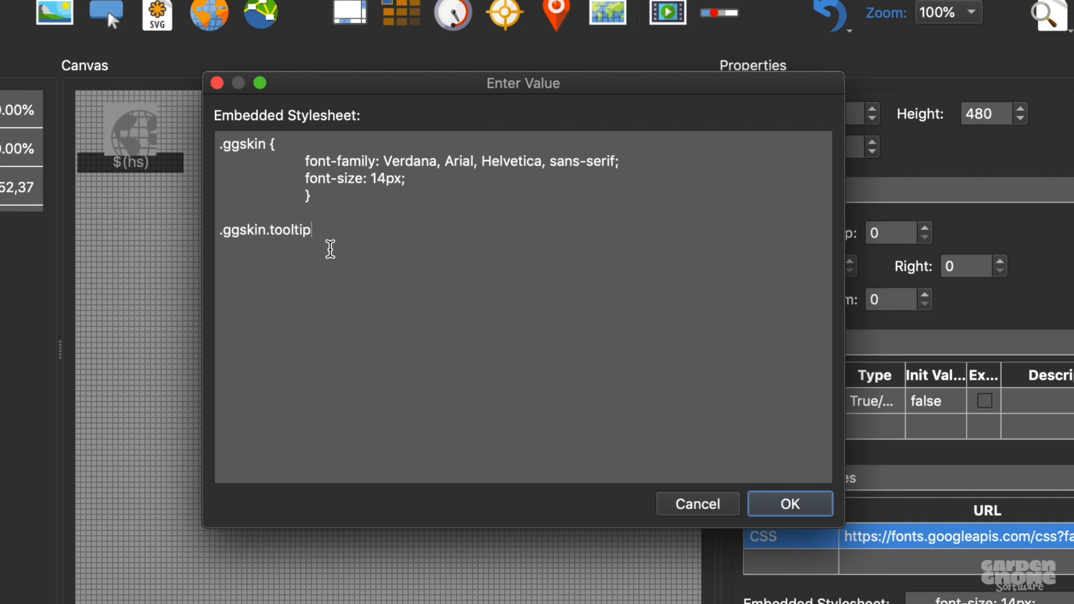
pyautogui.write('{')
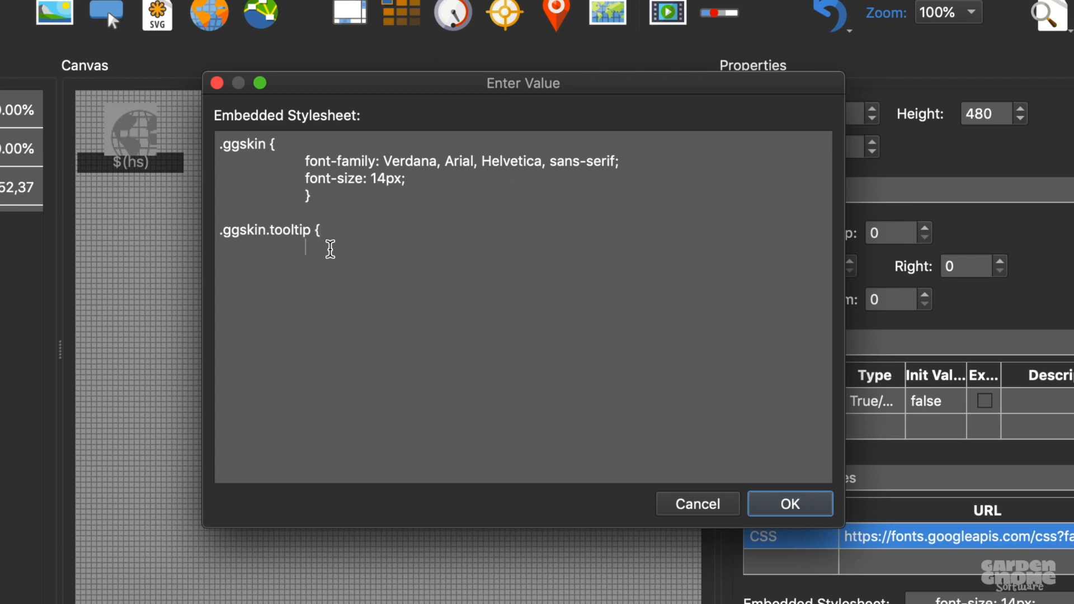
# Give the tooltip rule font-family 'Black Ops One', cursive and font-size 14px
pyautogui.write("font-family: 'Black Ops One', cursive;")
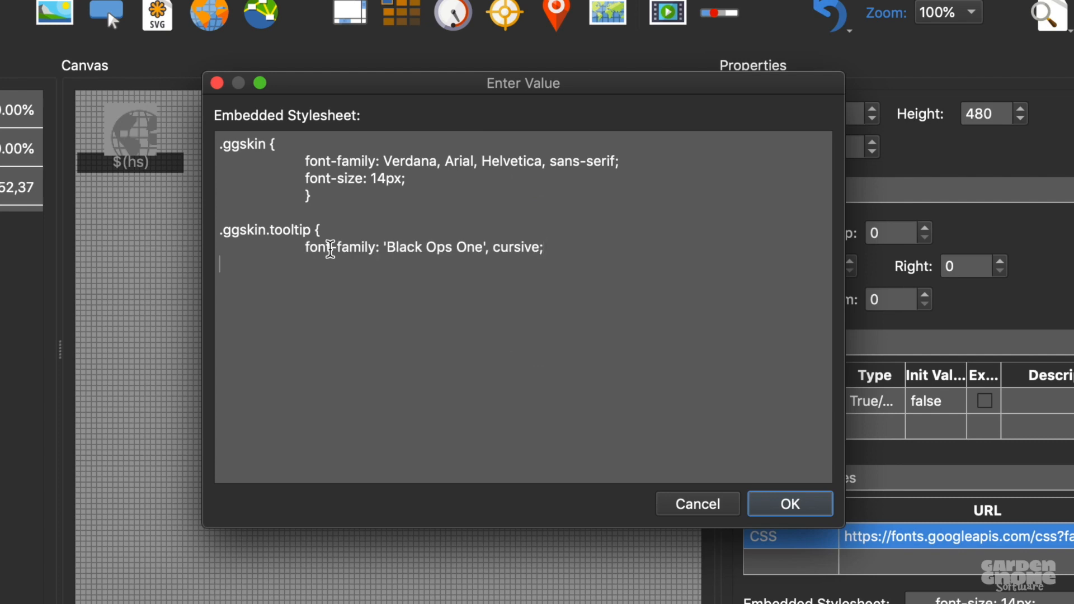
pyautogui.moveTo(386, 192)
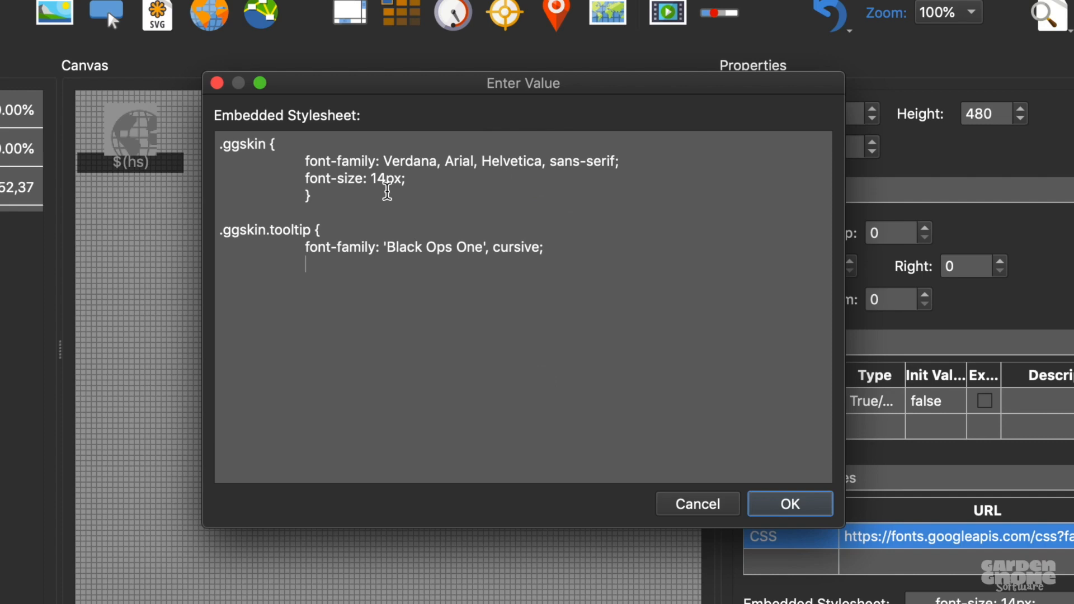
pyautogui.rightClick(328, 179)
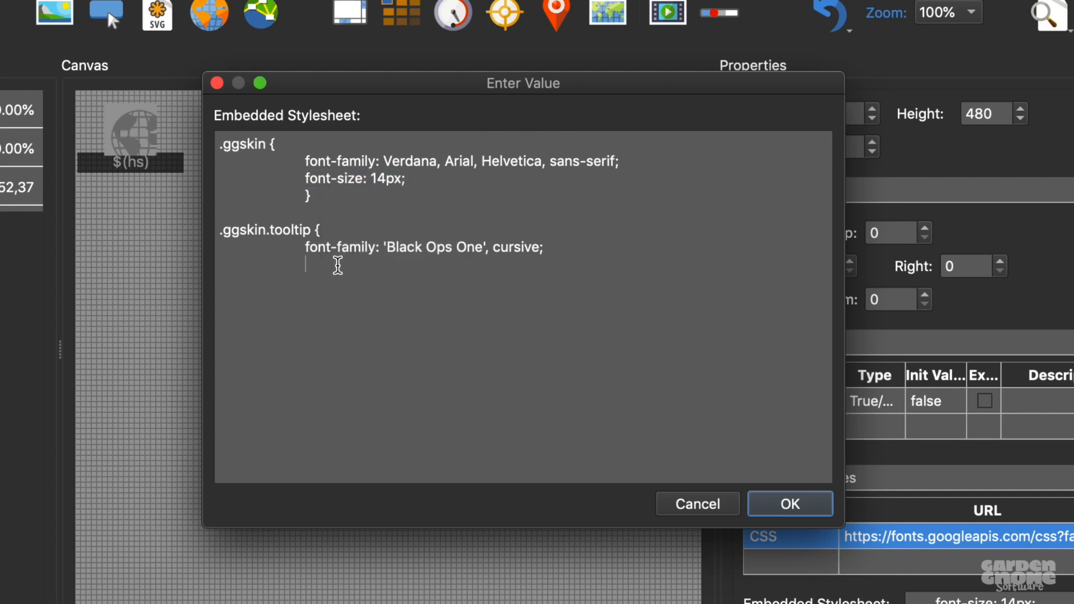
pyautogui.write('font-size: 14px;')
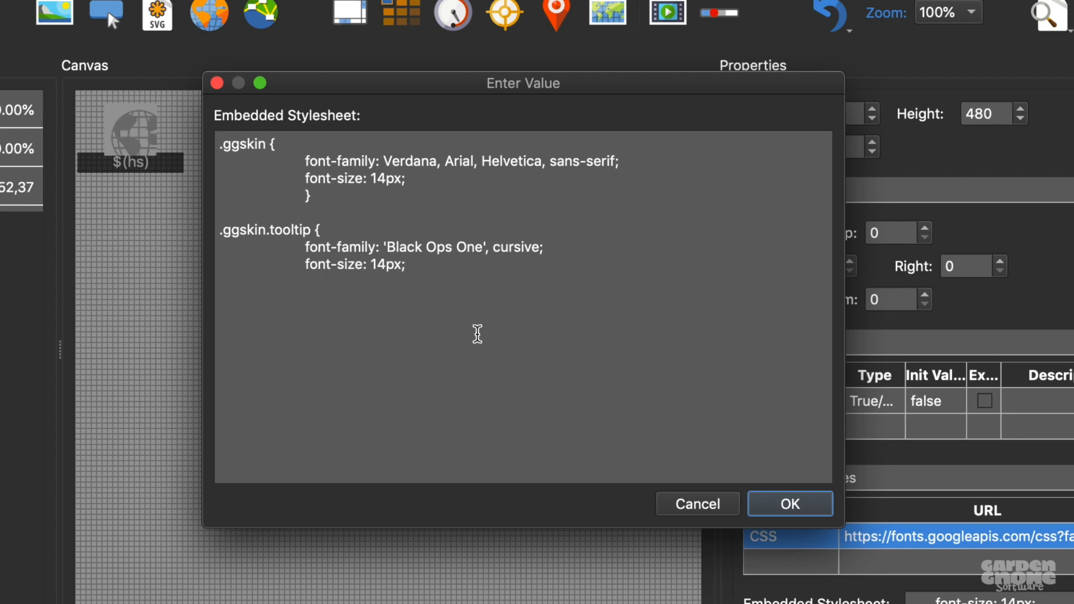
pyautogui.write('}')
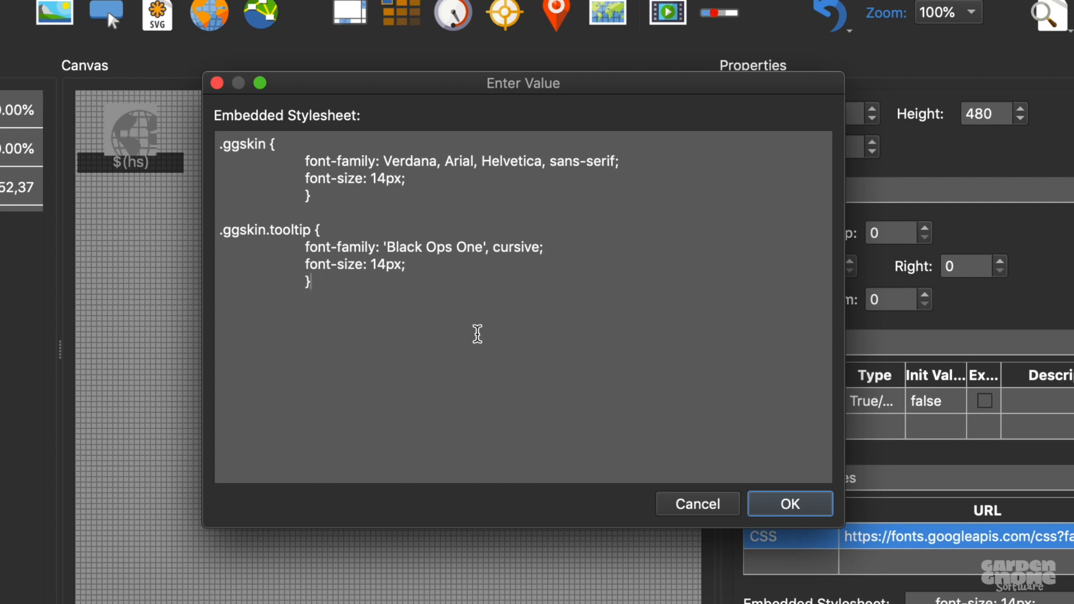
pyautogui.moveTo(306, 156)
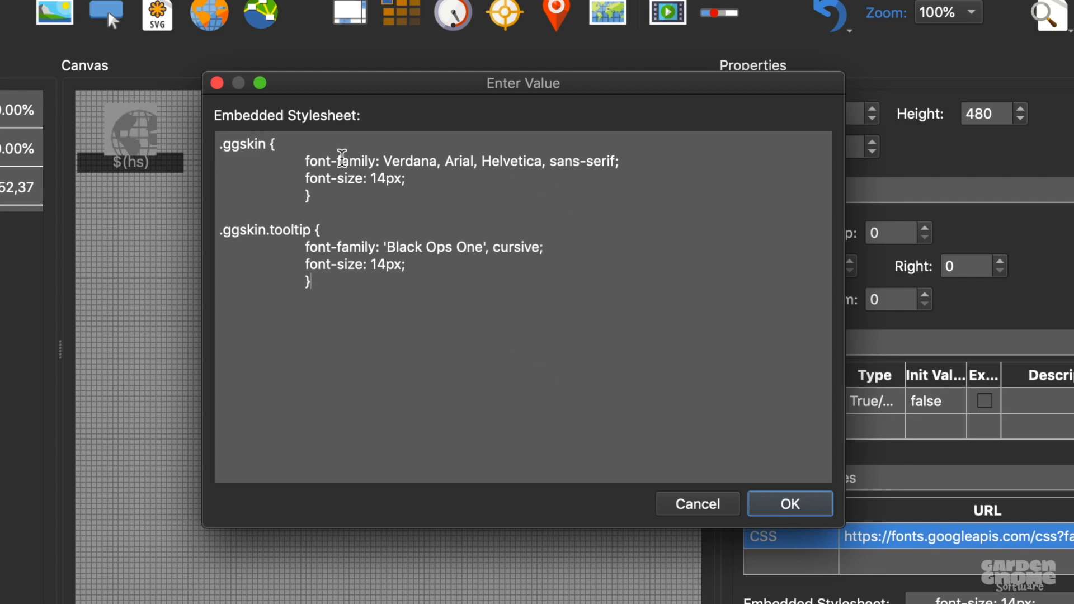
pyautogui.moveTo(372, 199)
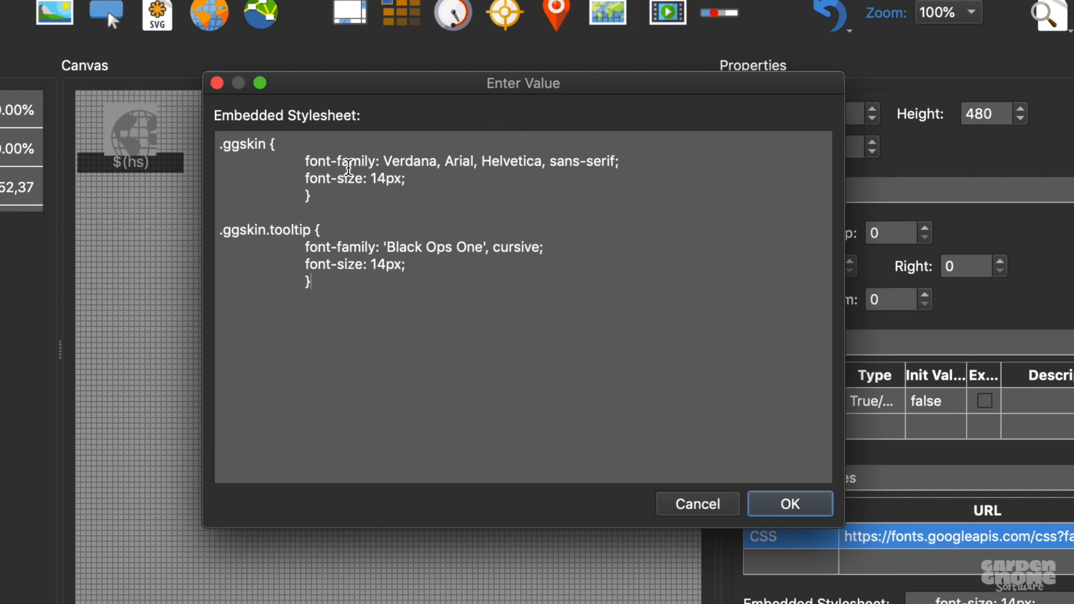
pyautogui.moveTo(259, 270)
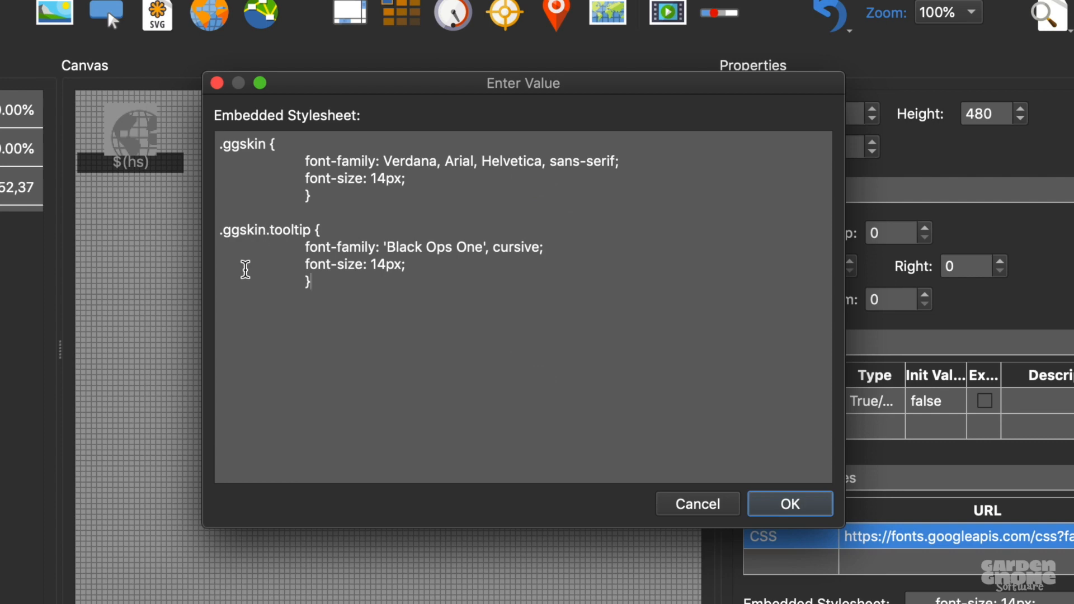
pyautogui.moveTo(230, 257)
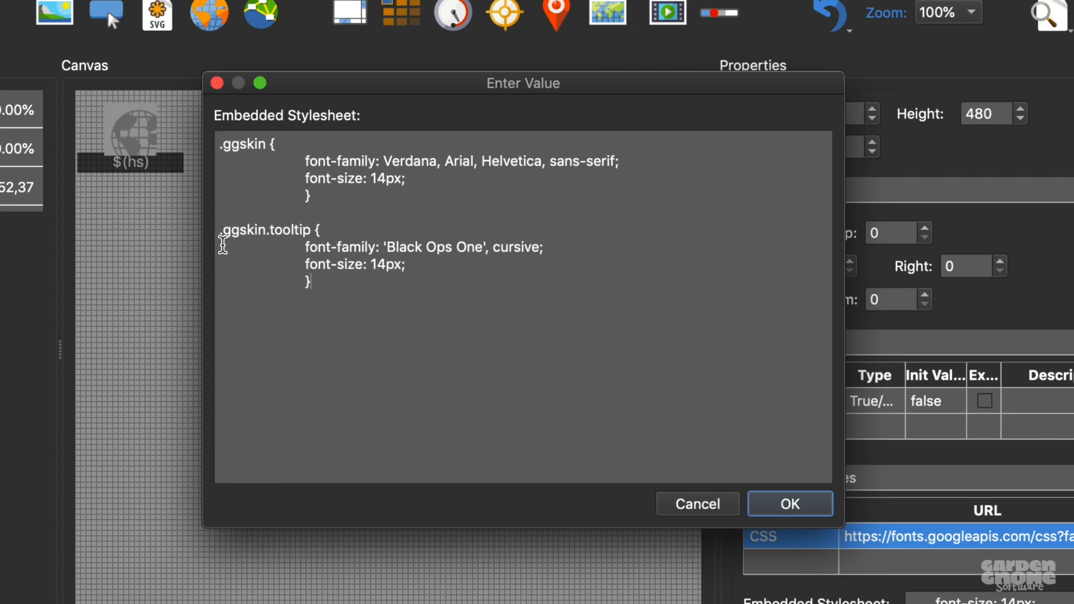
pyautogui.moveTo(276, 261)
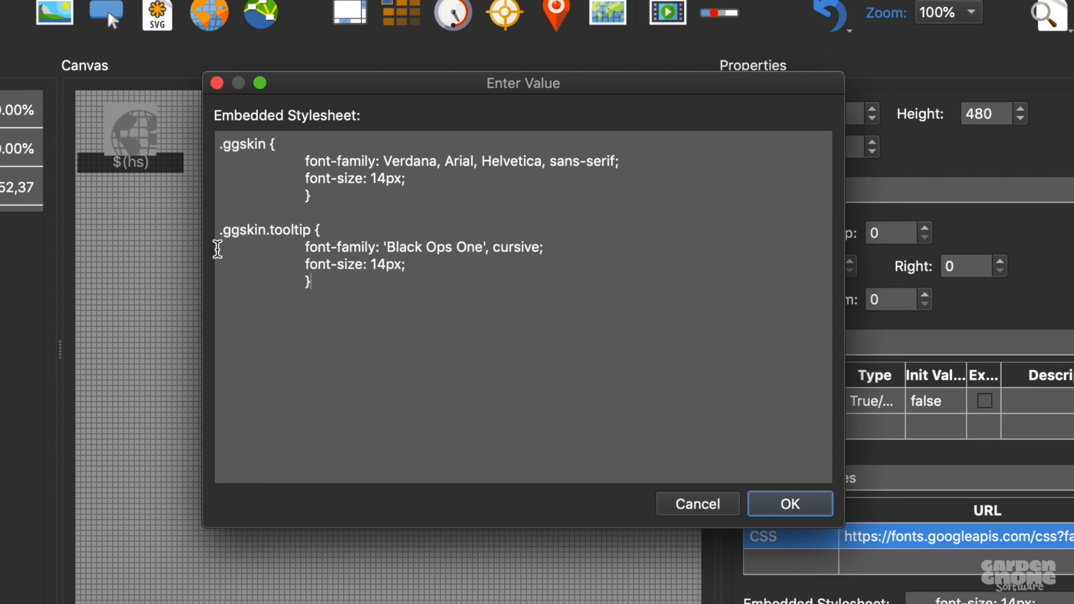
pyautogui.moveTo(269, 250)
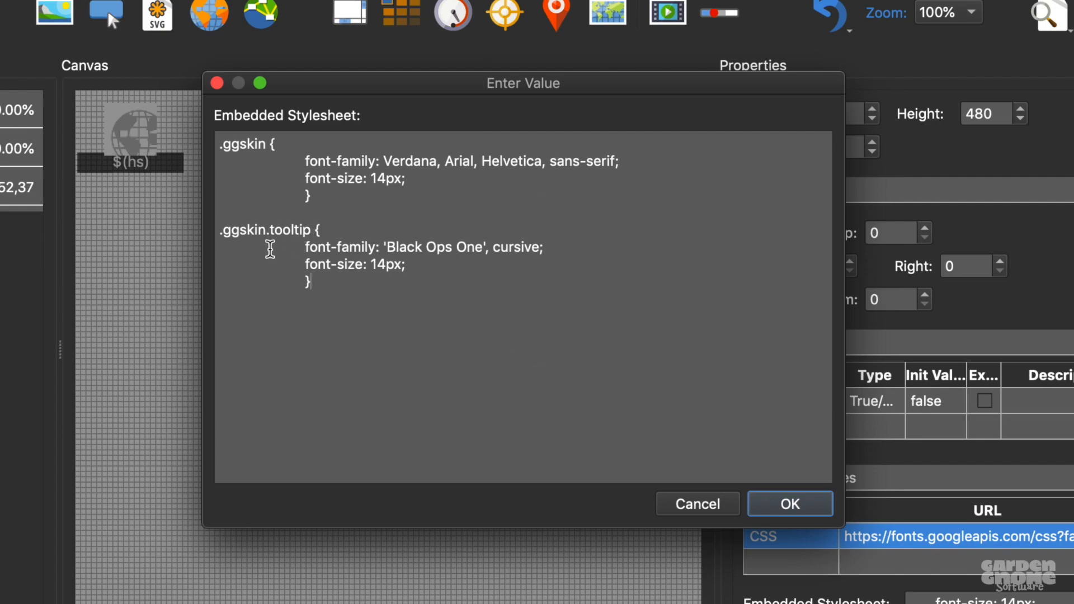
pyautogui.moveTo(226, 319)
pyautogui.write('.')
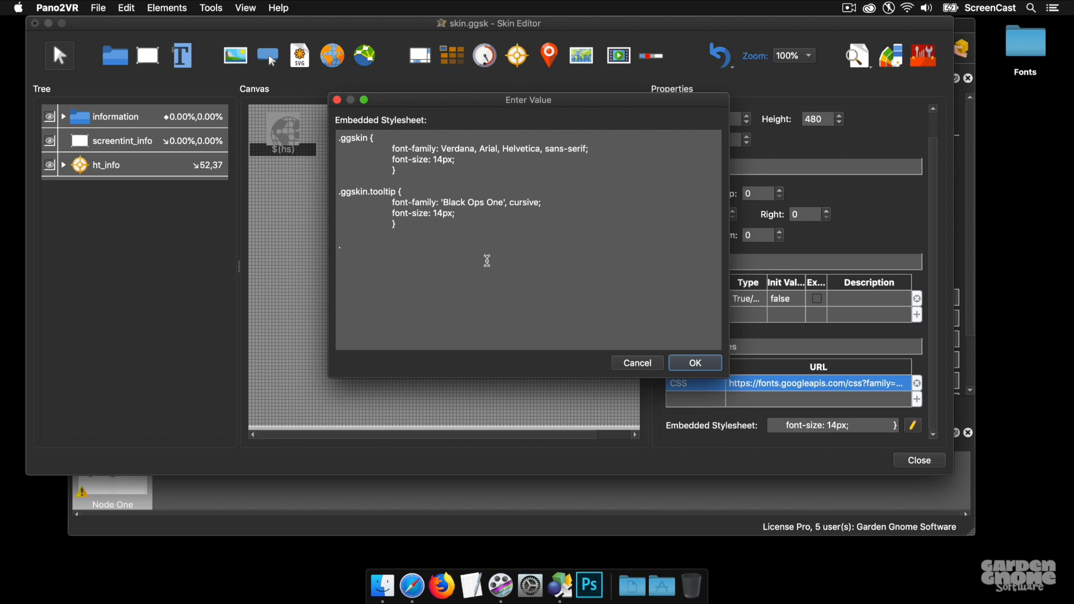
# Write a .ggskin.info rule with 'Chilanka', cursive at 14px and raise the tooltip size to 18px
pyautogui.write('ggskin')
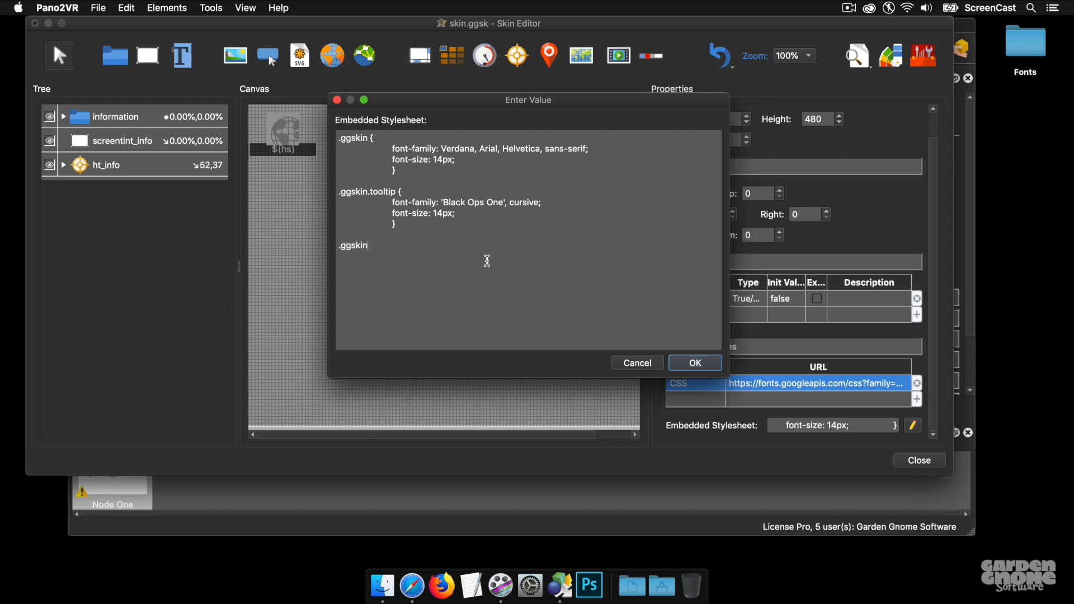
pyautogui.write('in')
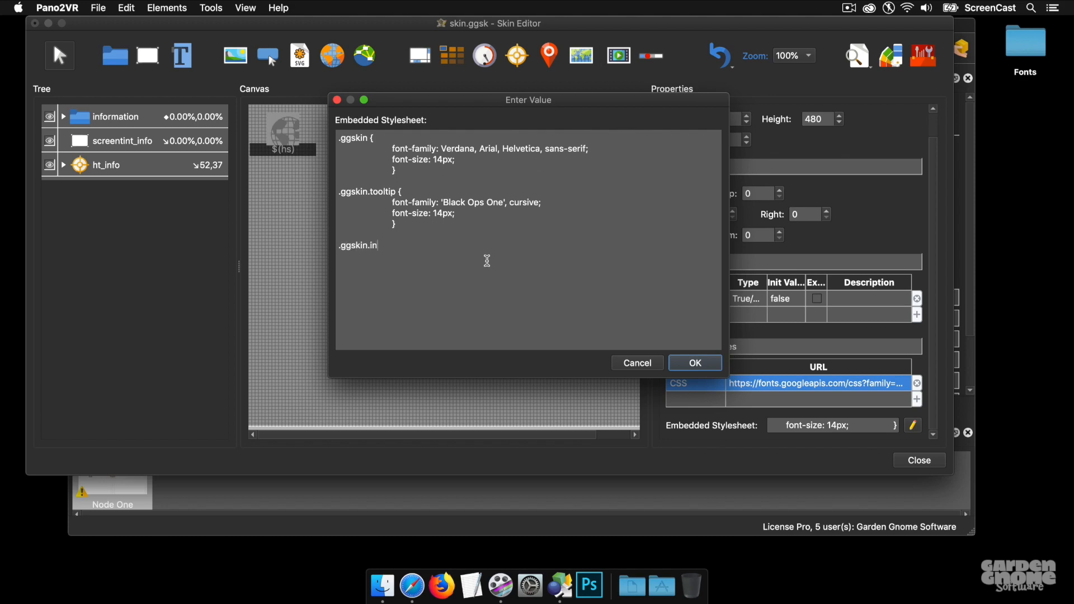
pyautogui.write('fo')
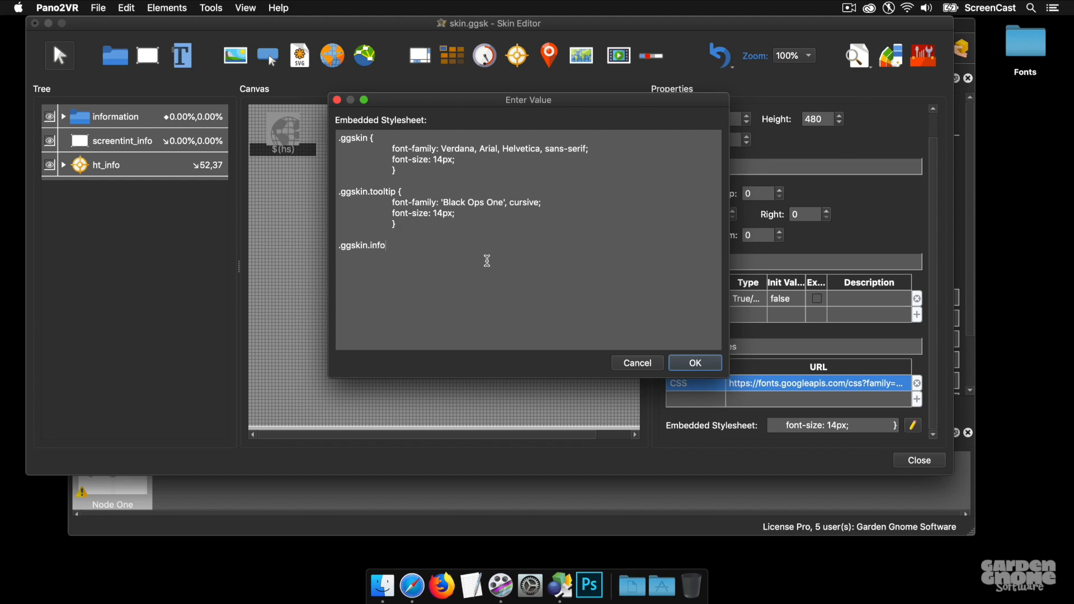
pyautogui.moveTo(231, 499)
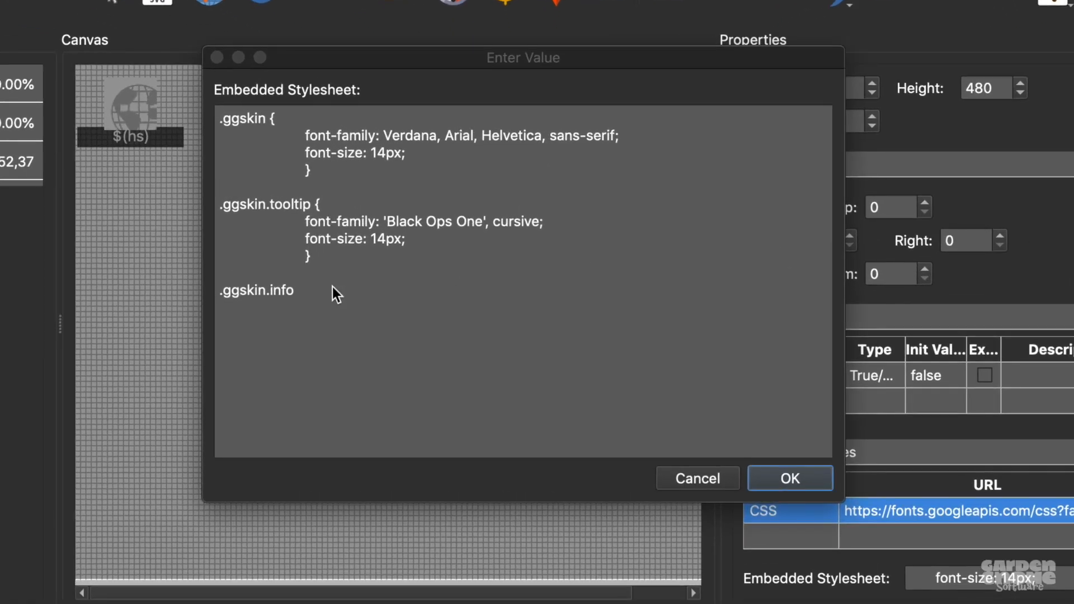
pyautogui.write("font-family: 'Chilanka', cursive;")
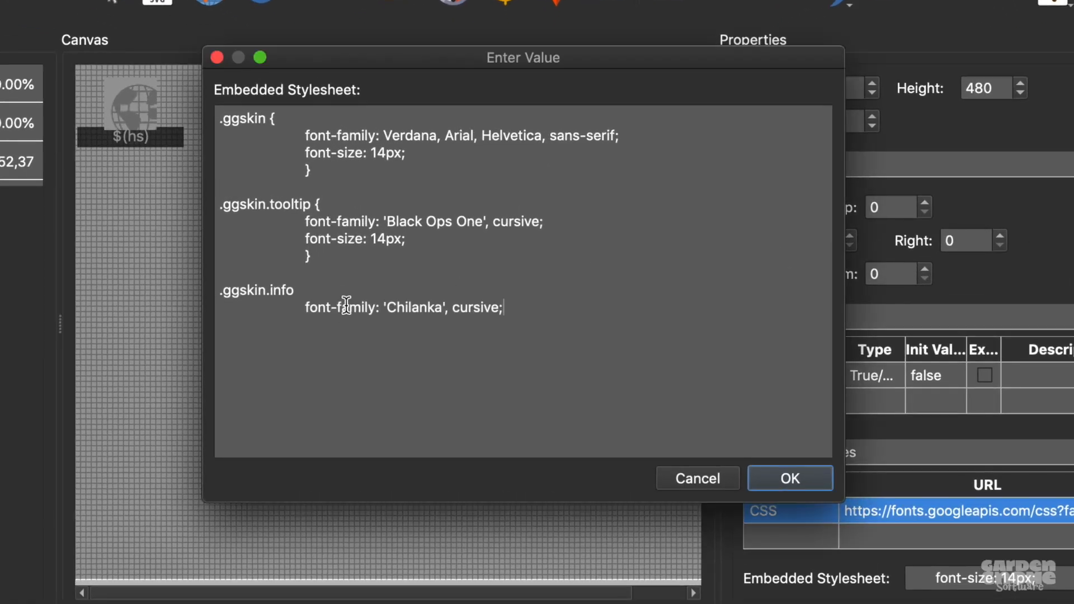
pyautogui.moveTo(518, 375)
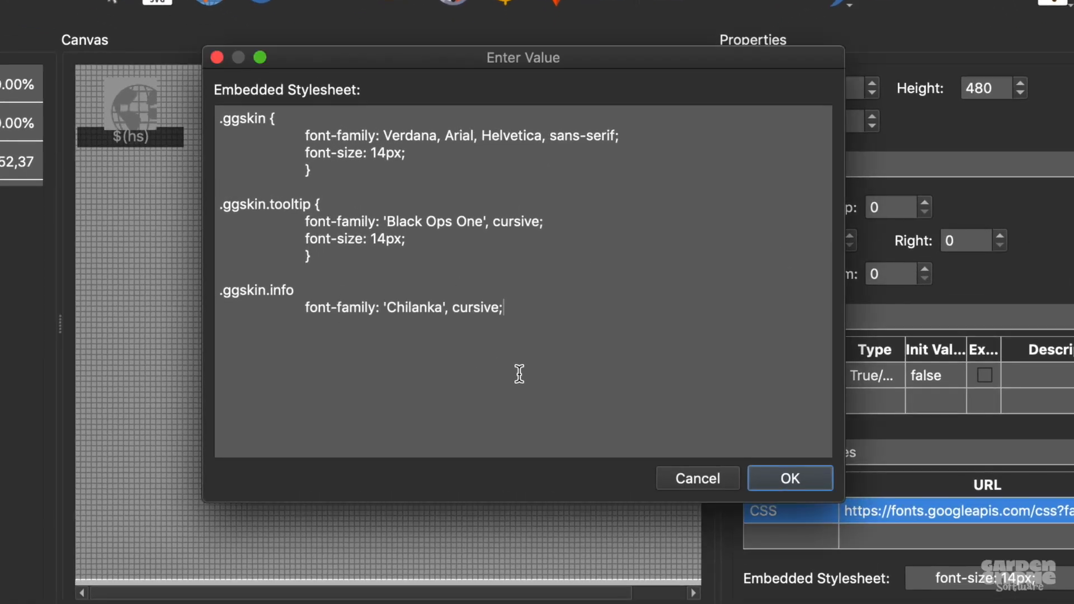
pyautogui.press('Return')
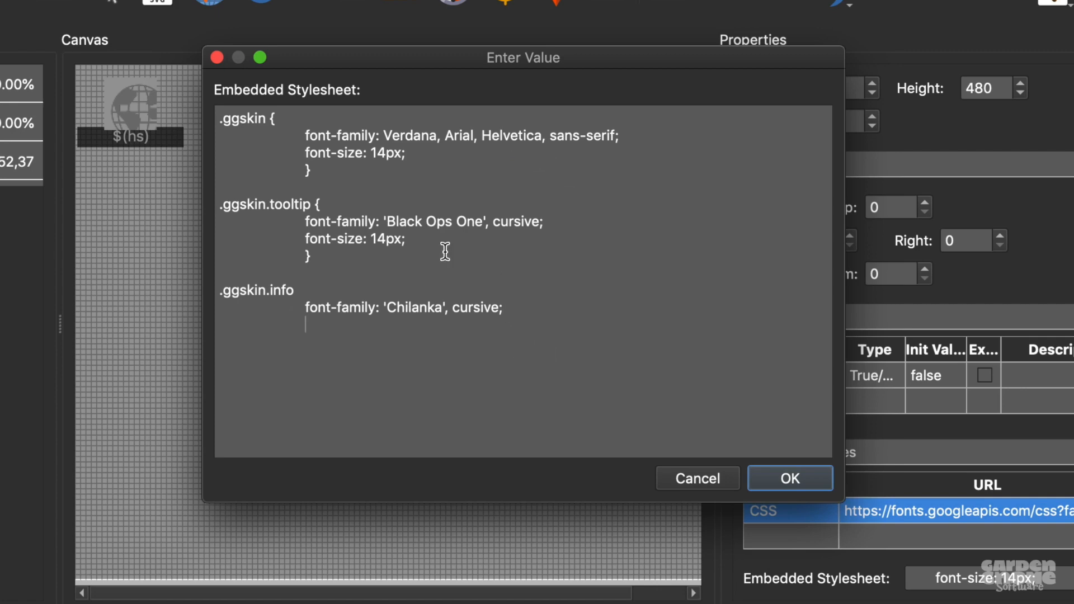
pyautogui.doubleClick(355, 240)
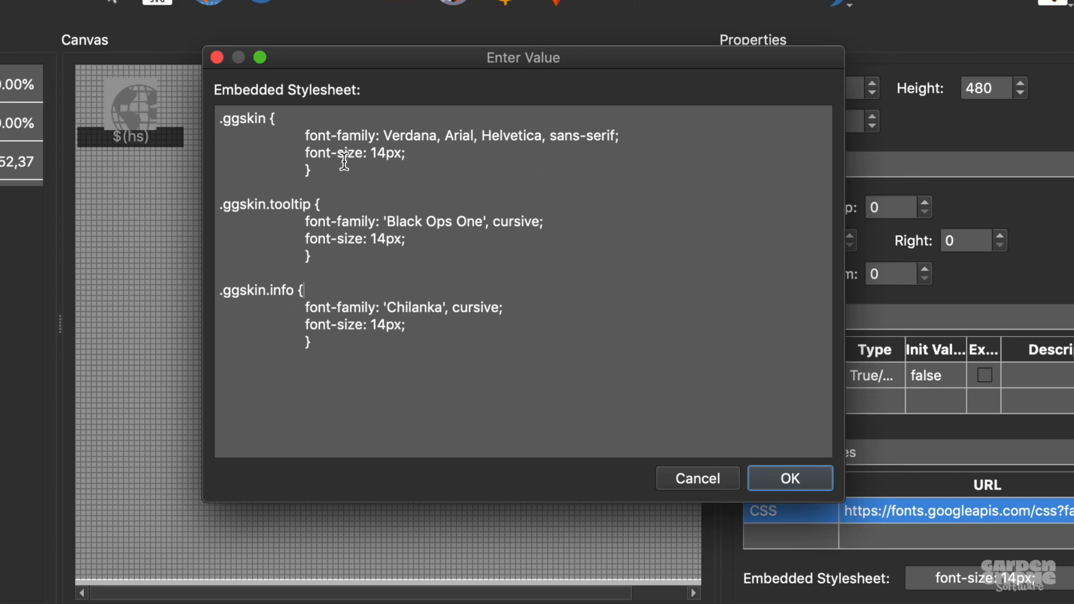
pyautogui.moveTo(381, 353)
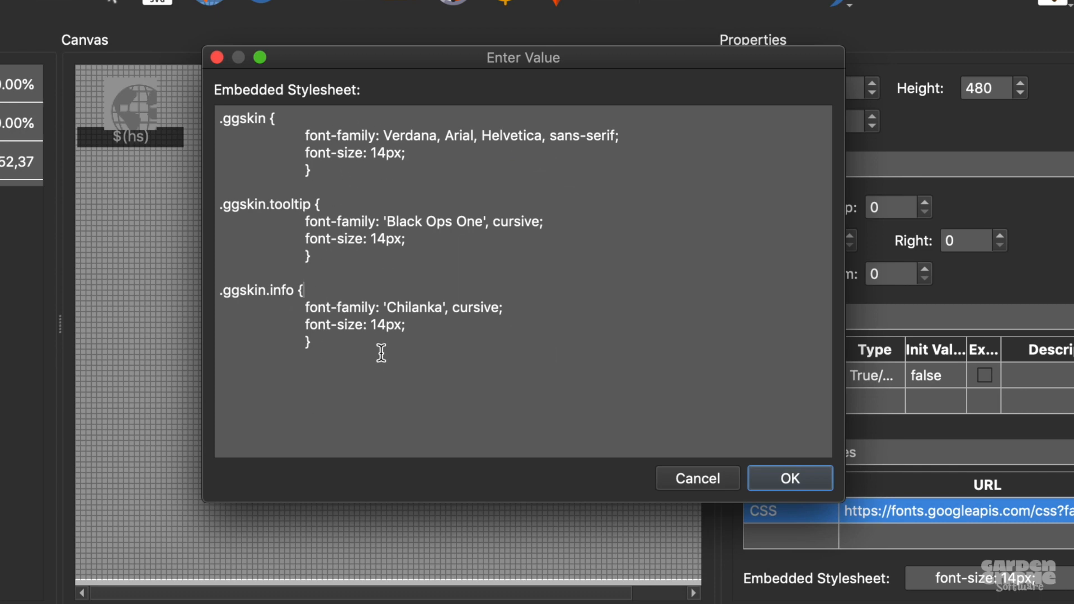
pyautogui.moveTo(316, 213)
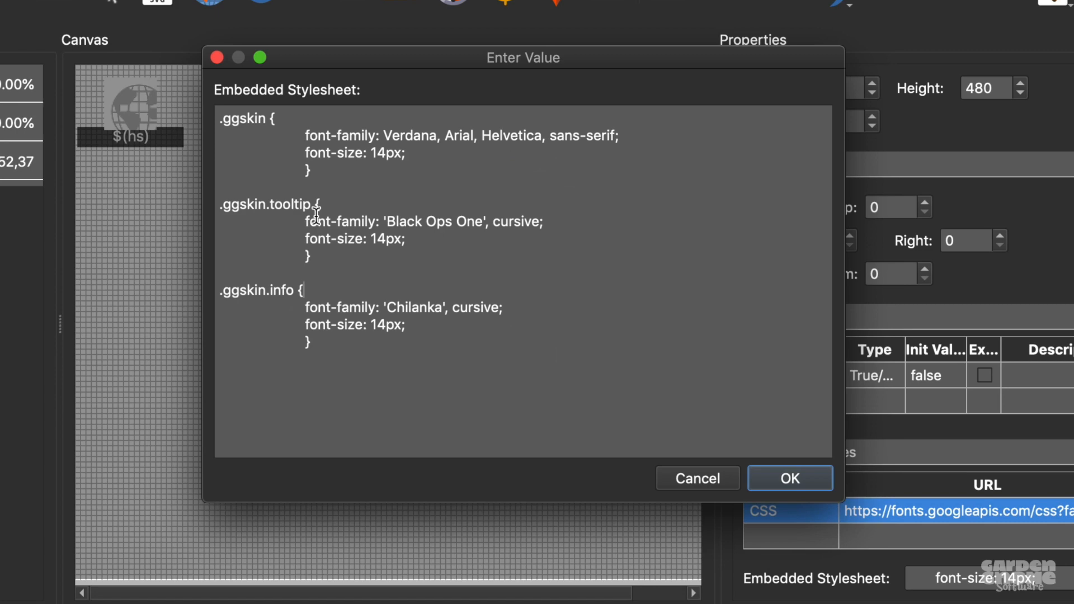
pyautogui.moveTo(363, 270)
pyautogui.write('8')
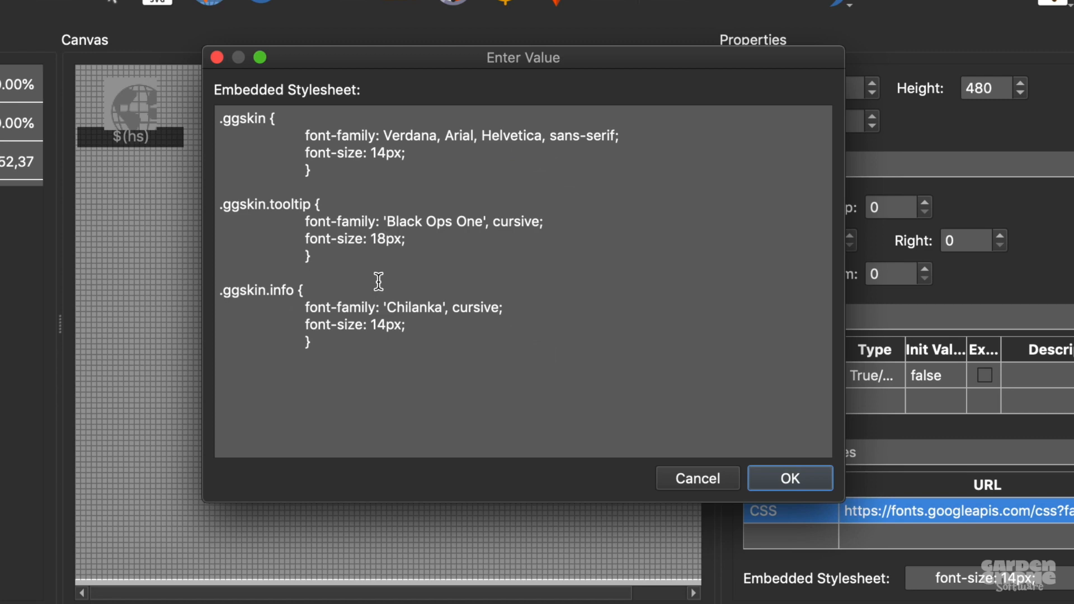
pyautogui.moveTo(374, 422)
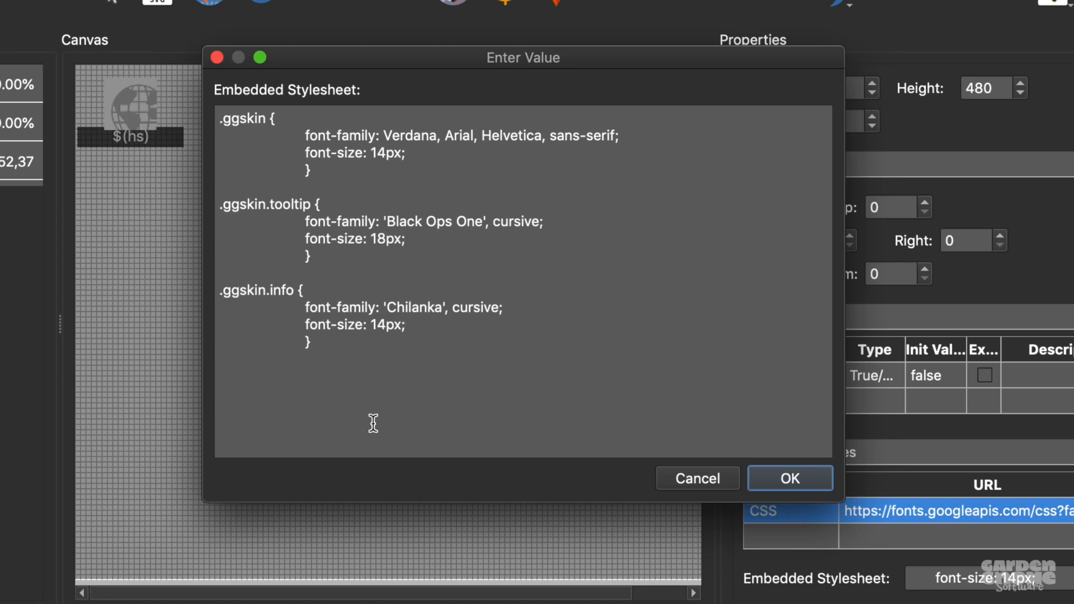
pyautogui.moveTo(351, 326)
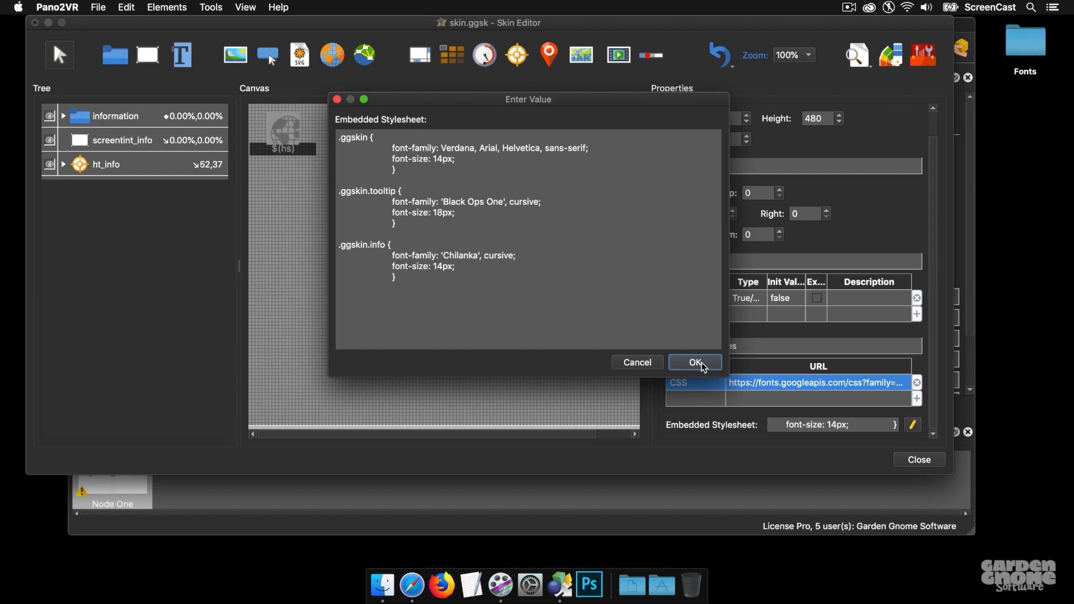
# Clear info_title's inline bold style and give it a tooltip CSS class
pyautogui.click(694, 361)
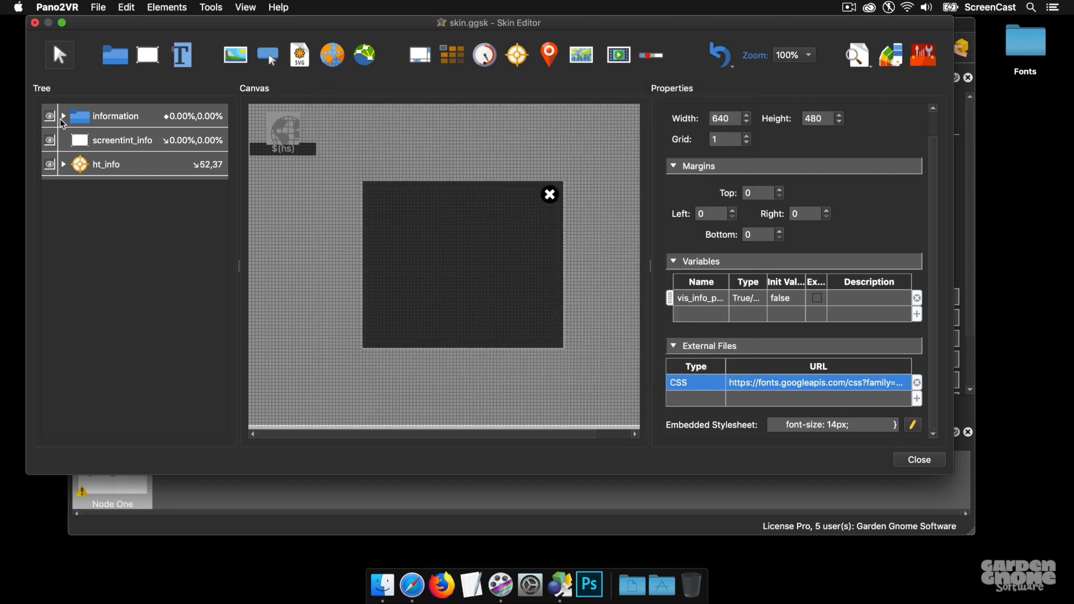
pyautogui.click(62, 116)
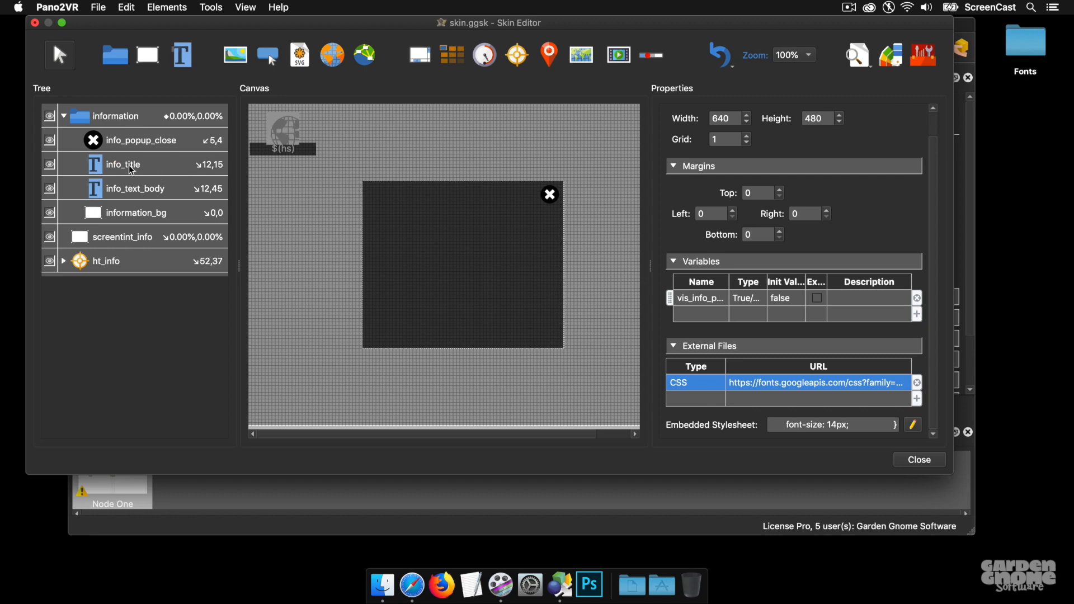
pyautogui.click(122, 164)
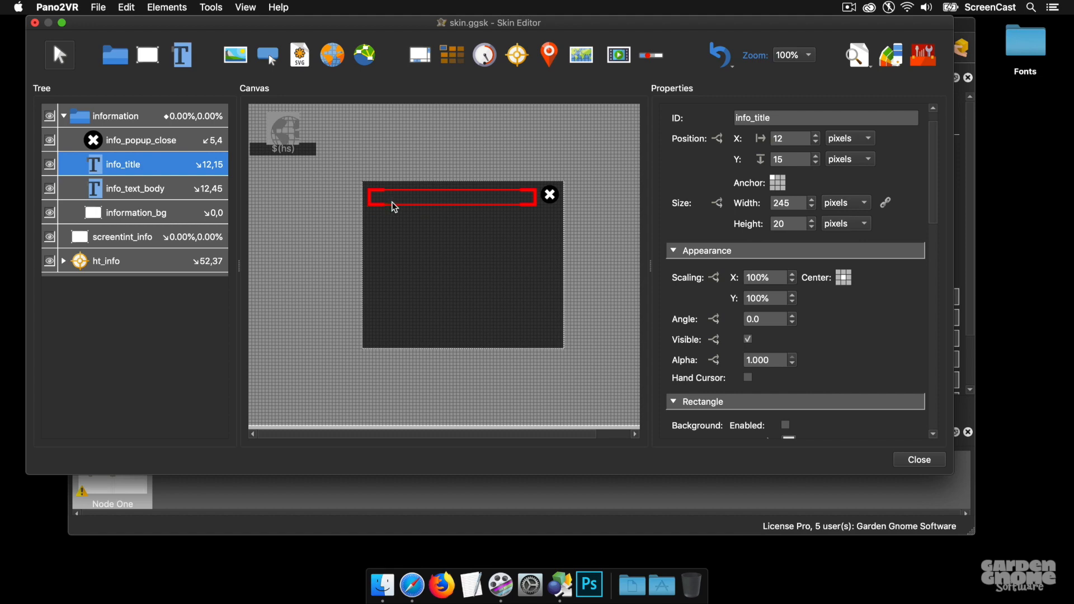
pyautogui.moveTo(877, 316)
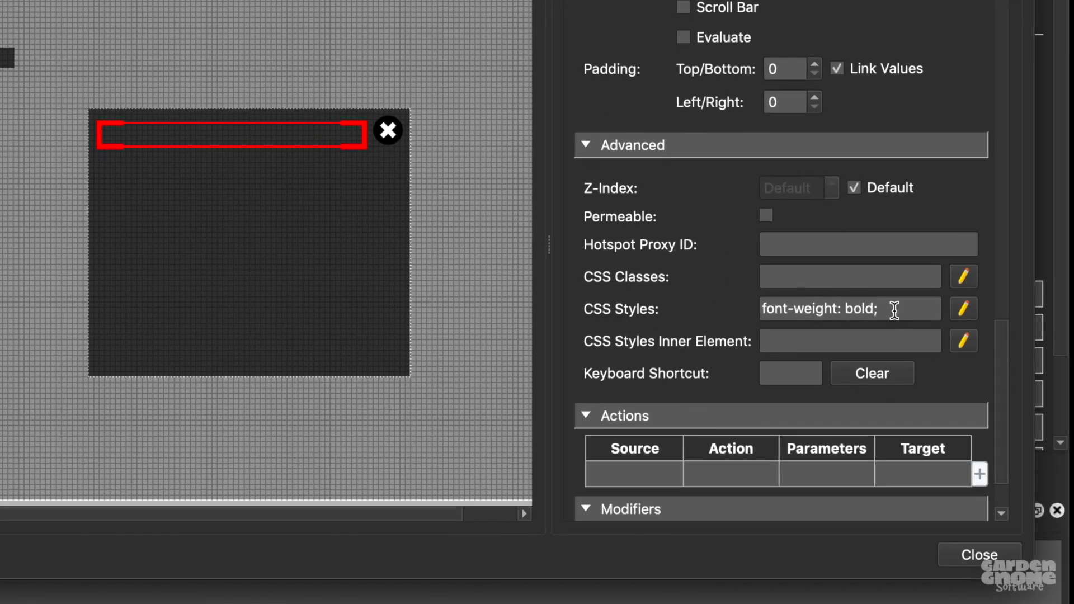
pyautogui.tripleClick(849, 309)
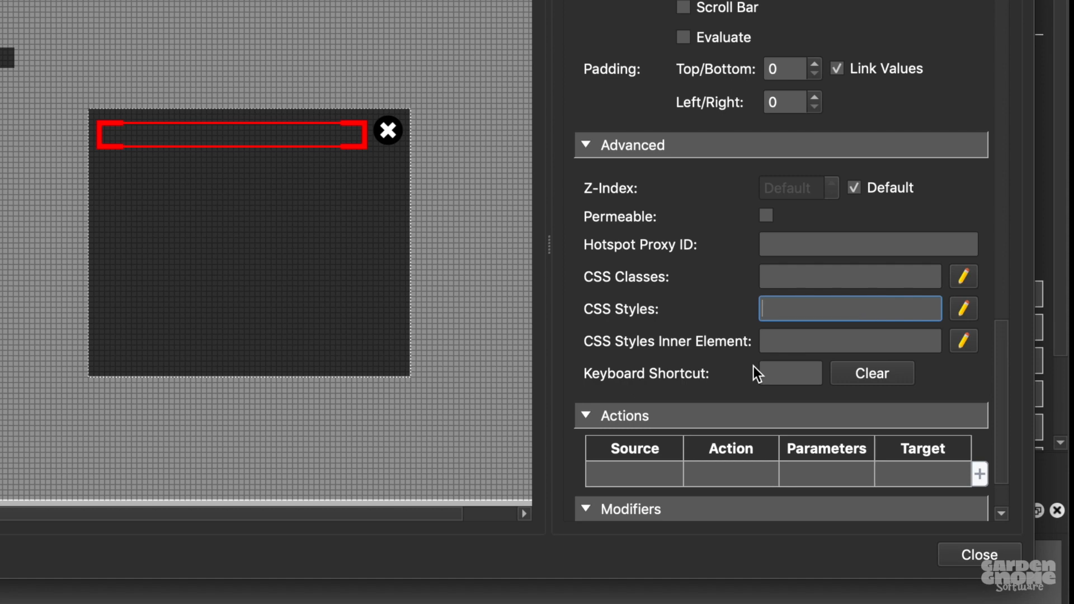
pyautogui.click(849, 277)
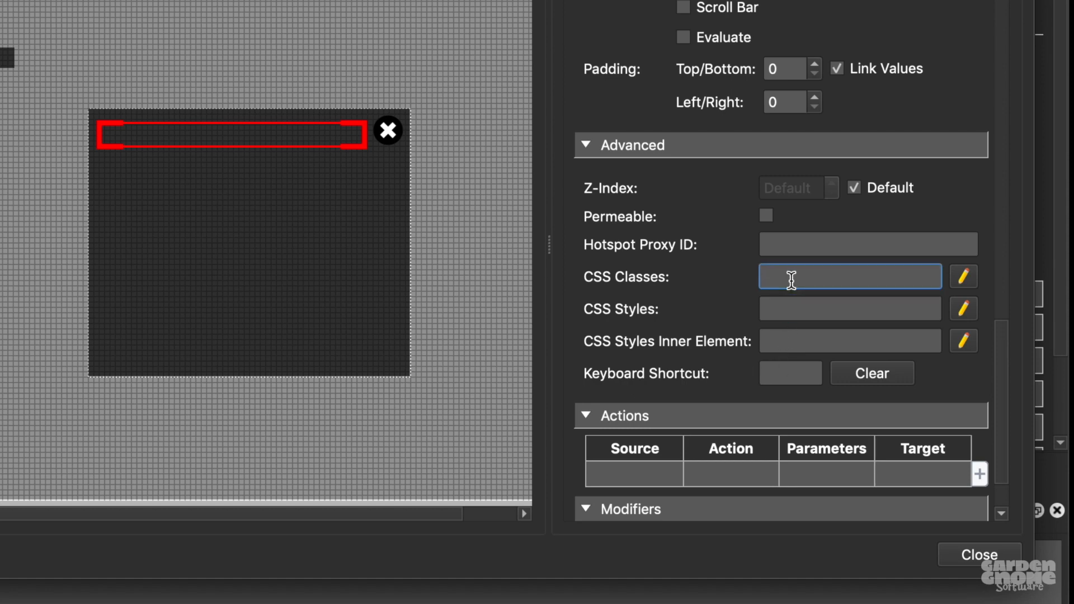
pyautogui.write('t')
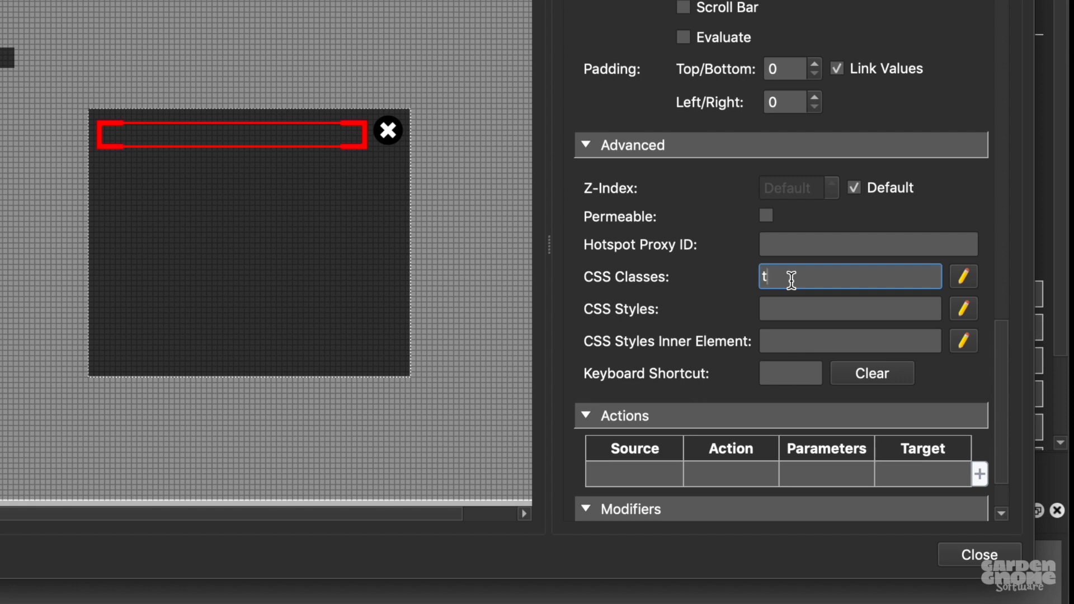
pyautogui.write('ool')
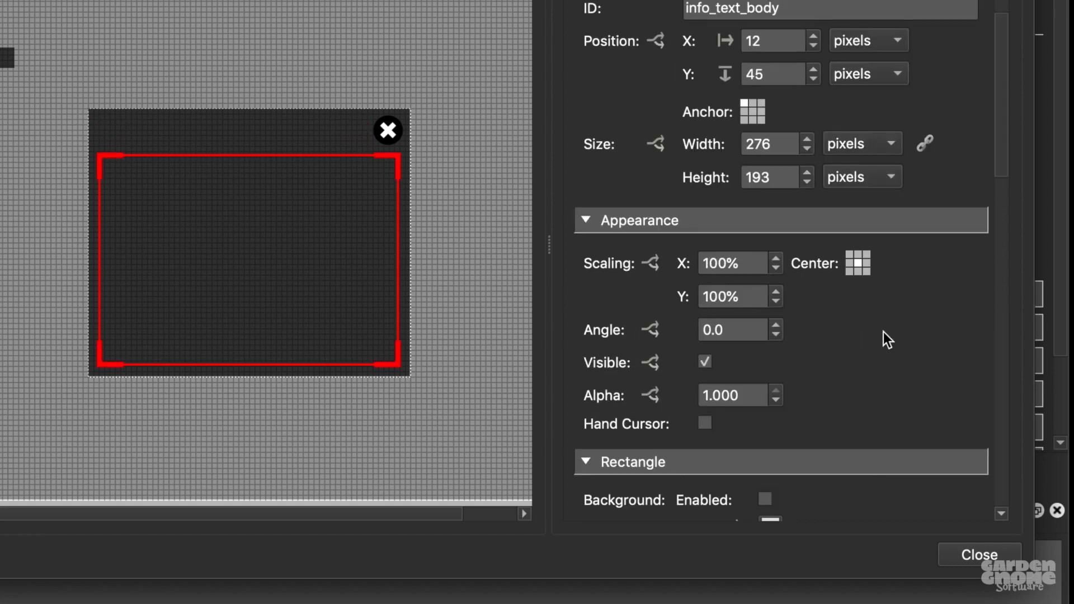
# Give the info_text_body element the CSS class info
pyautogui.scroll(-3)
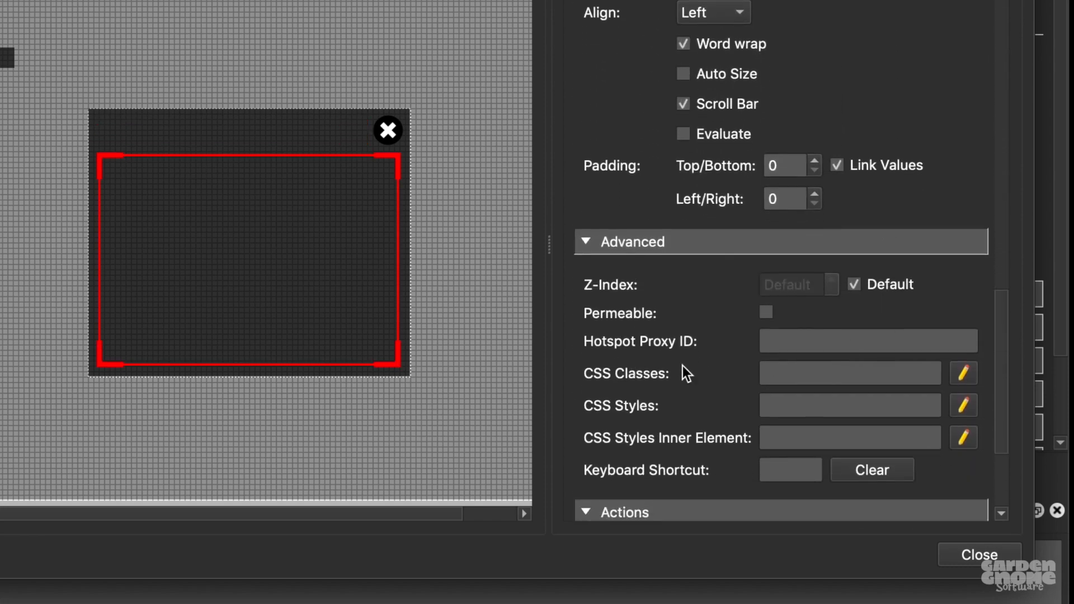
pyautogui.write('inf')
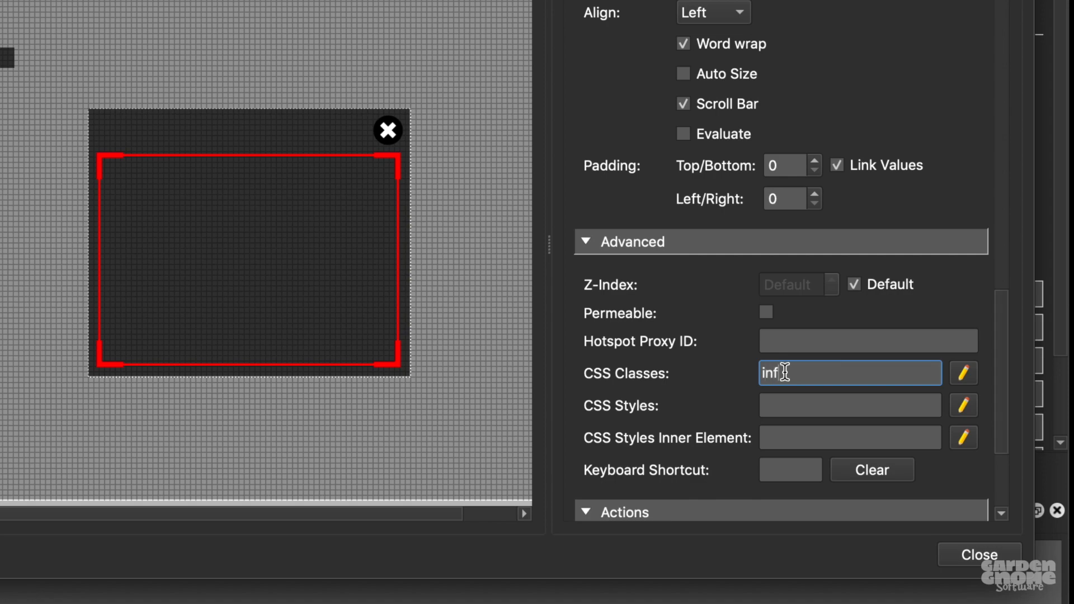
pyautogui.write('o')
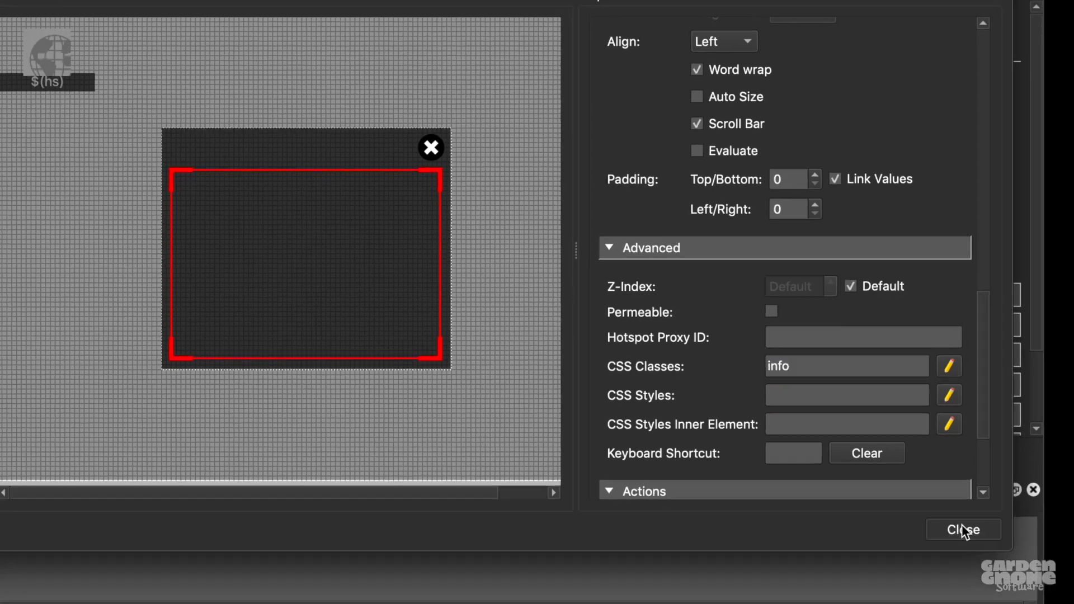
# Republish the tour and check the info popup's new fonts in Safari before closing the preview
pyautogui.click(963, 529)
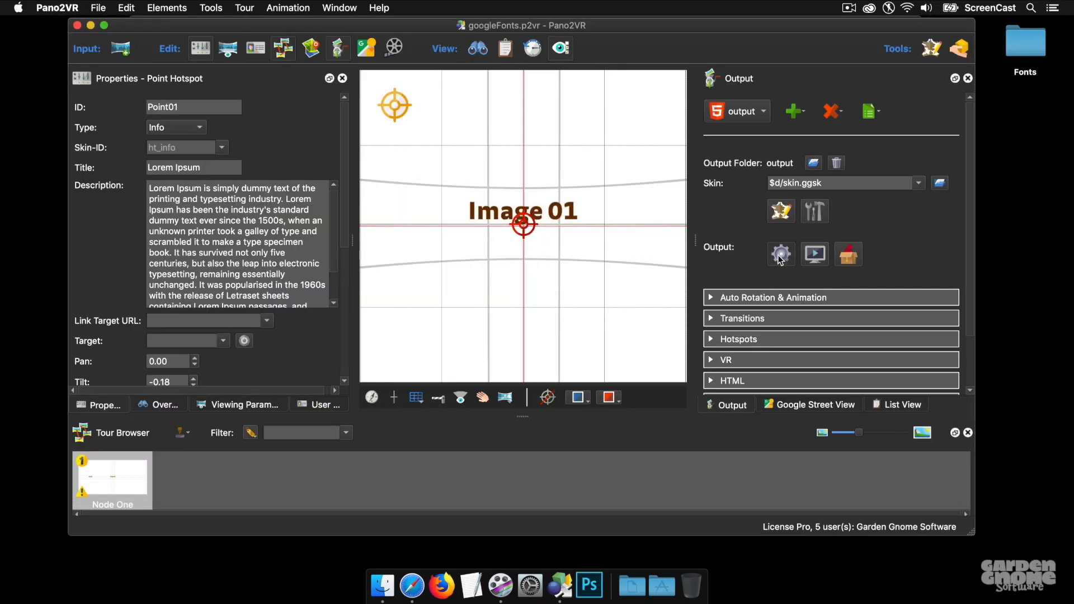
pyautogui.click(781, 254)
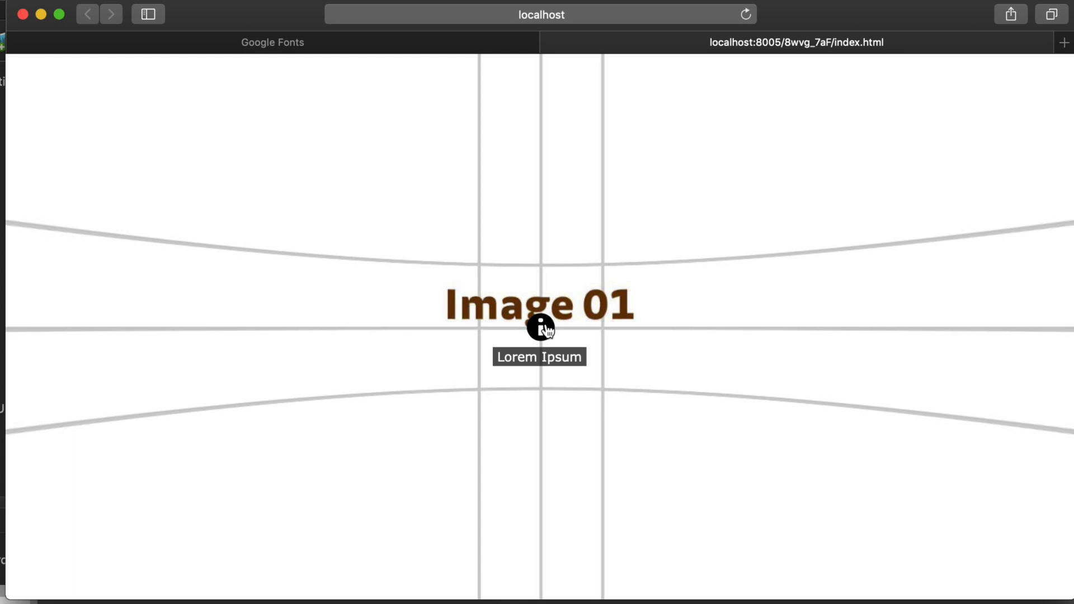
pyautogui.moveTo(545, 336)
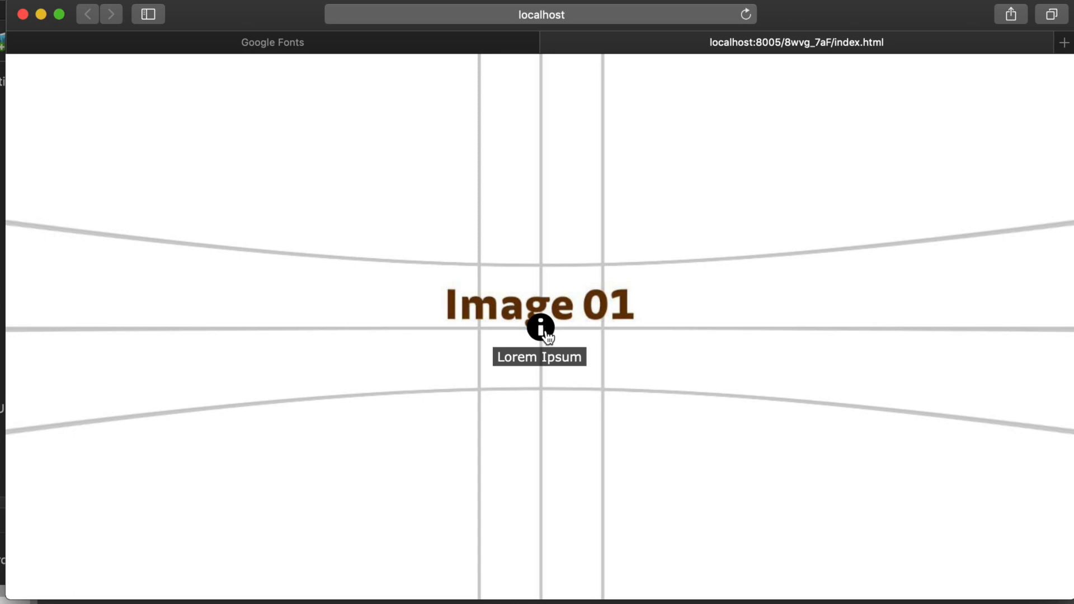
pyautogui.click(539, 328)
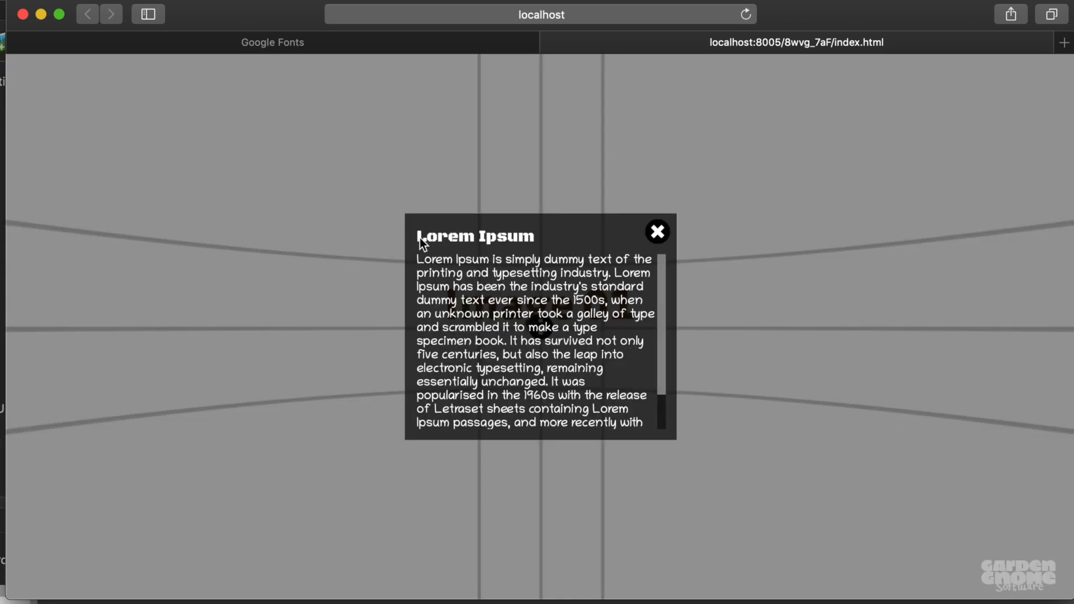
pyautogui.moveTo(500, 264)
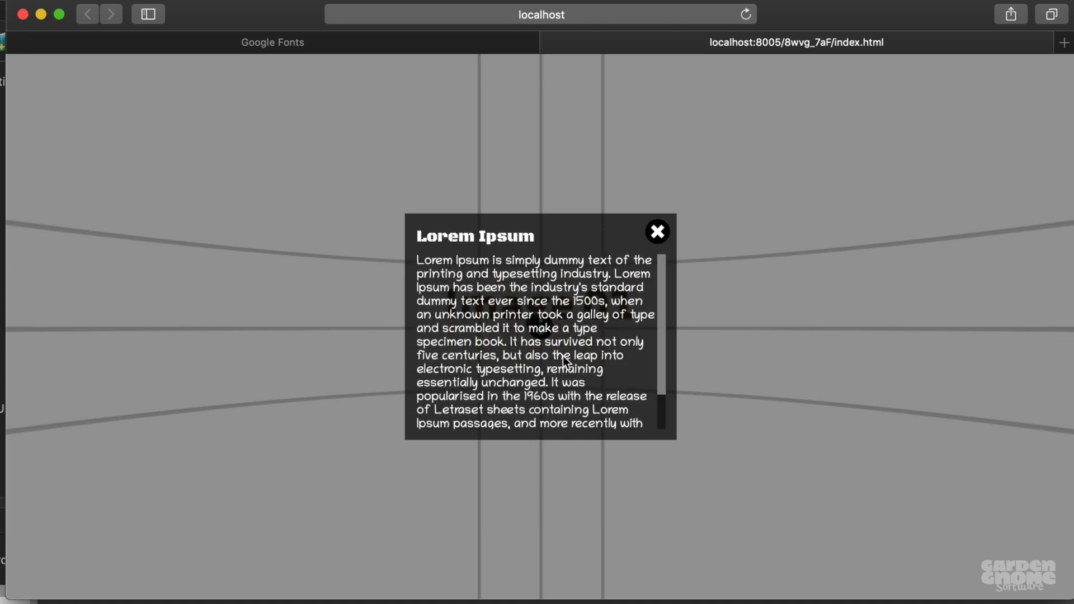
pyautogui.click(655, 230)
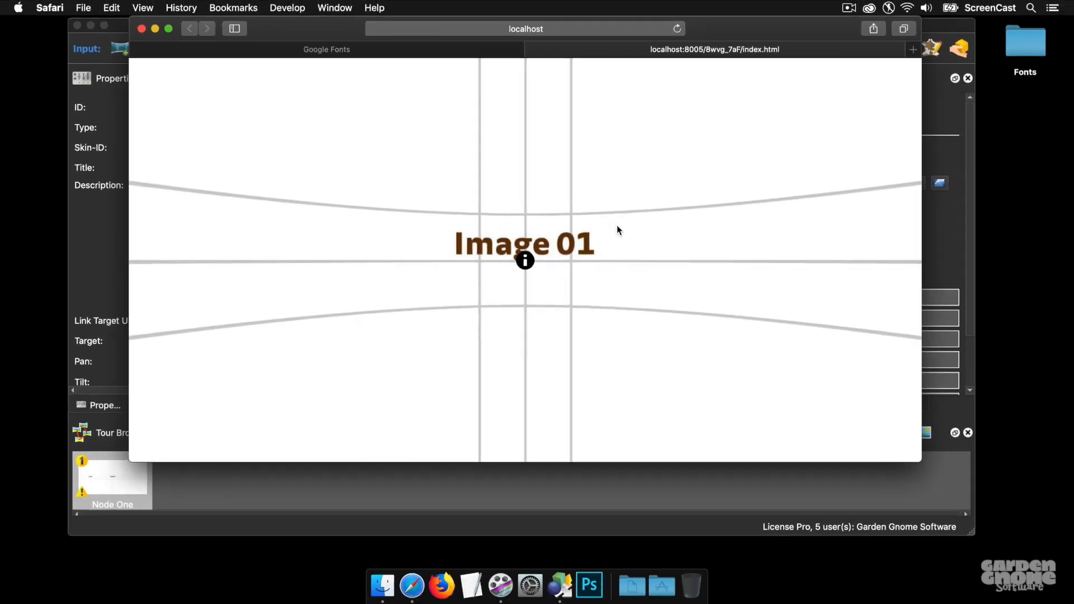
pyautogui.moveTo(523, 260)
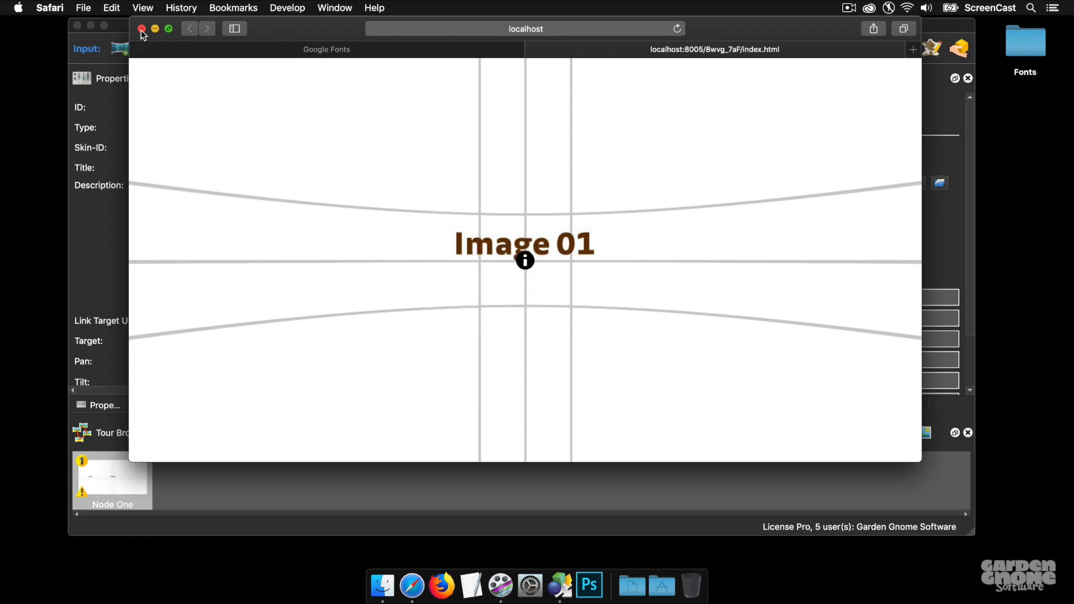
pyautogui.click(141, 27)
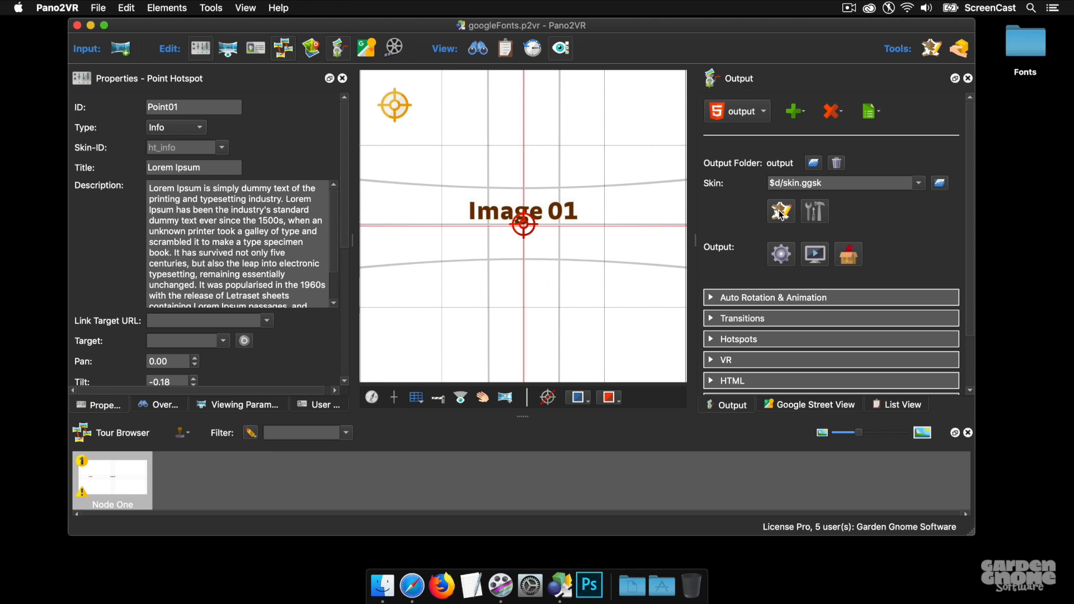
# Assign the CSS class 'tooltip' to the tt_information element under ht_info
pyautogui.click(779, 210)
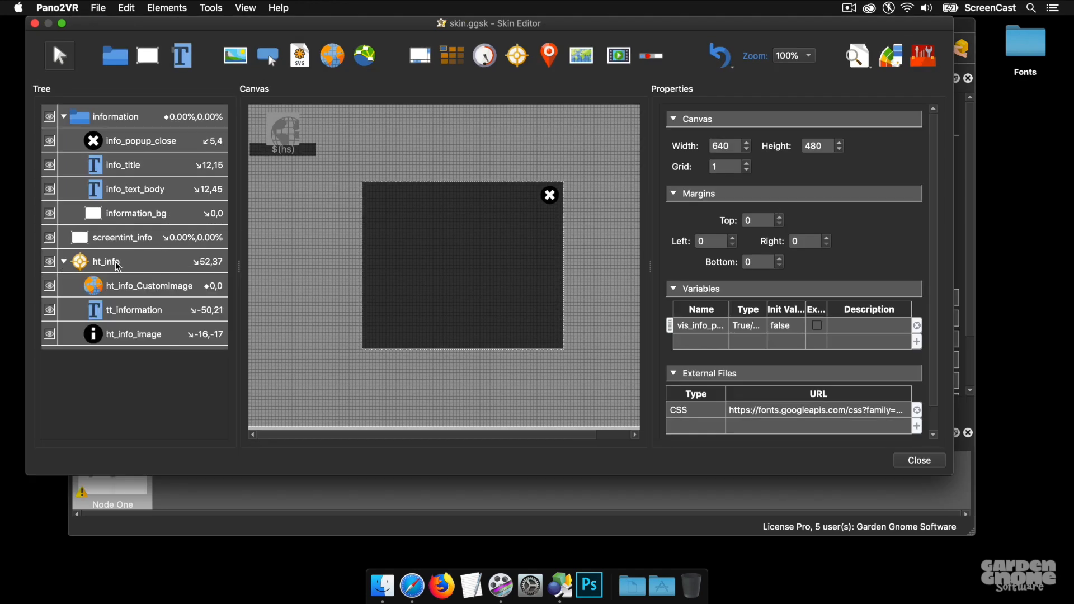
pyautogui.moveTo(148, 315)
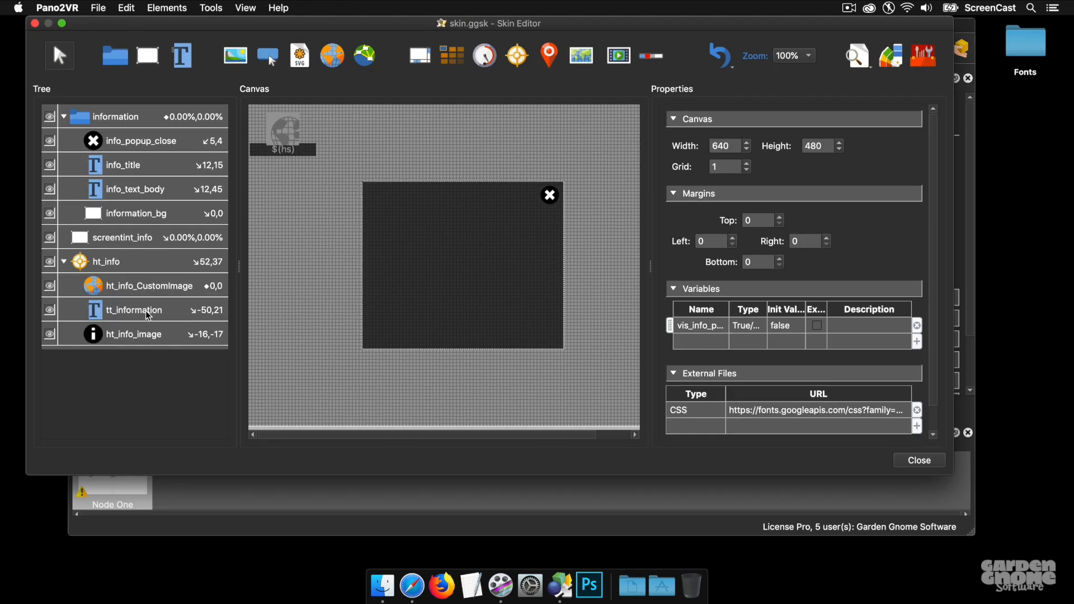
pyautogui.click(135, 310)
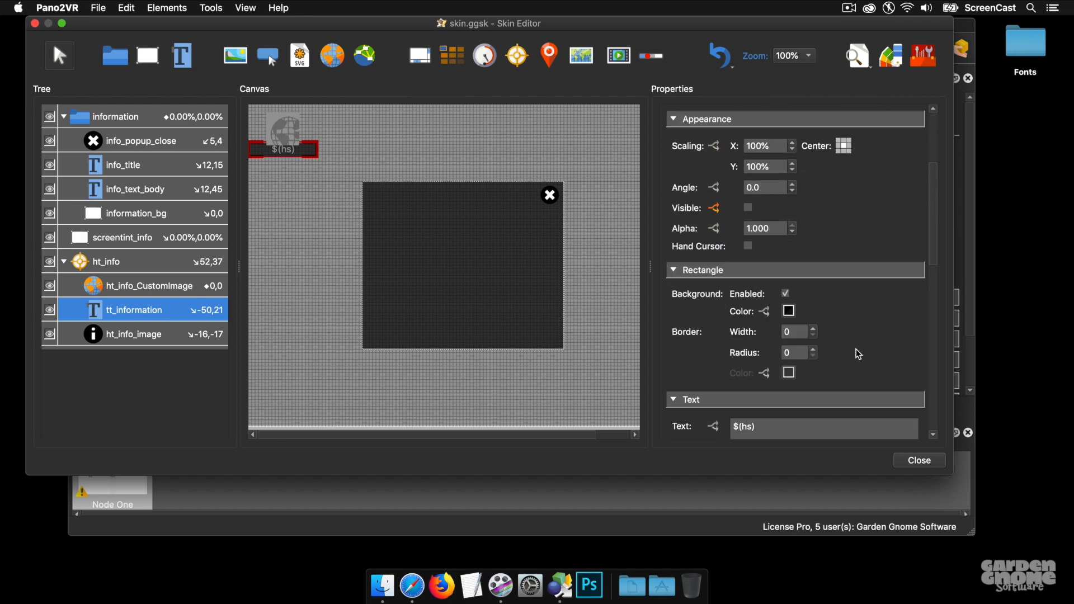
pyautogui.scroll(-3)
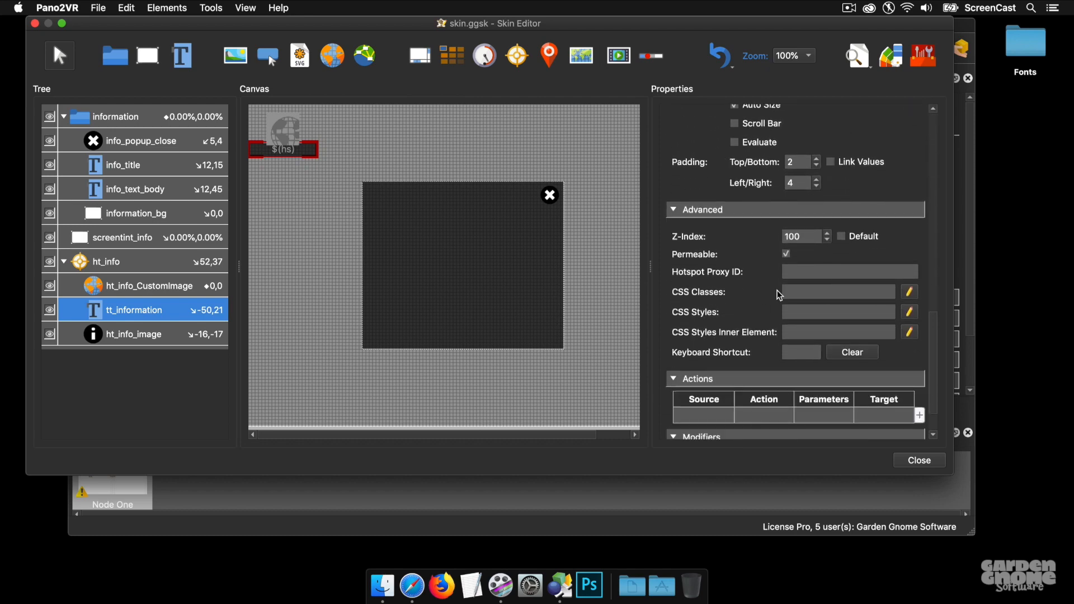
pyautogui.write('tool')
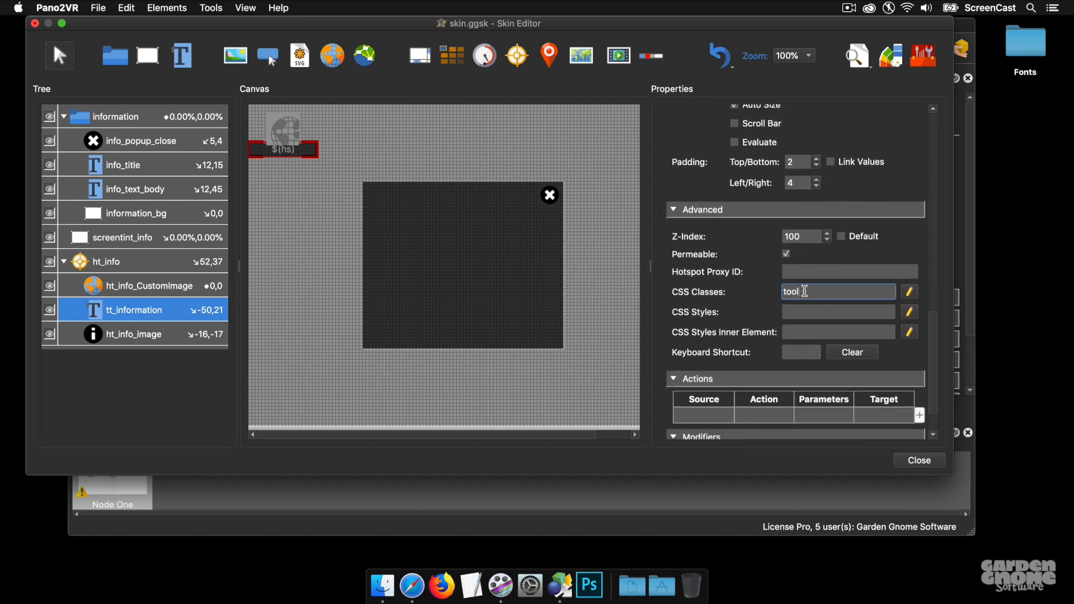
pyautogui.write('tip')
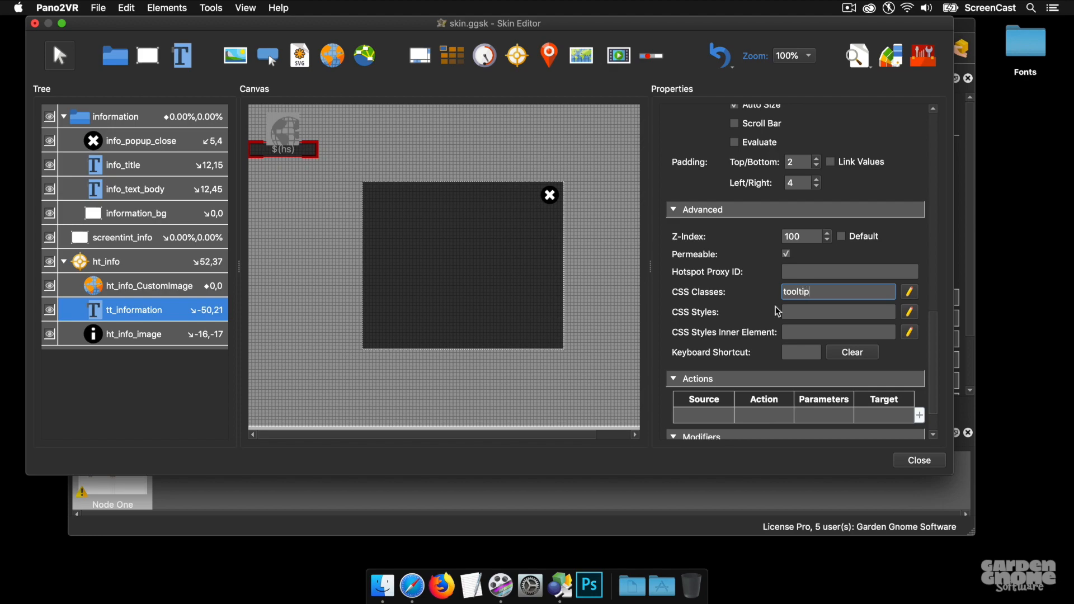
pyautogui.click(919, 460)
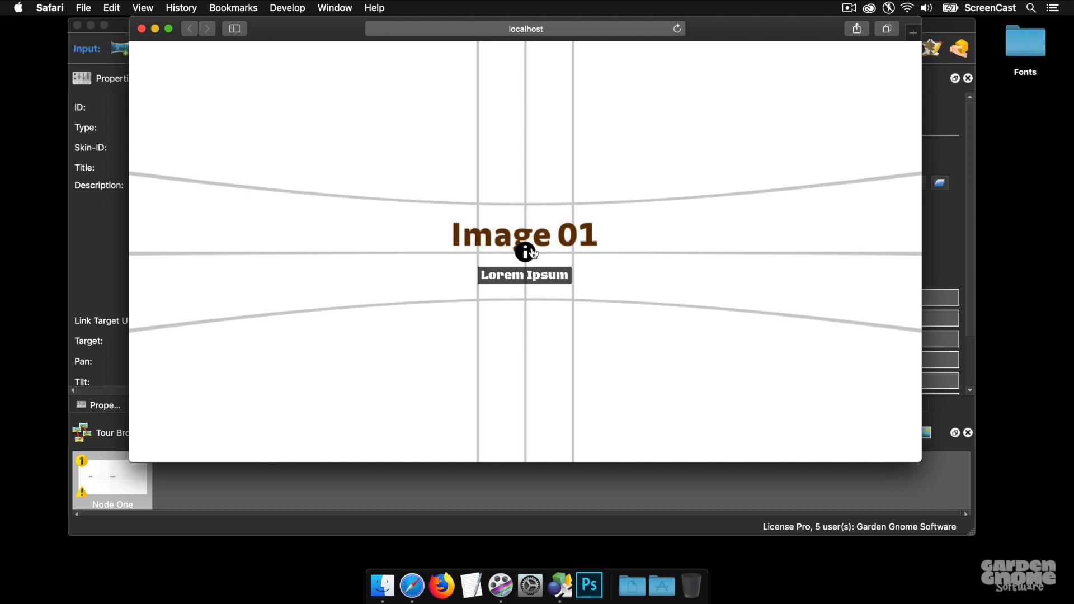
pyautogui.moveTo(590, 256)
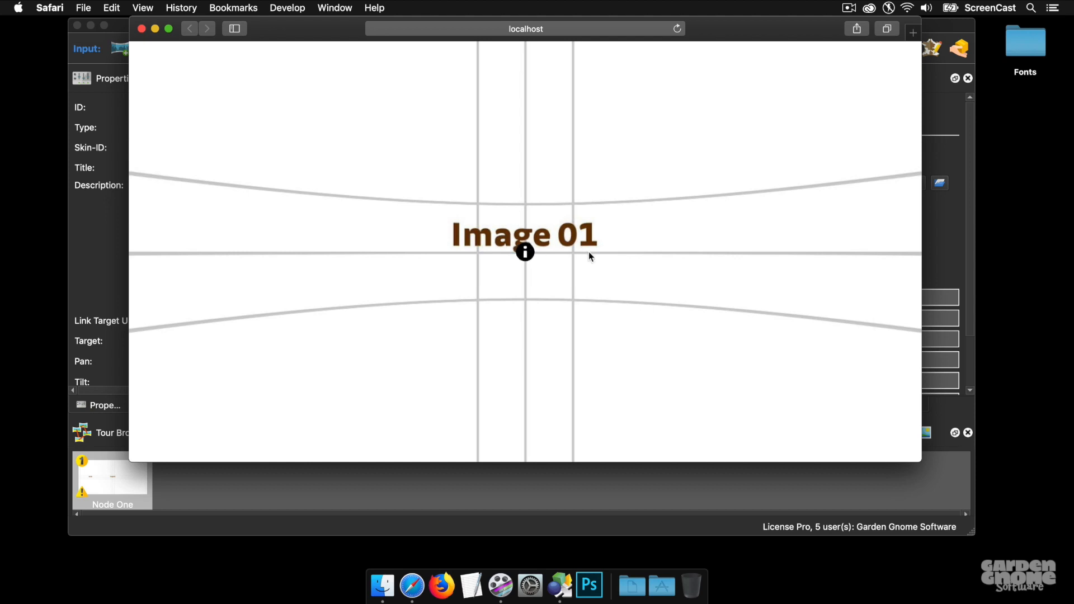